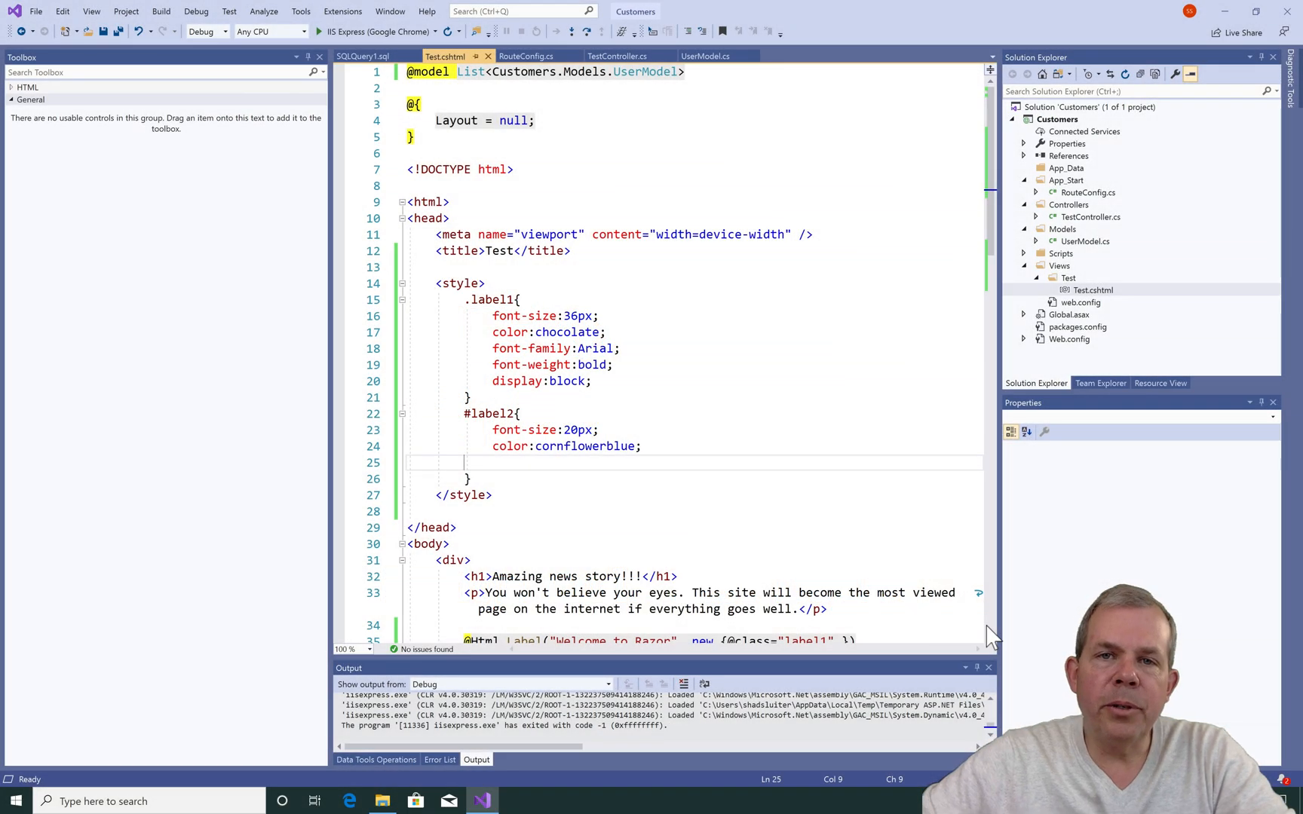
mouse_move(941, 207)
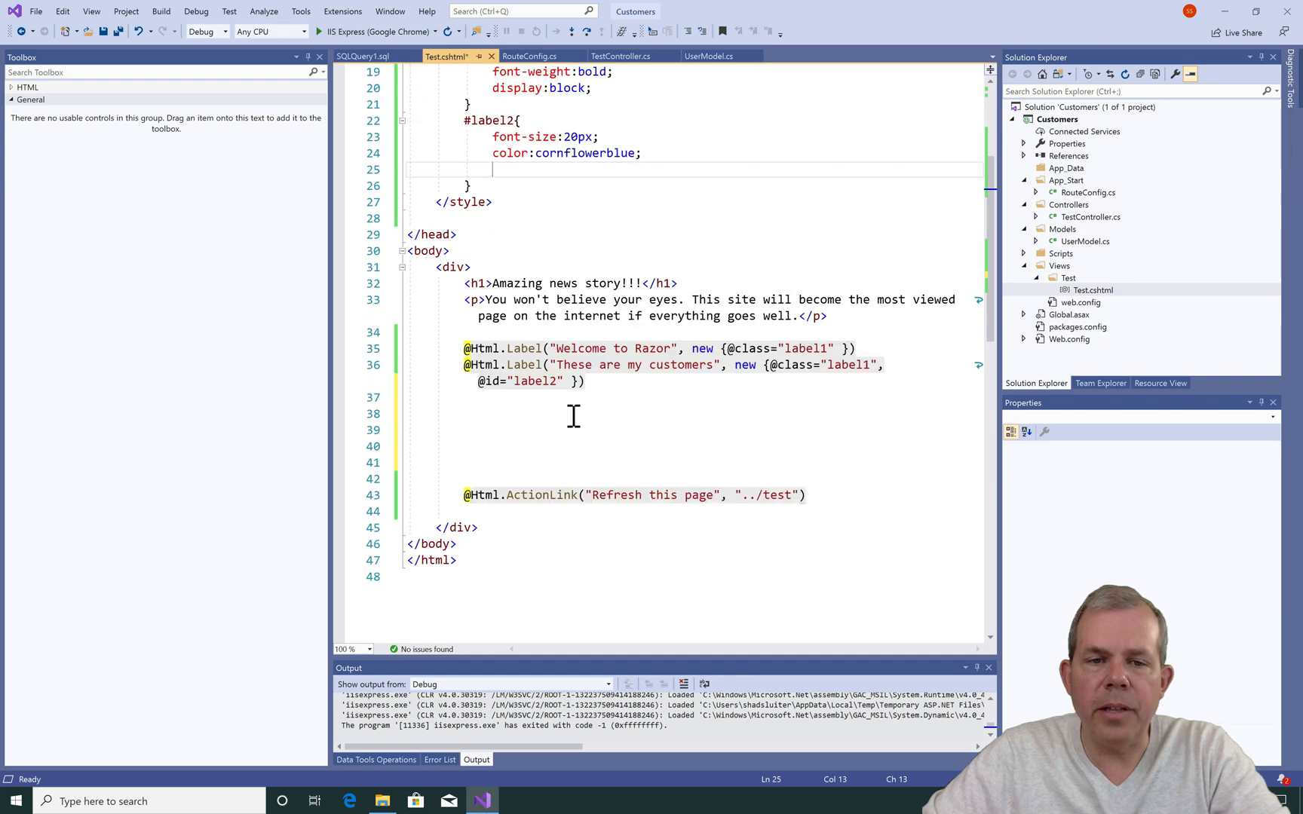
Start a table below the labels with a header row of Name, Email and Phone
left_click(466, 430)
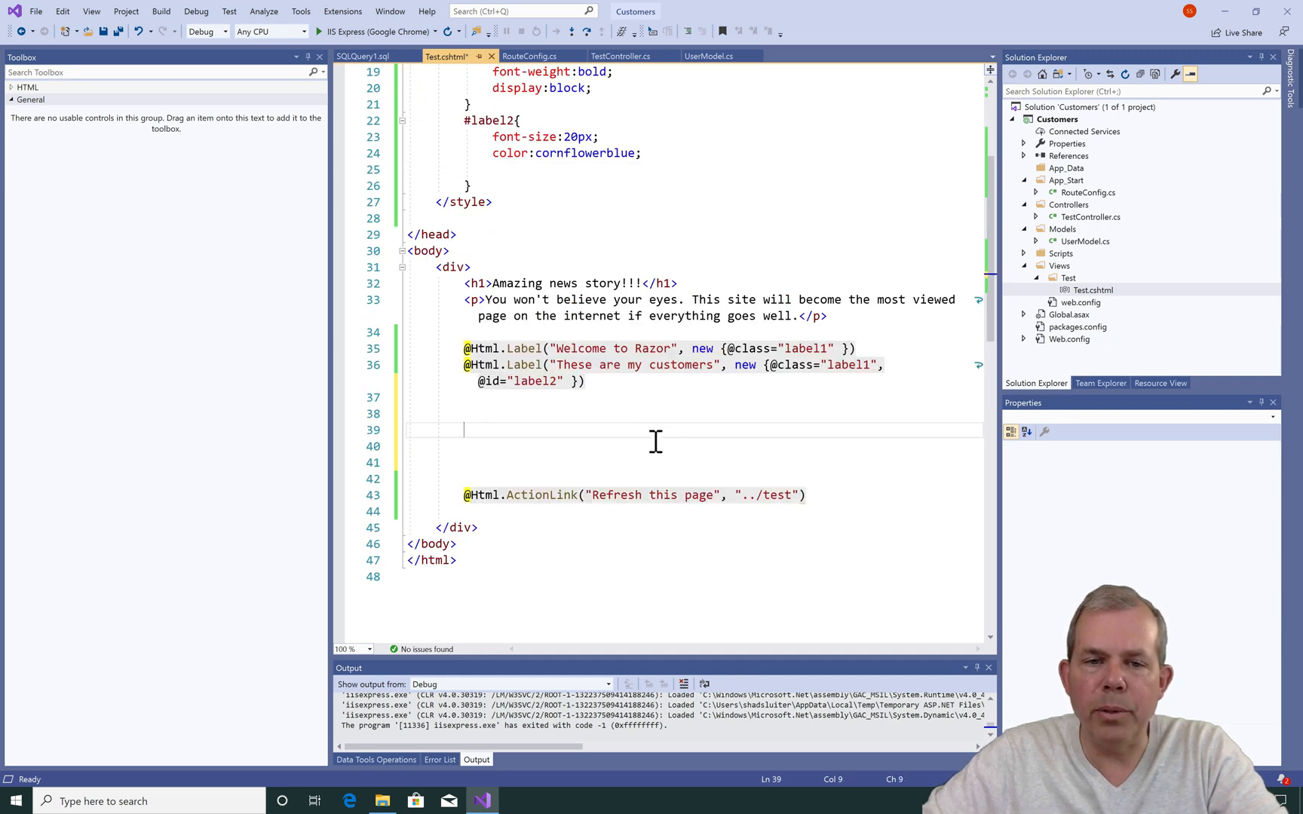
type("<table>")
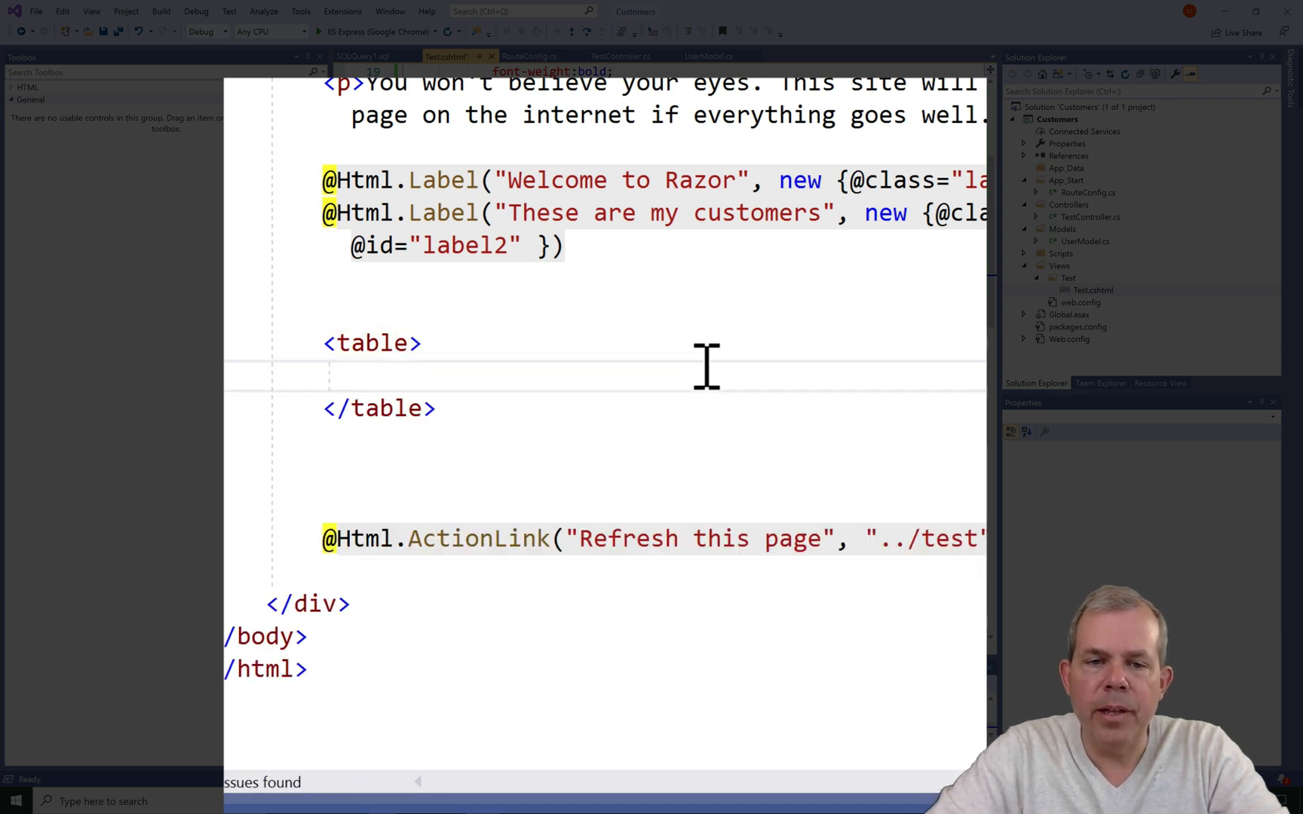
type("<tr>")
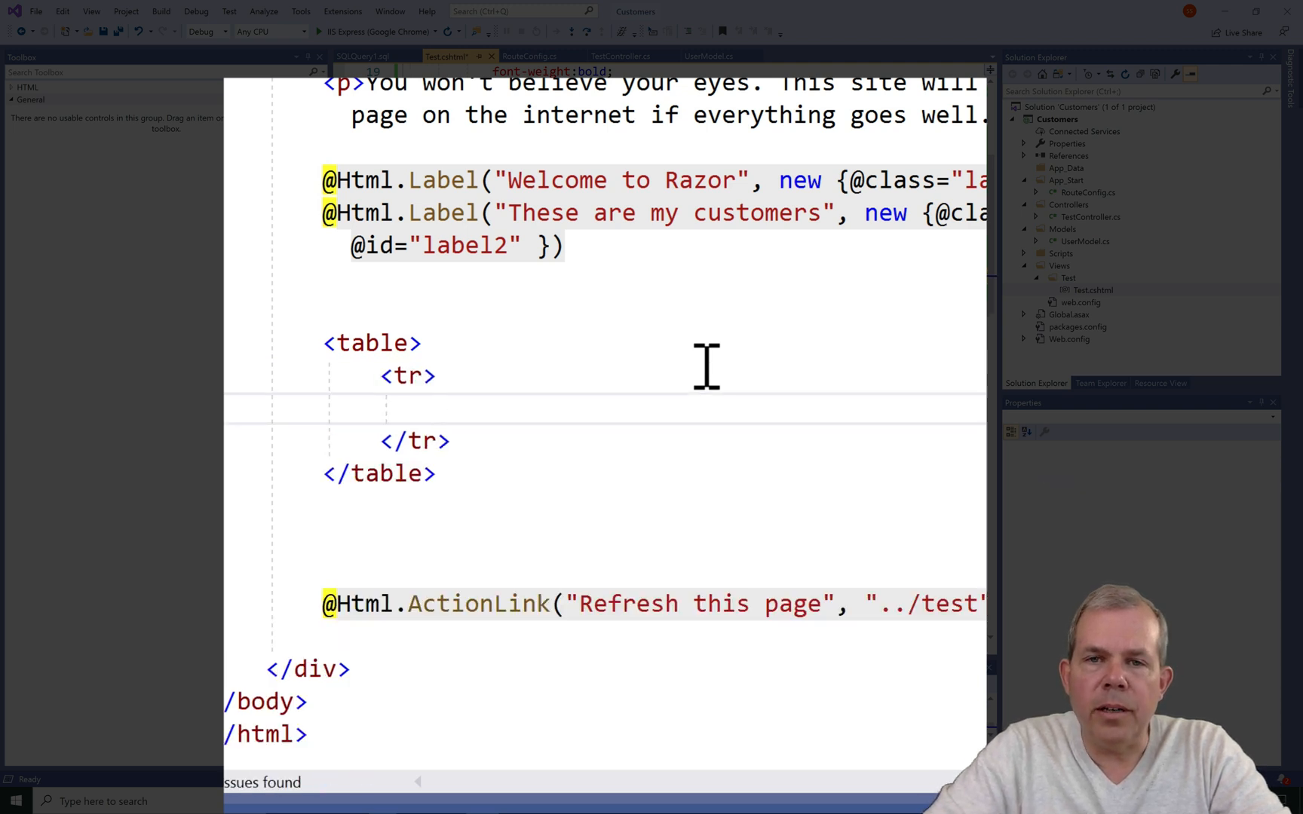
type("<")
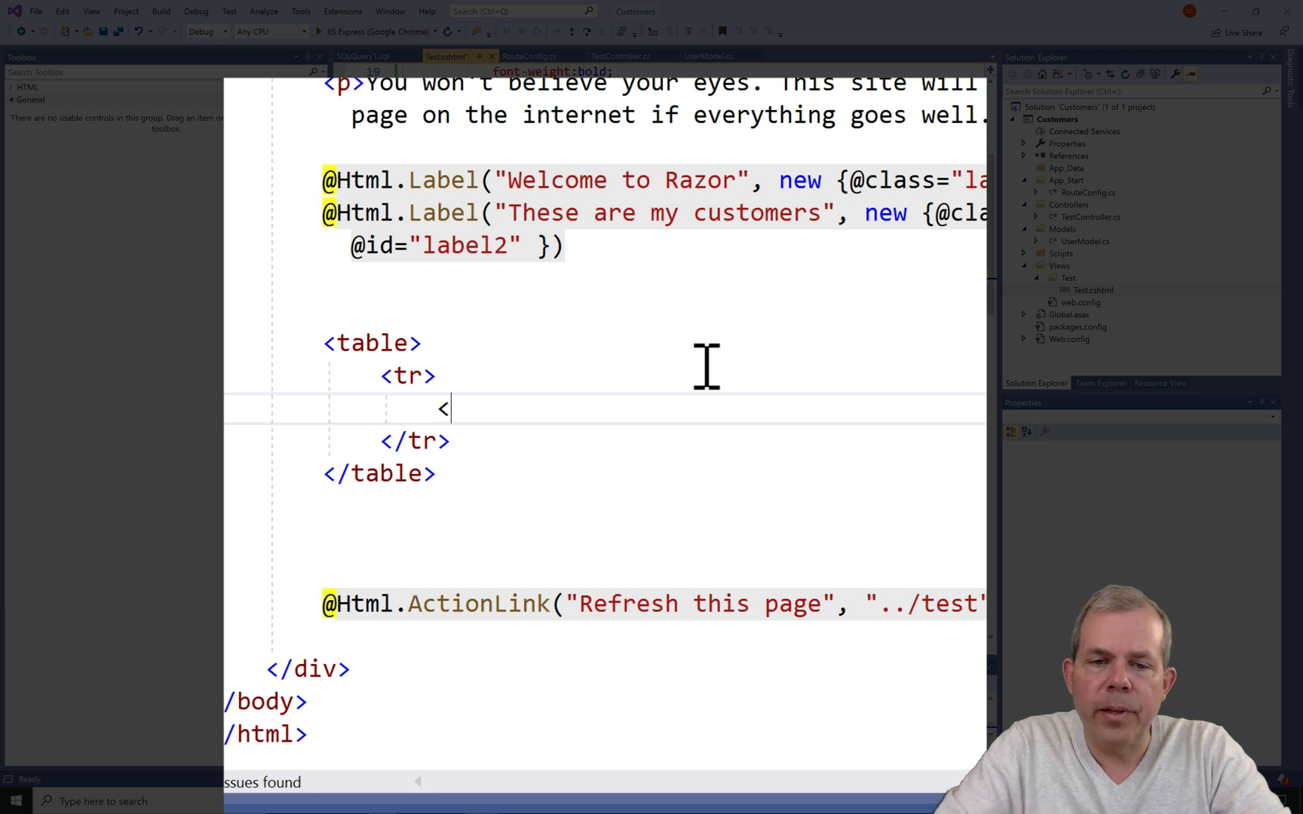
type("th>")
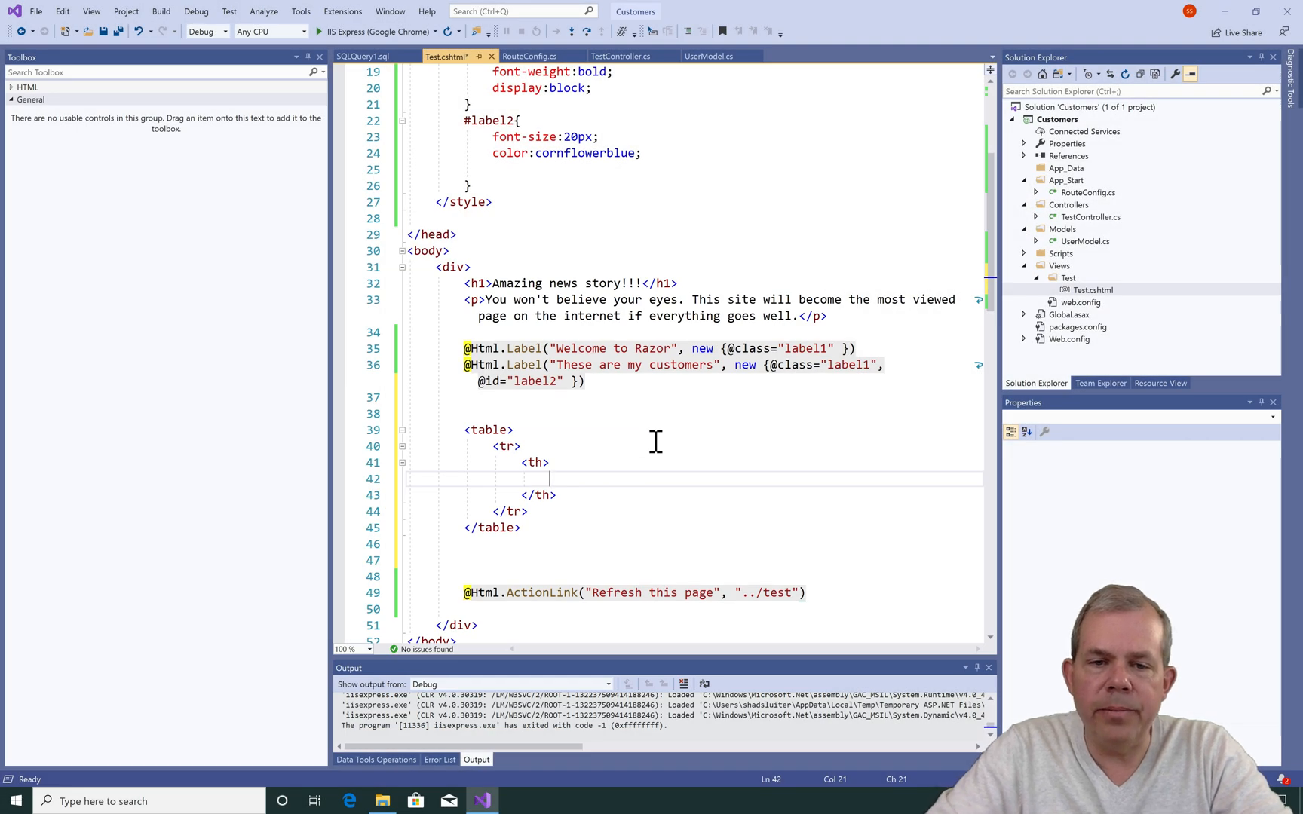
type("Name</th>")
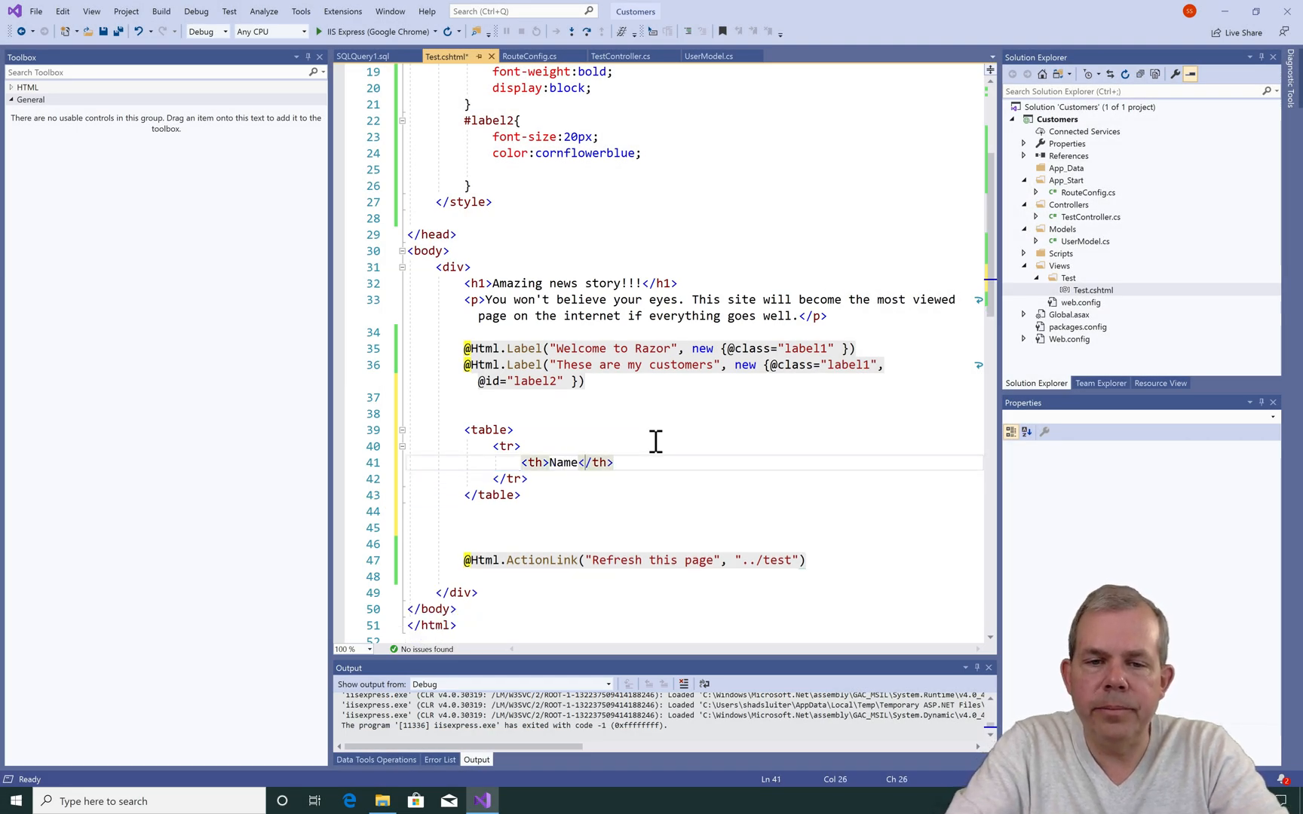
type("<th>Em</th>")
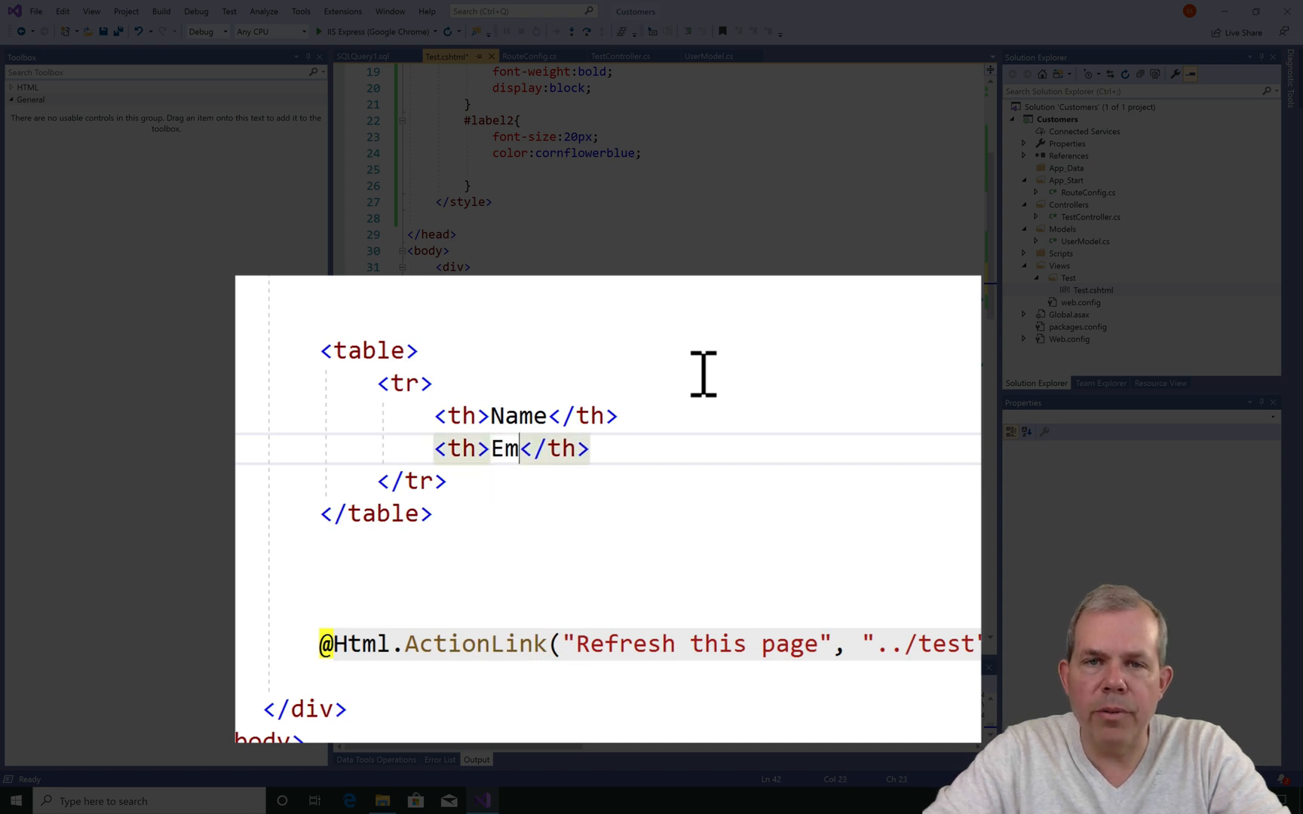
type("ail</th>")
type("<th>Phone</th>")
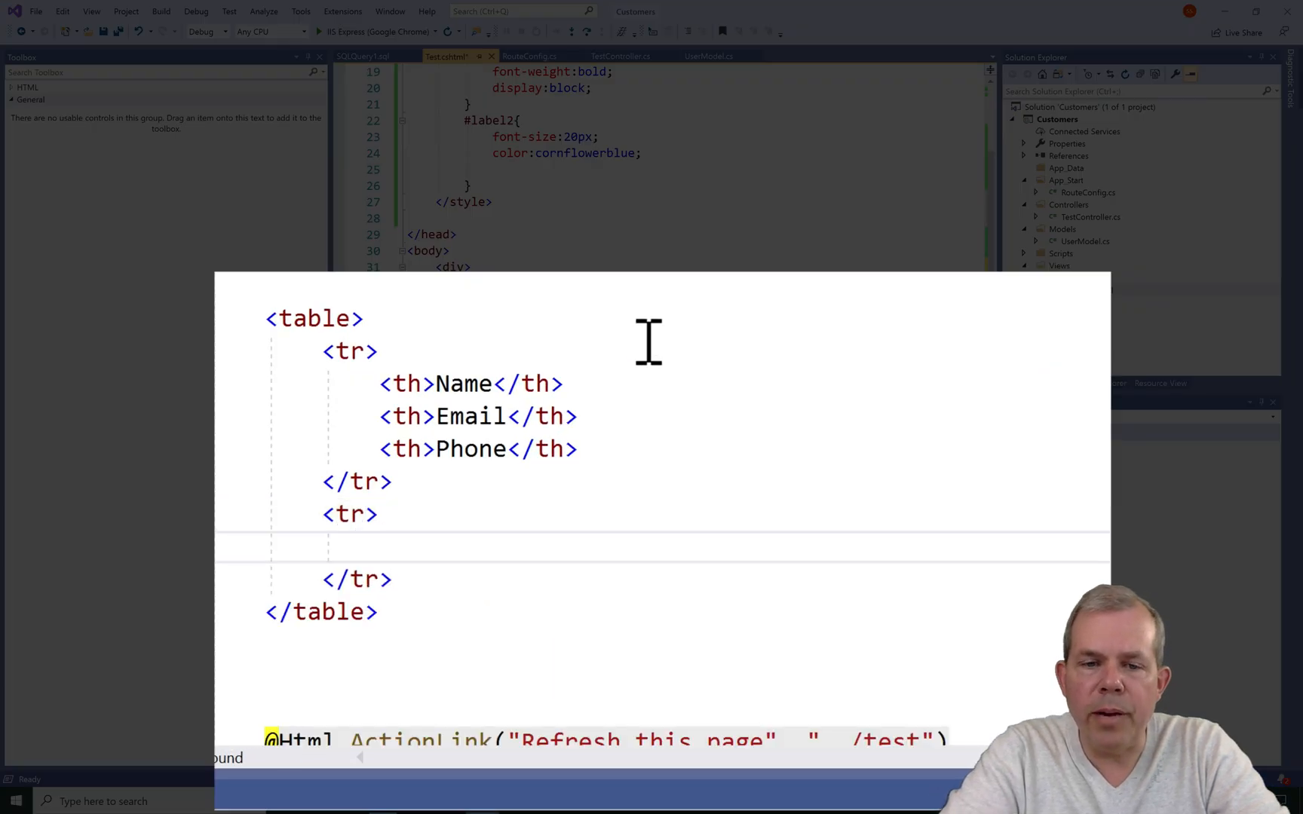
Add sample rows with Roger Federer's contact details and give the table border="1"
type("<td></td>")
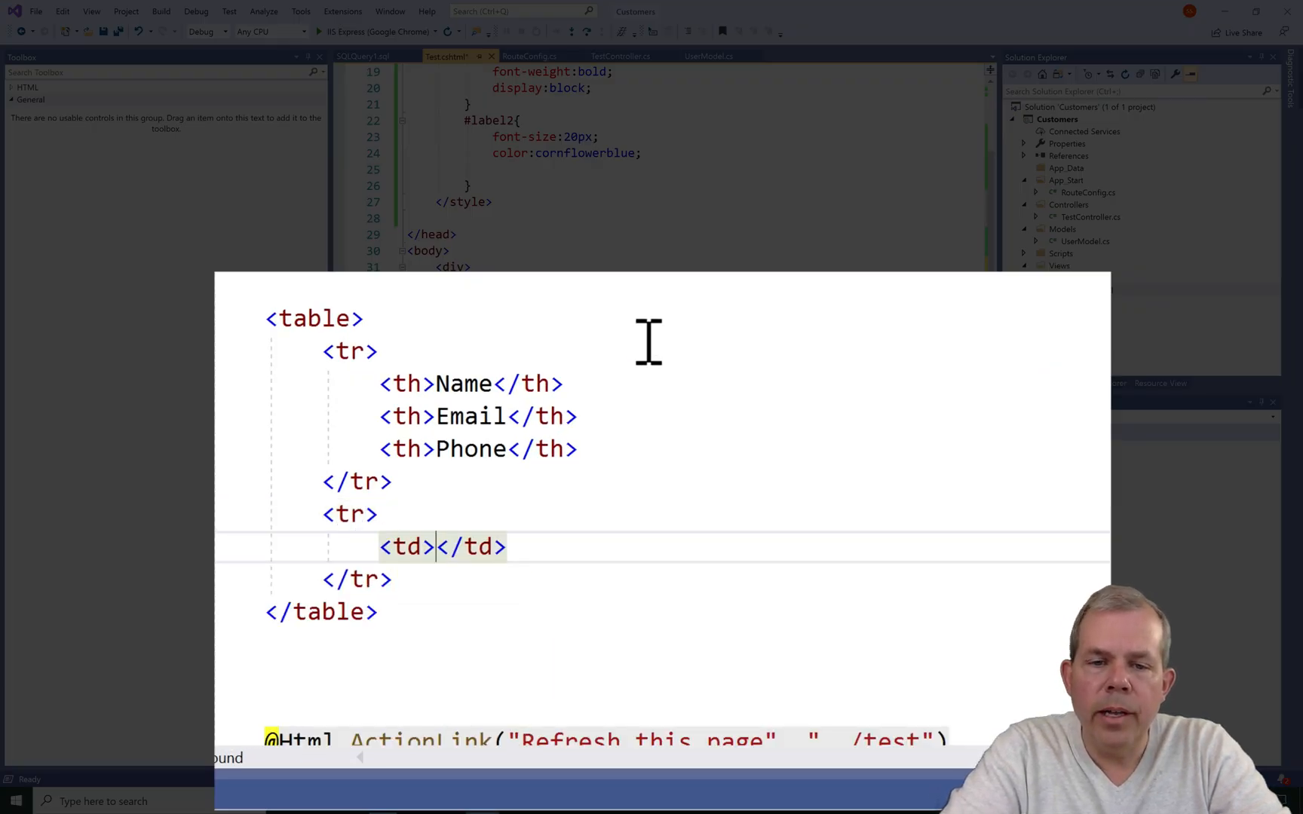
type("Roger Federer")
type("<td>roger@gmail.</td>")
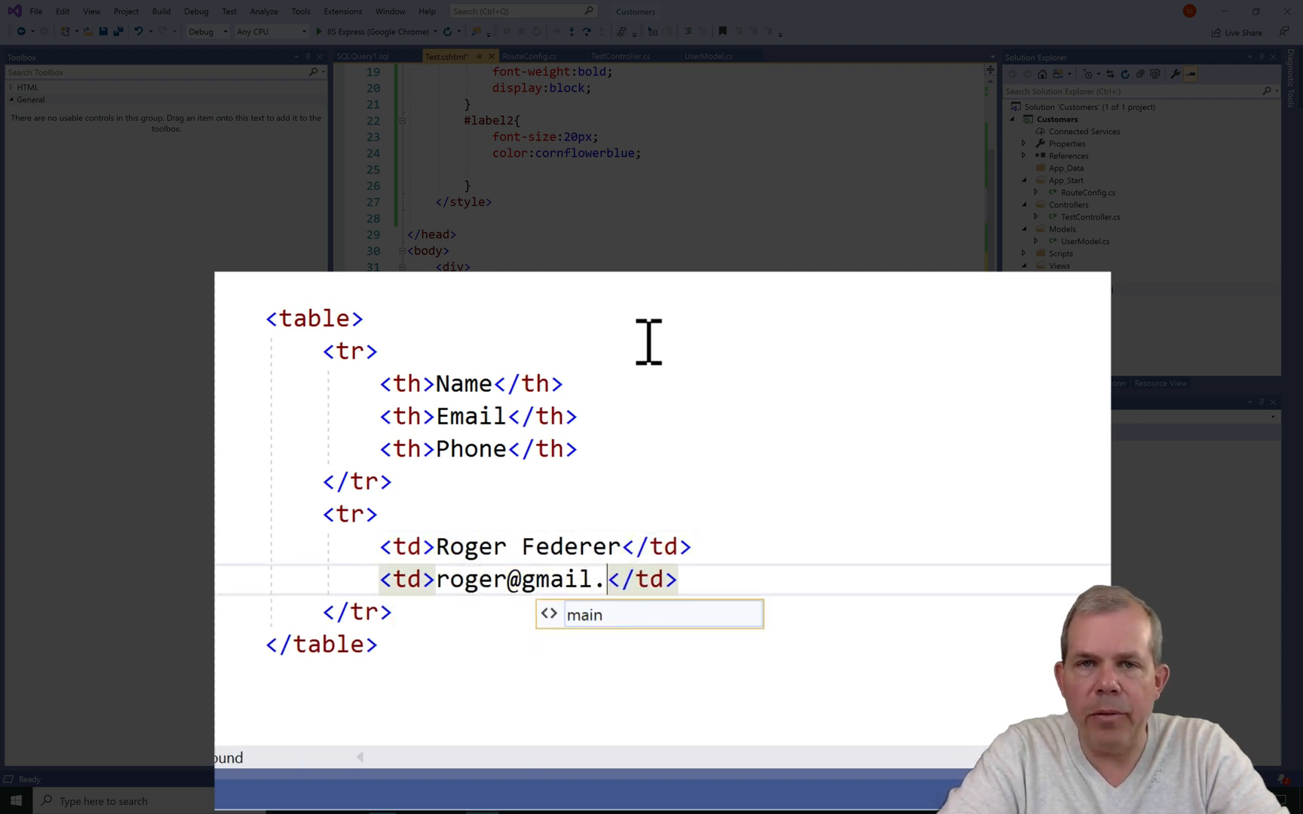
type("com</td>")
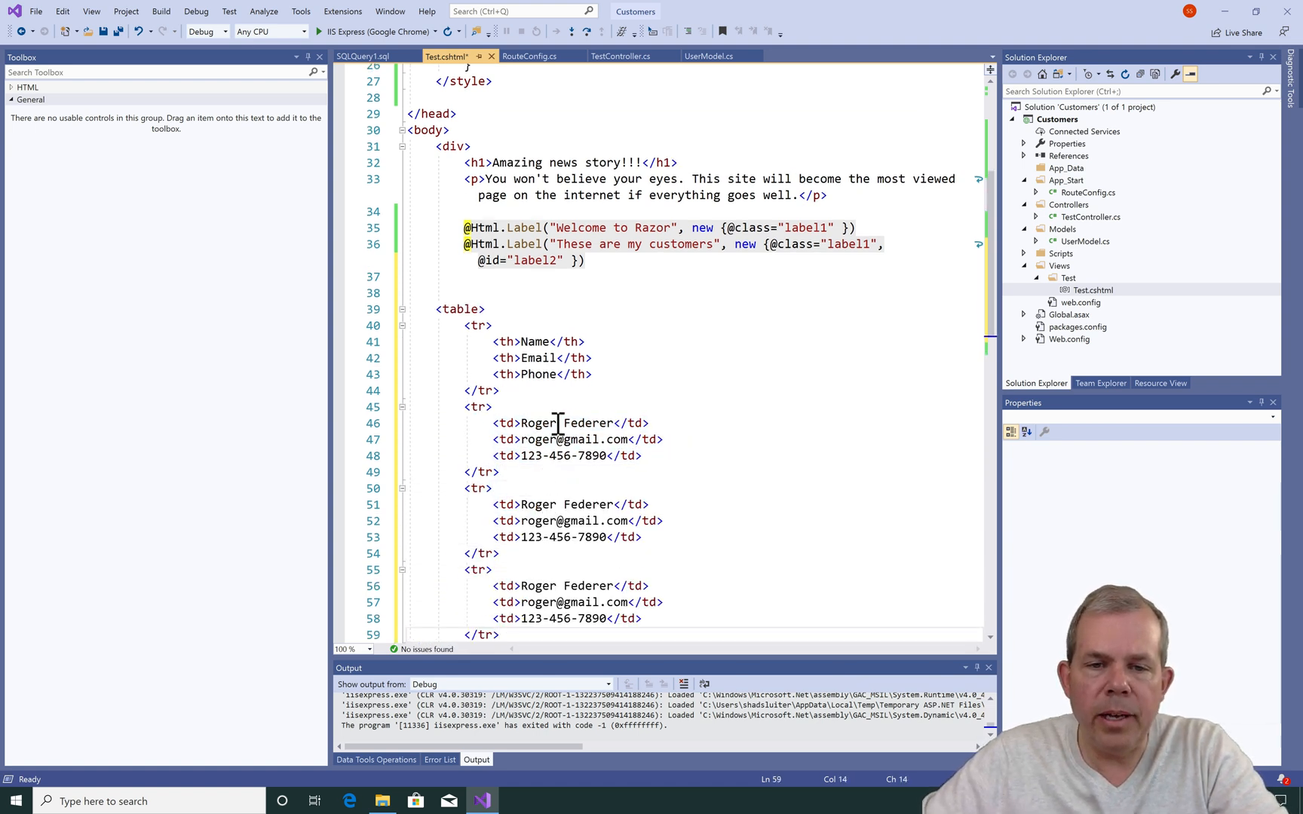
mouse_move(543, 470)
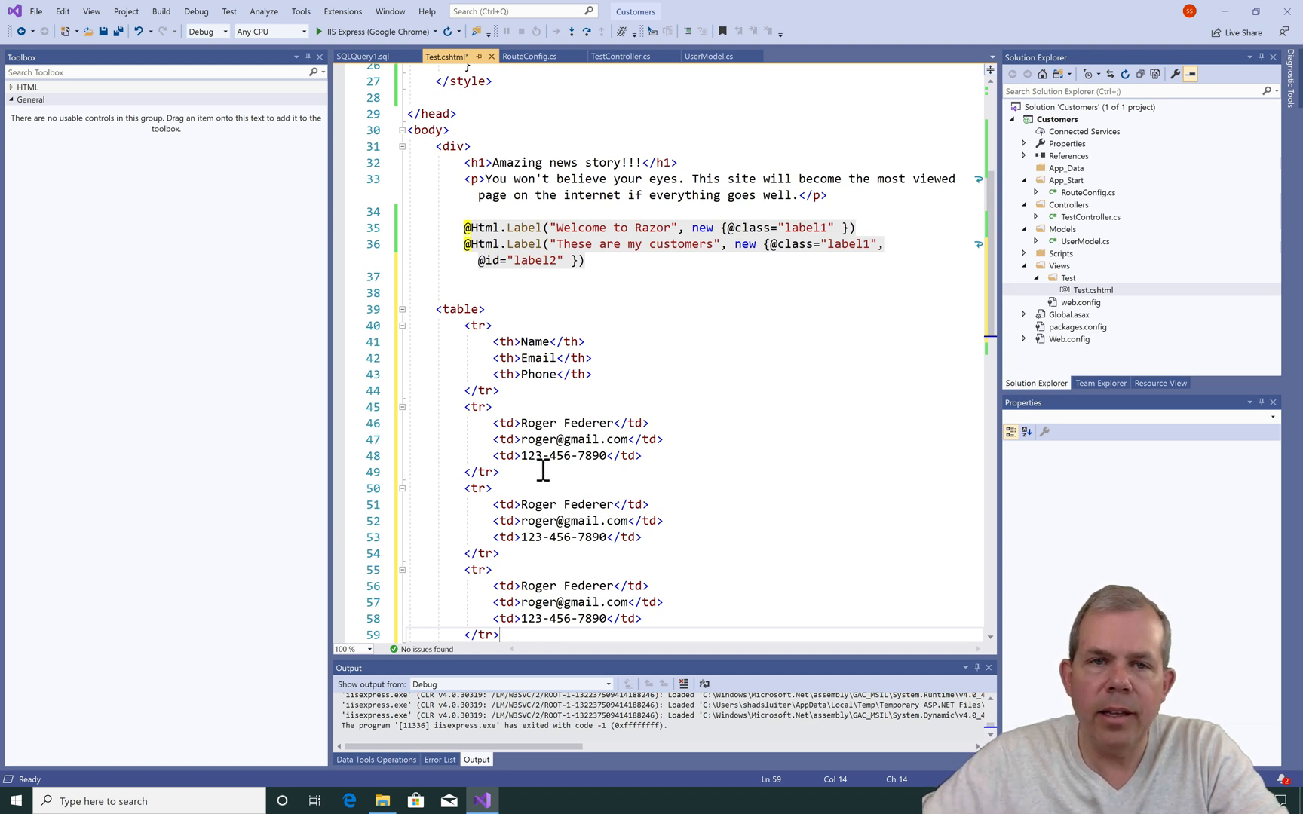
mouse_move(469, 214)
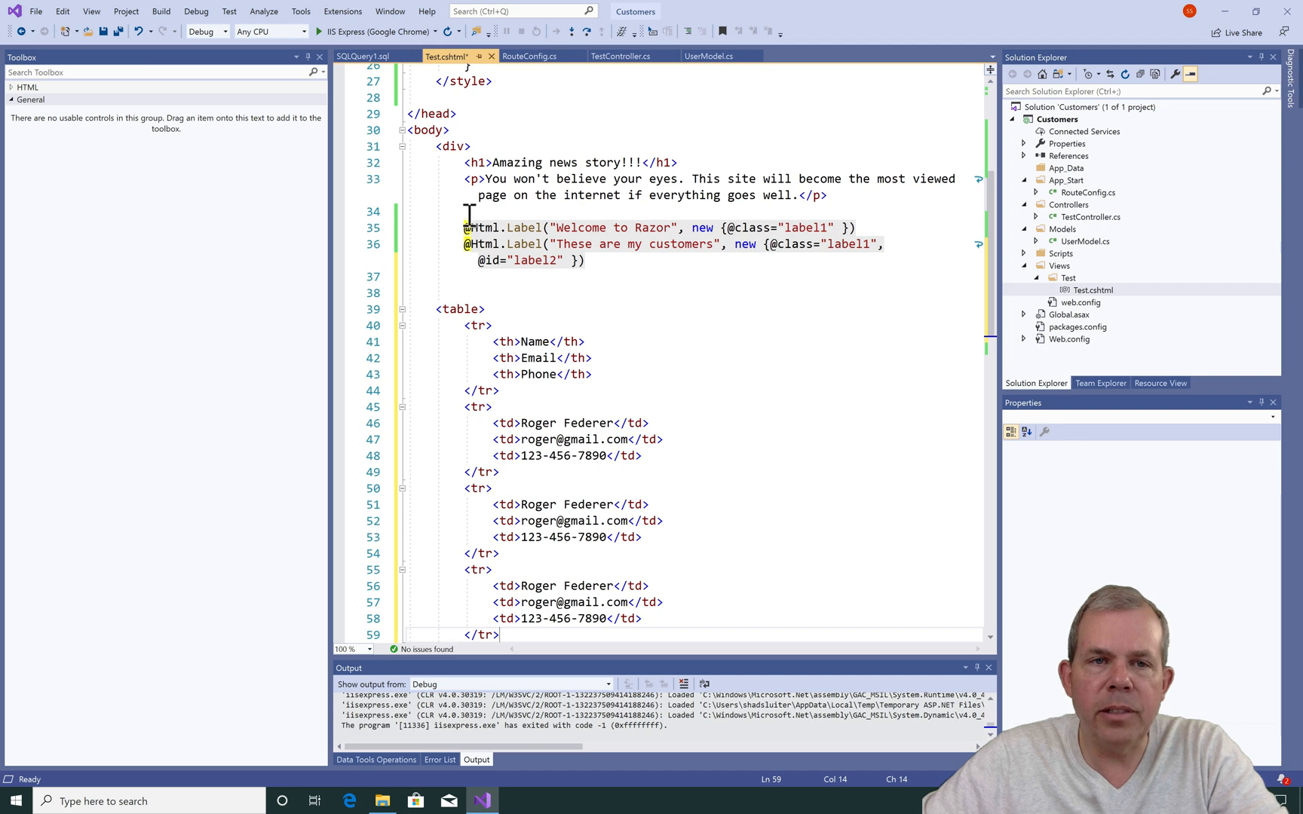
mouse_move(462, 308)
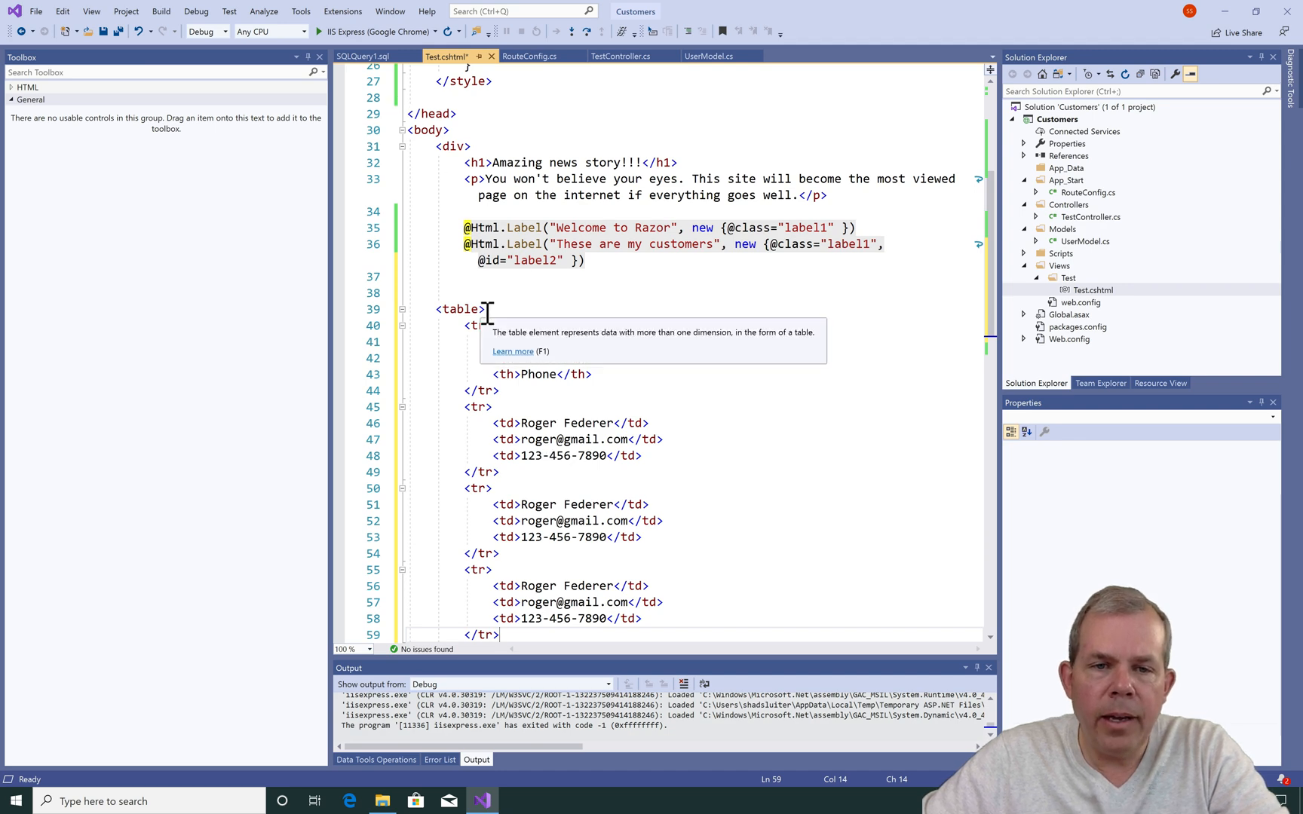
type("border")
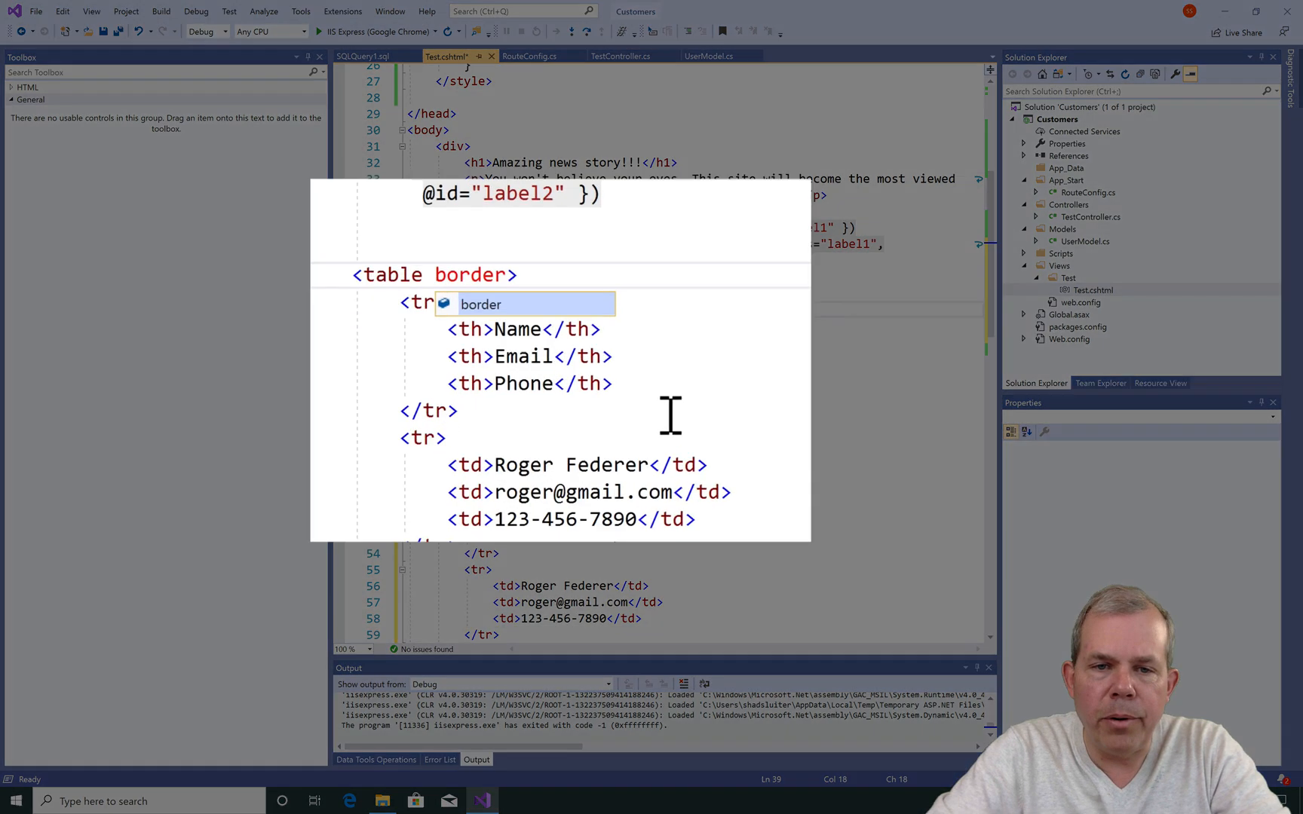
type("=\"1\"")
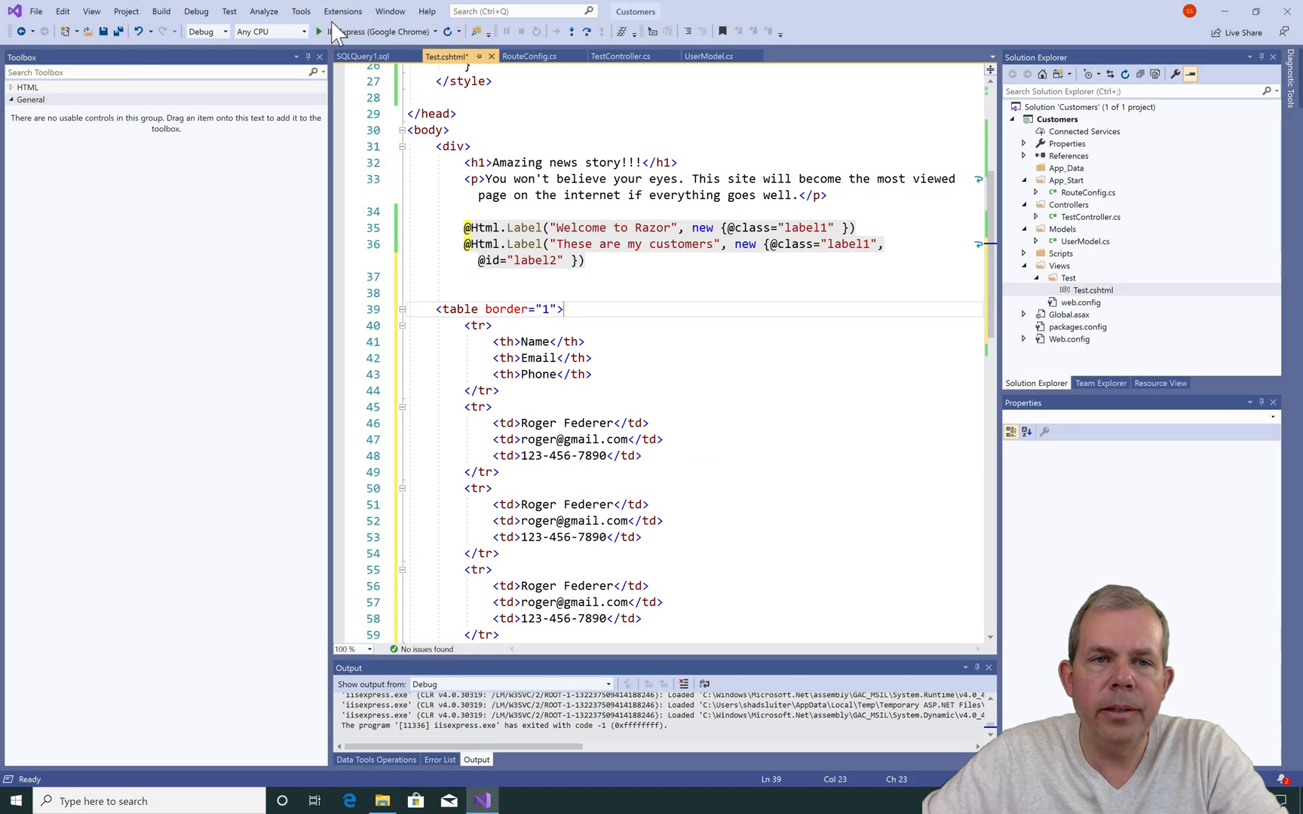
Run the site with IIS Express to preview the table in Chrome, then return to the code
left_click(320, 31)
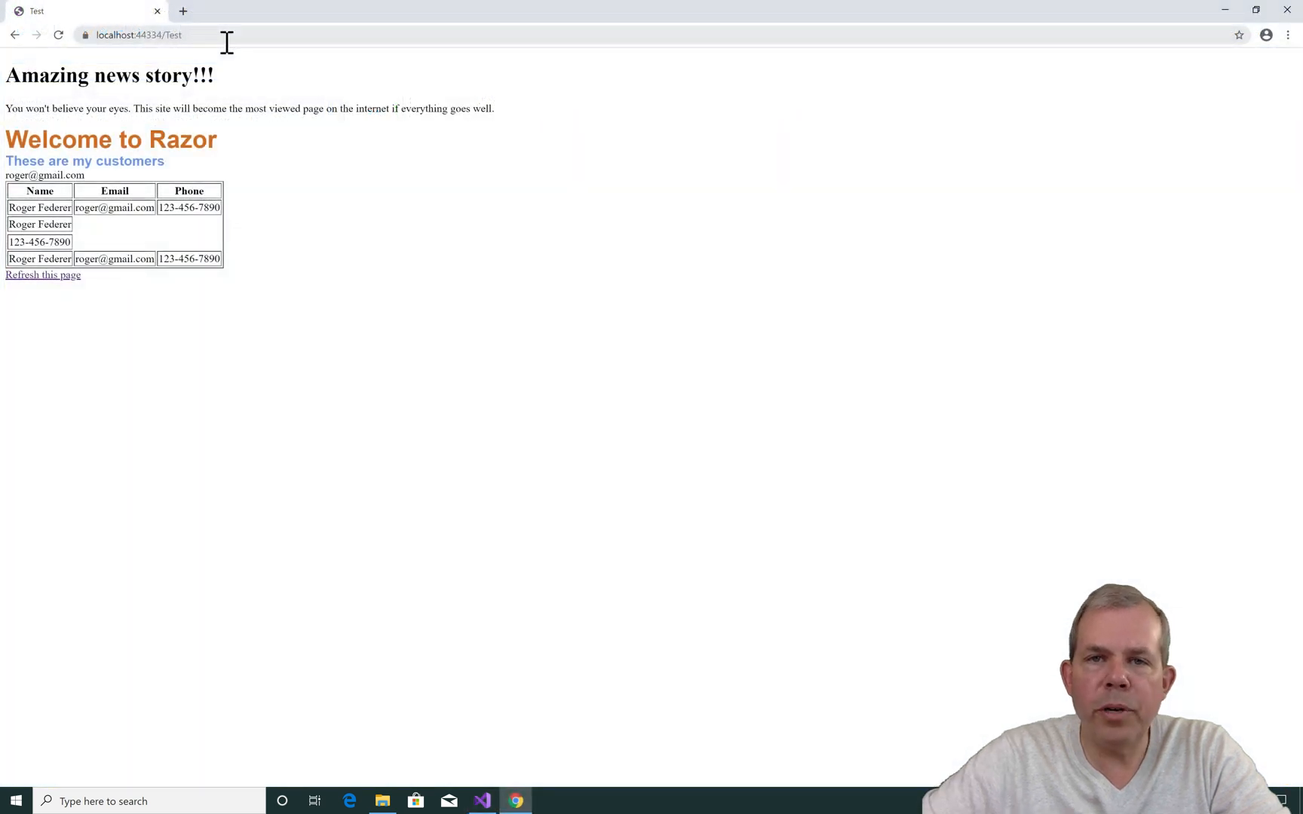
key("ctrl+plus")
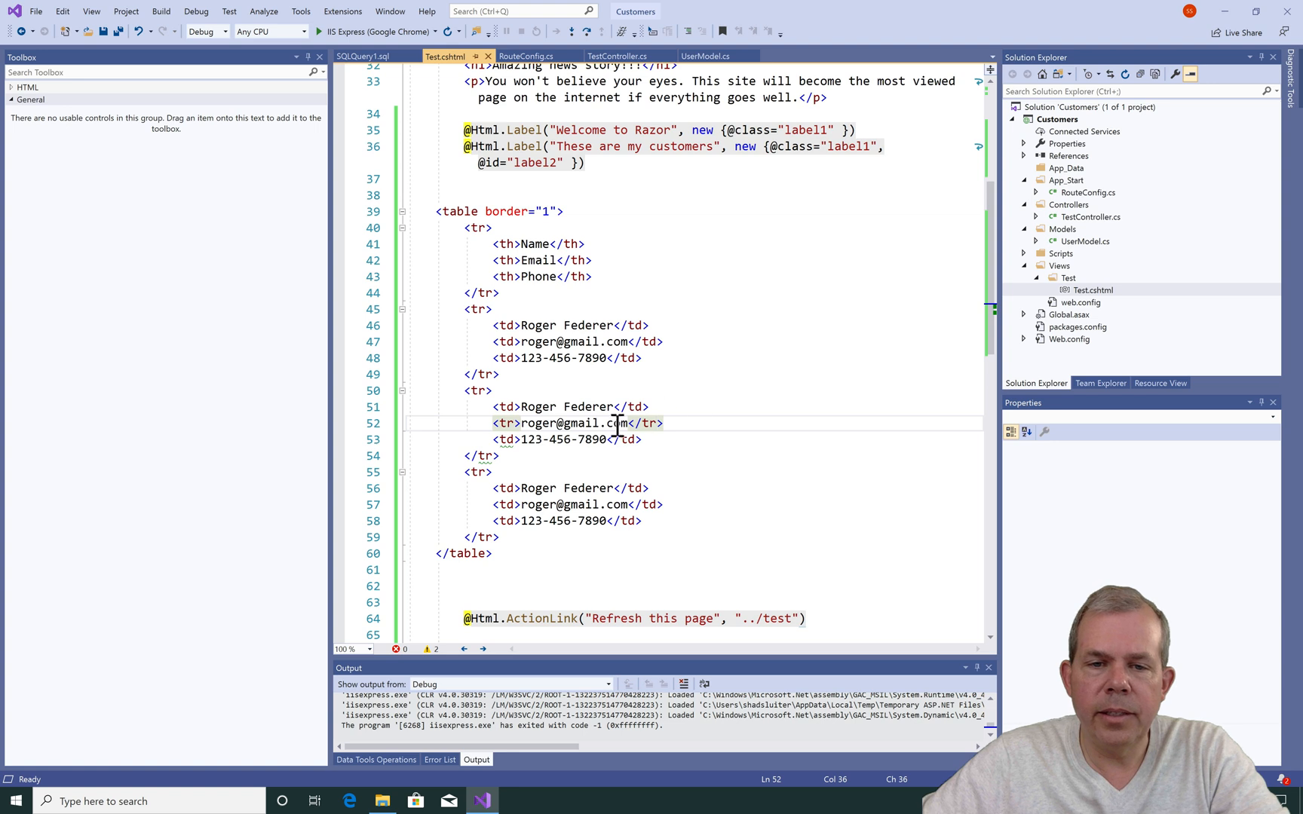
Fix the second row's email cell so it closes with </td> instead of </tr>
key("Backspace")
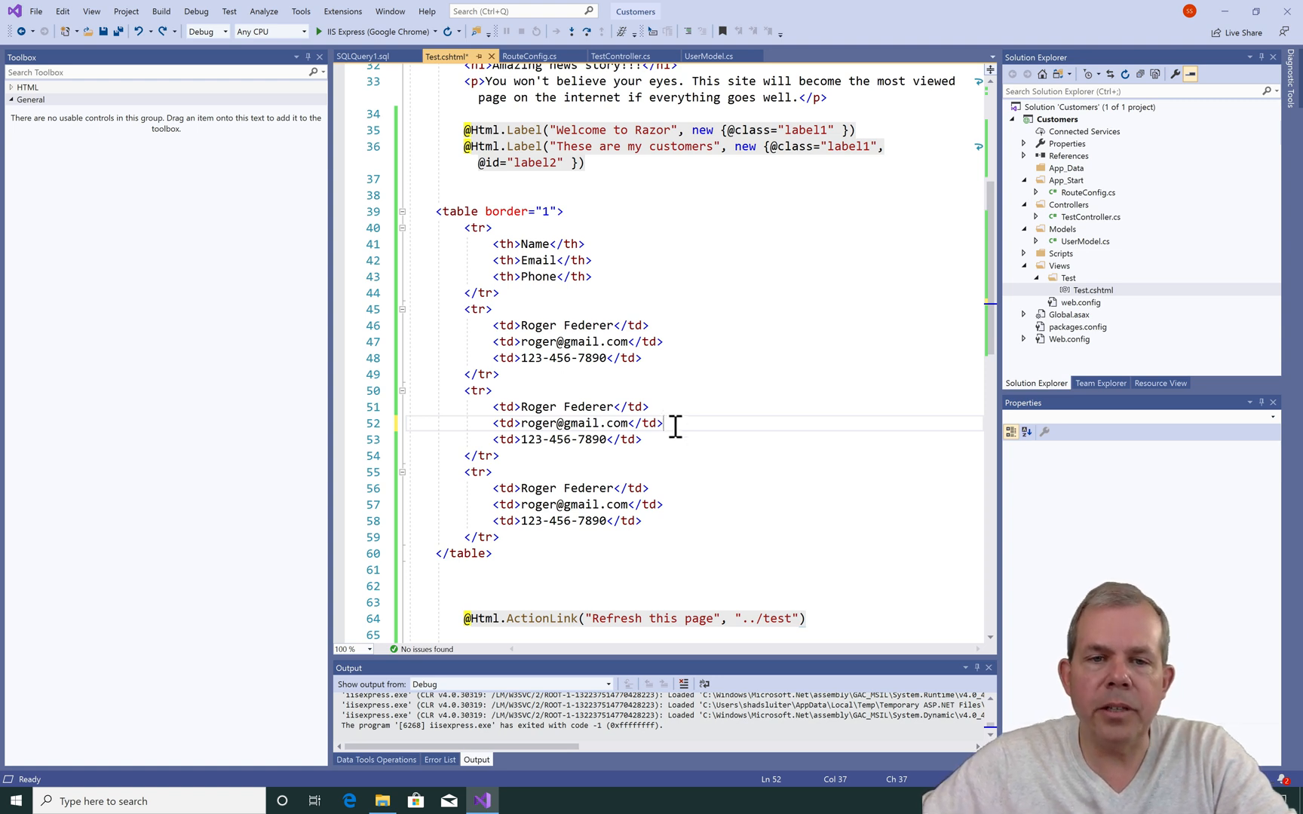
mouse_move(510, 324)
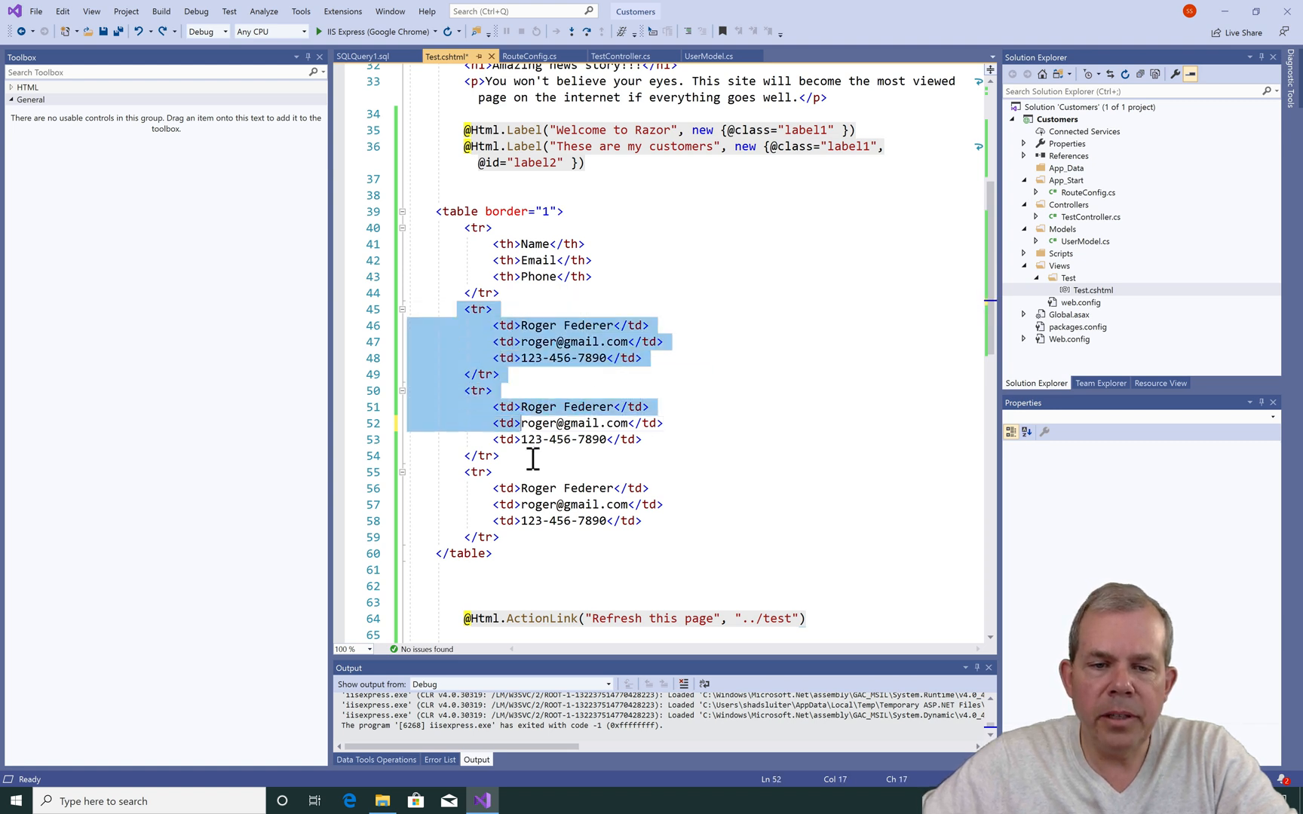
key("Delete")
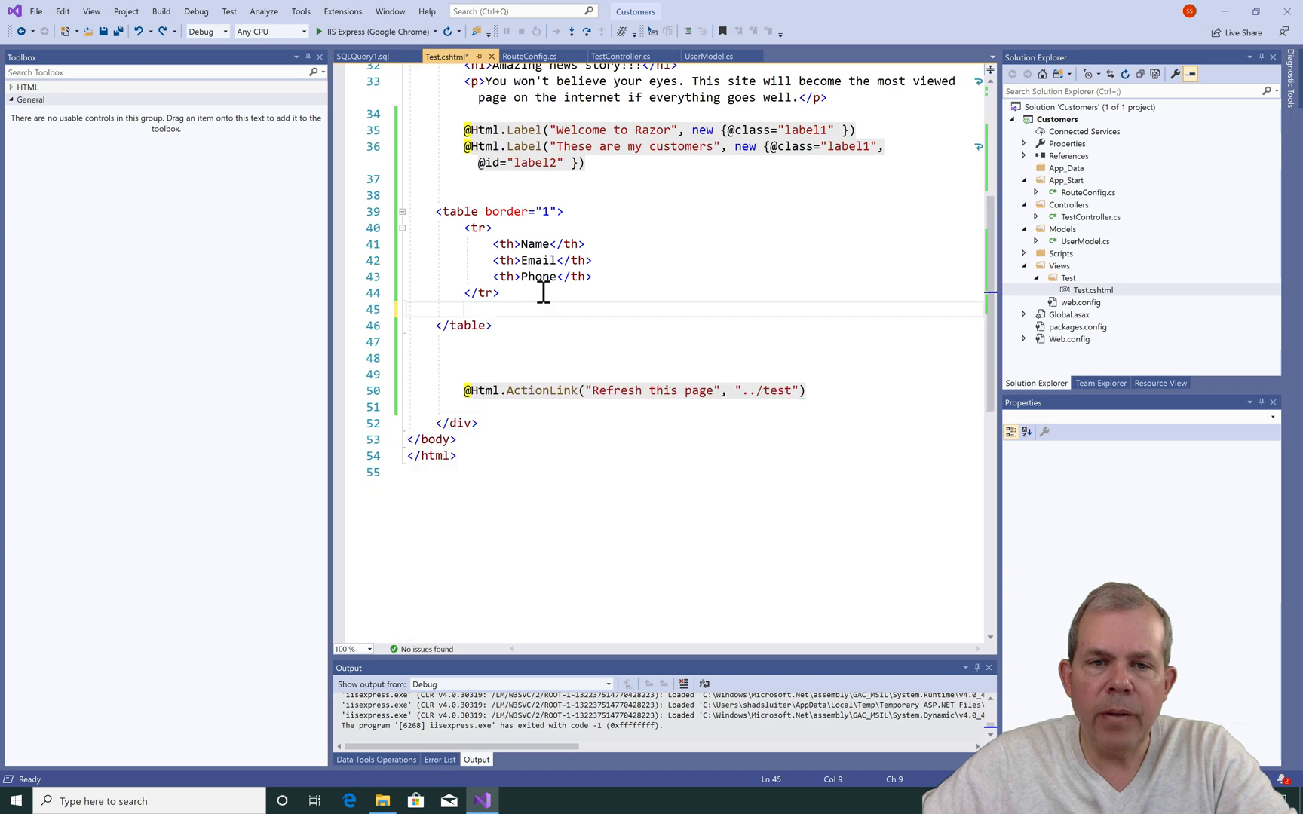
mouse_move(544, 276)
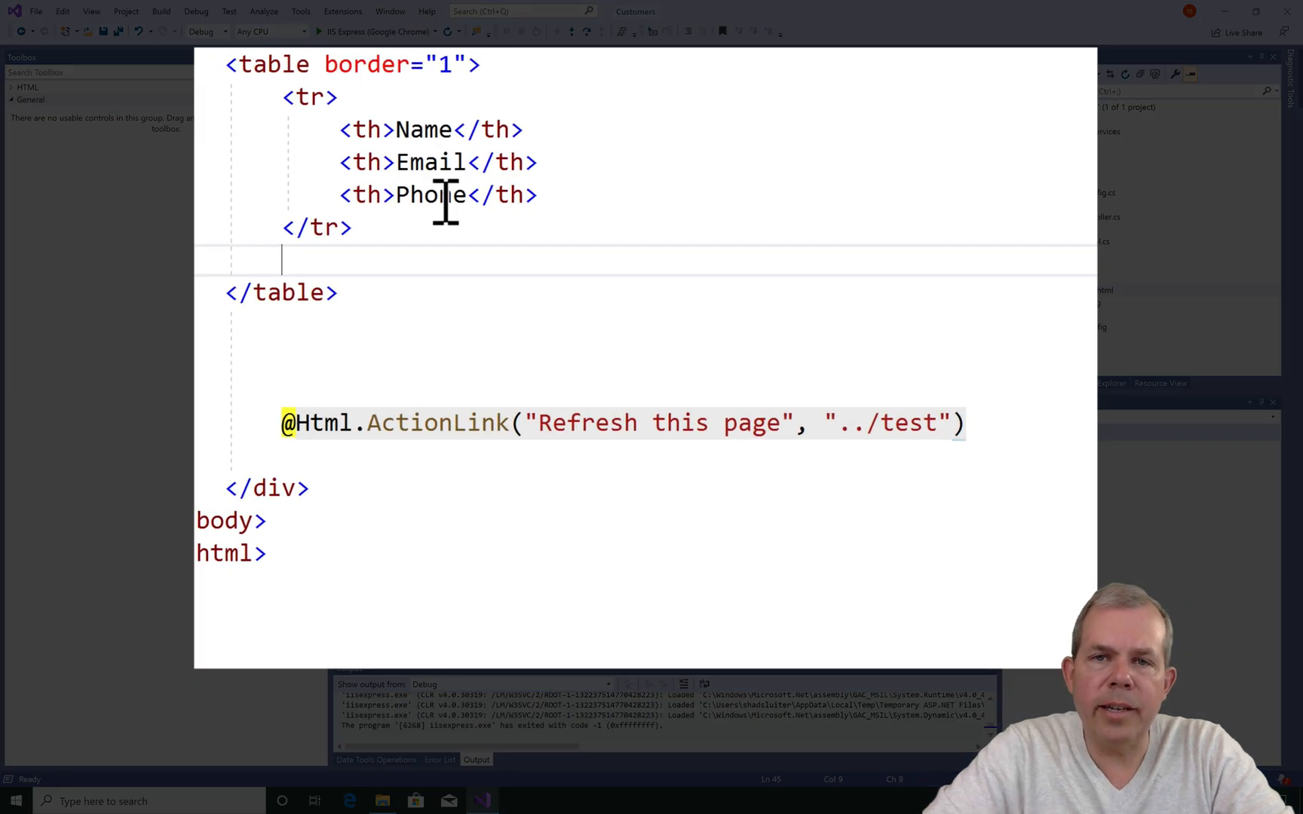
type("@f")
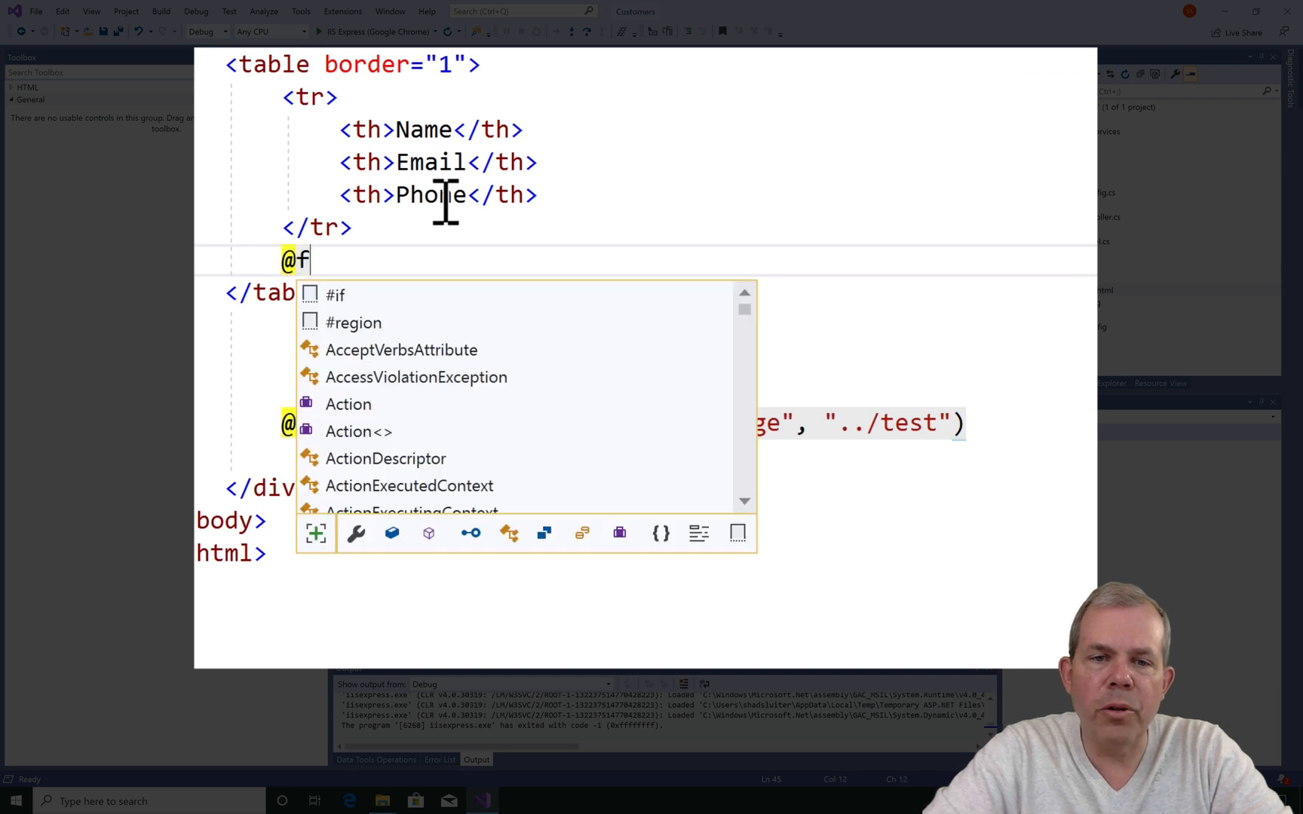
type("oreach")
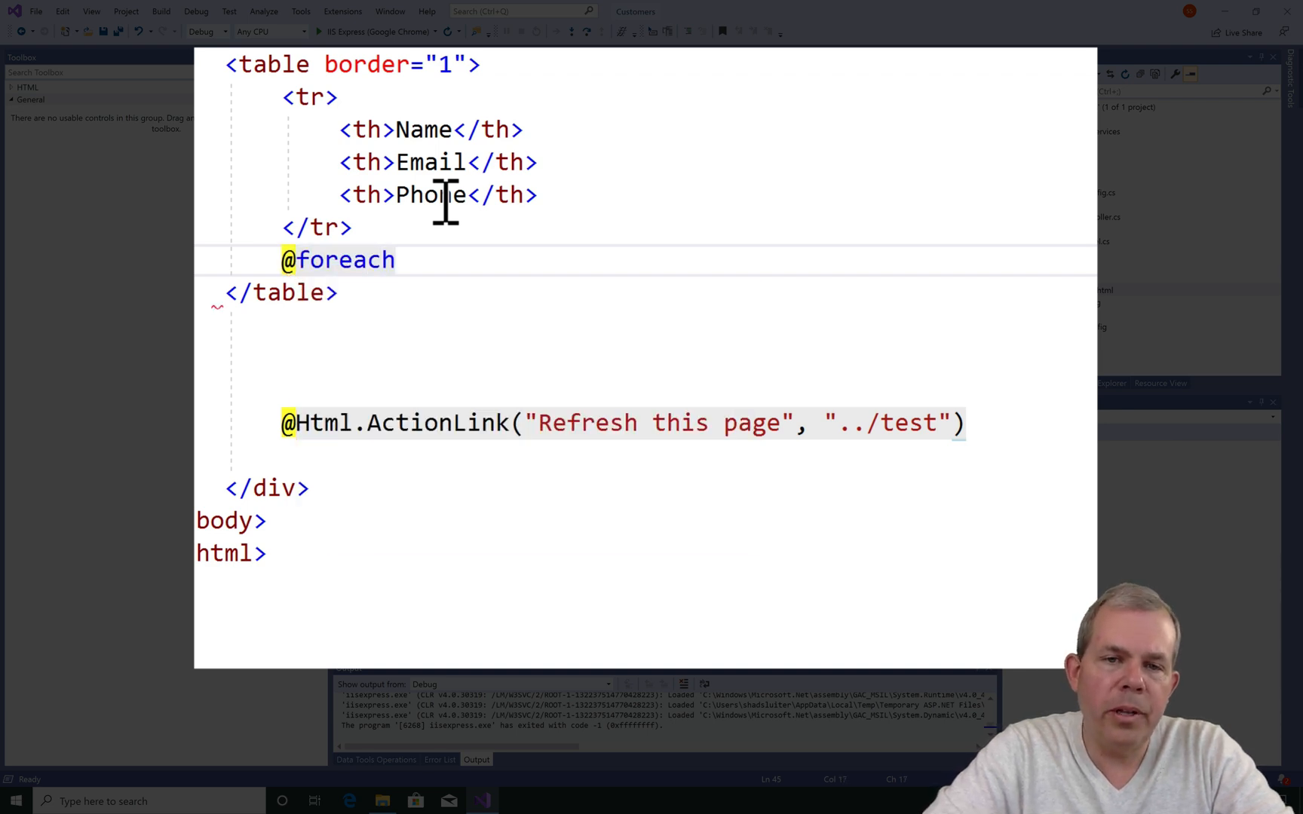
type("( v)")
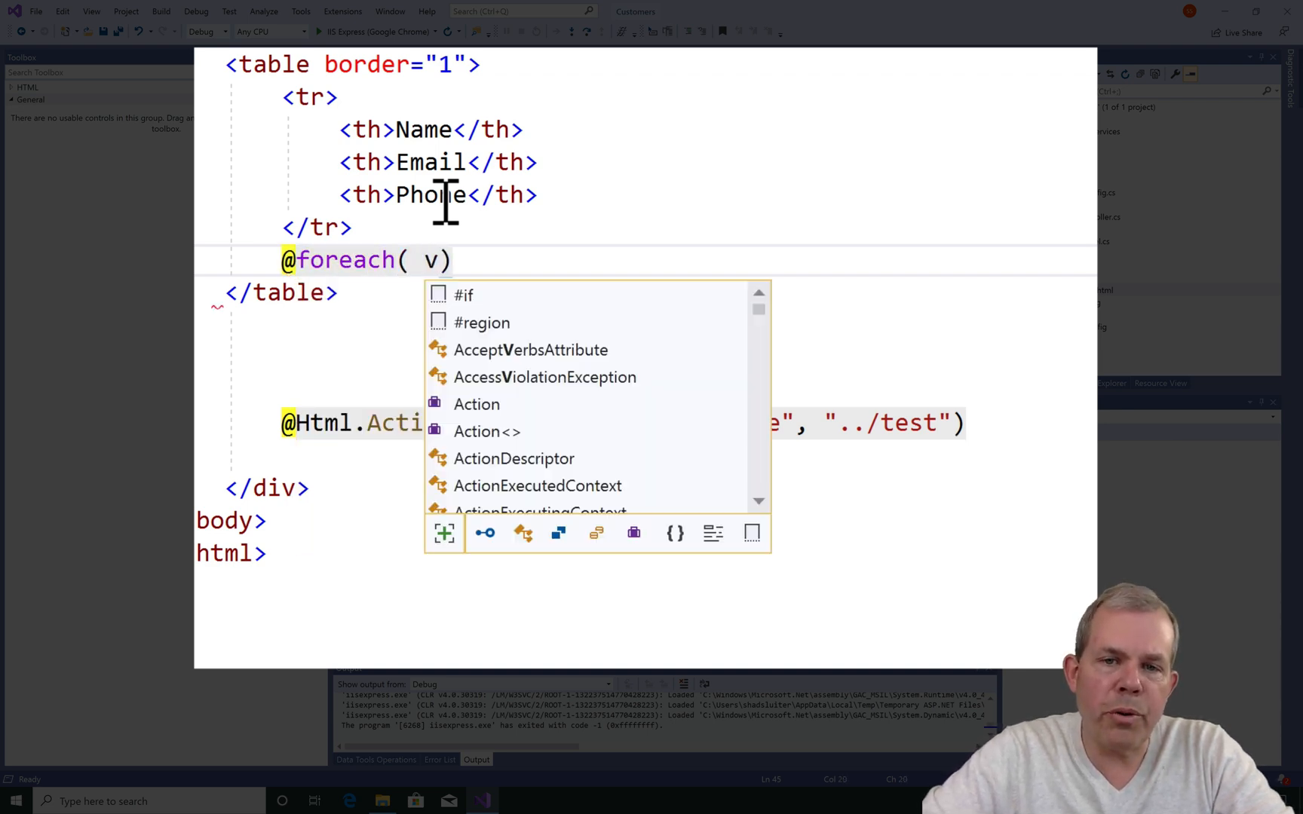
type("ar u in")
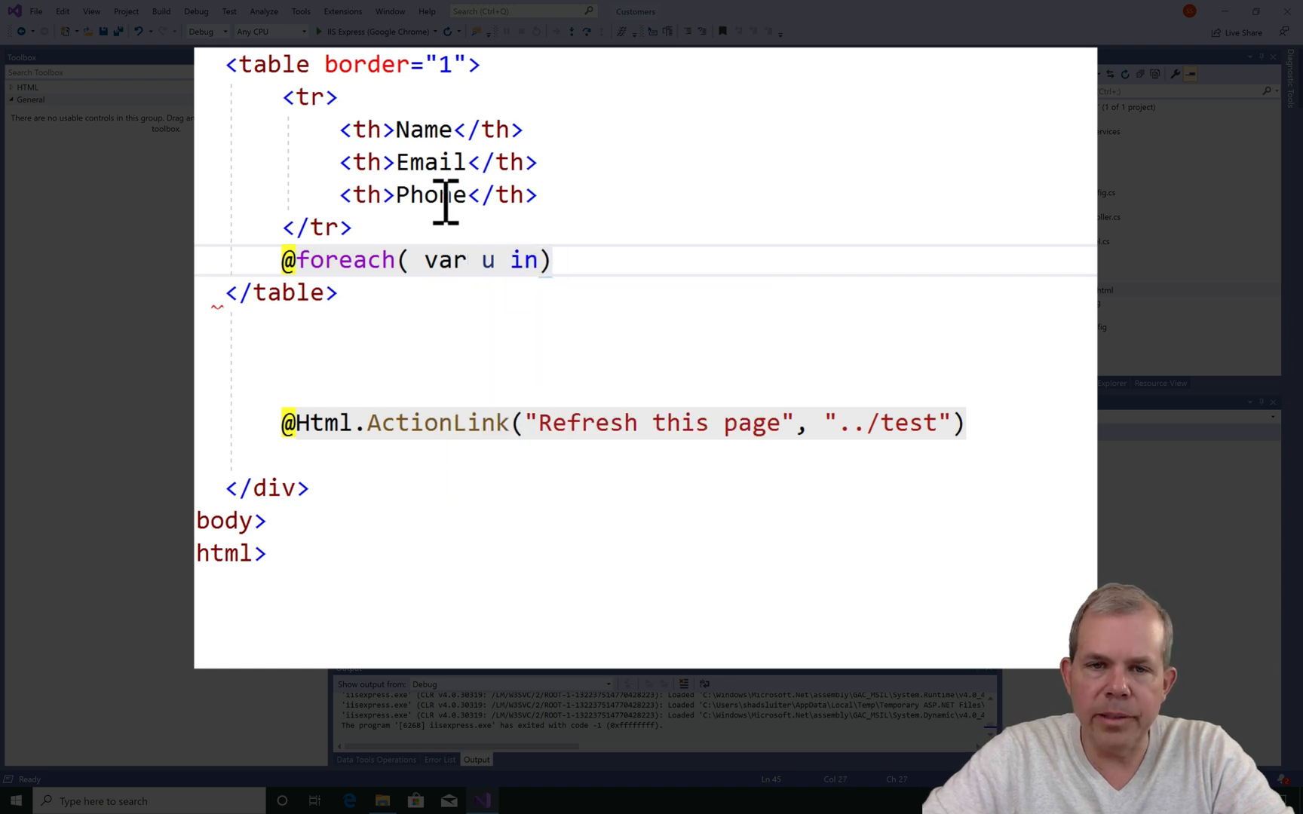
type("Model")
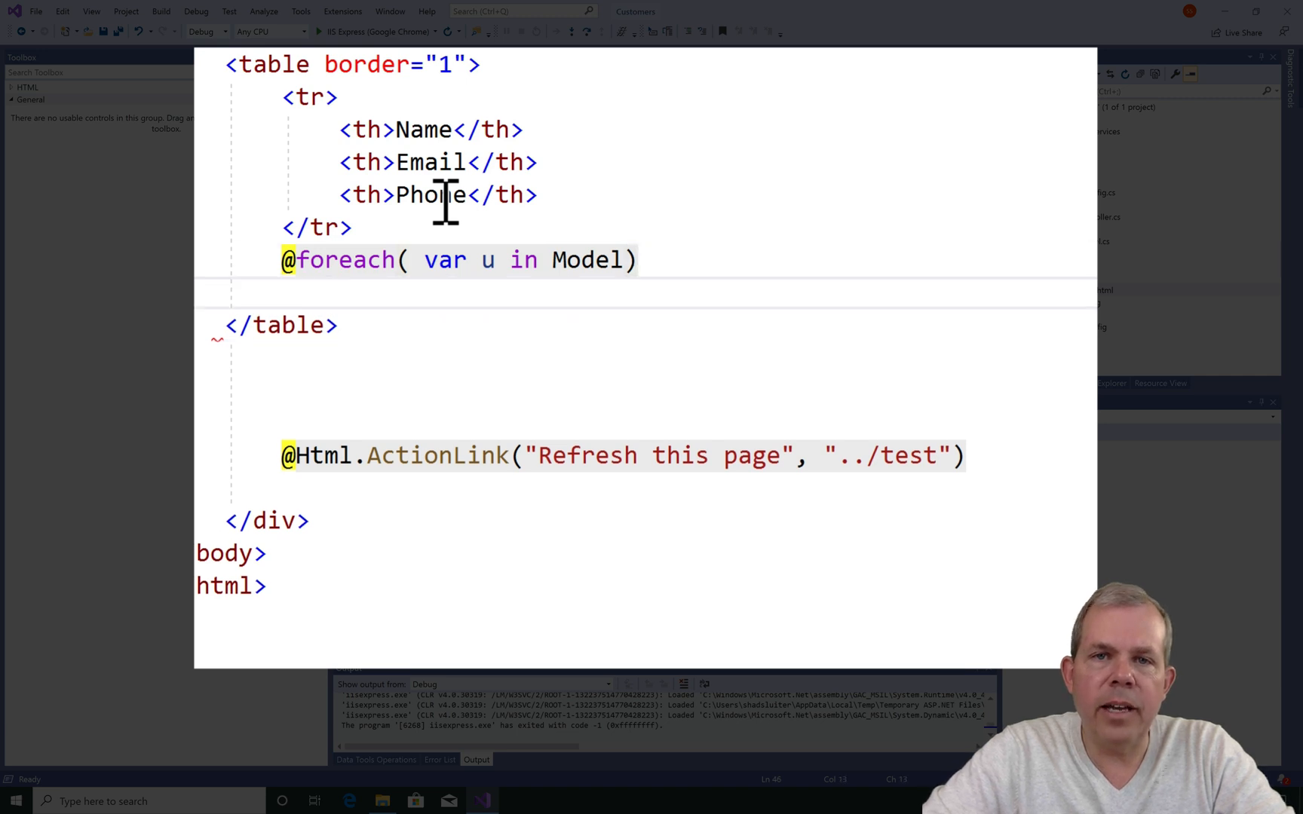
type("{")
type("<tr>")
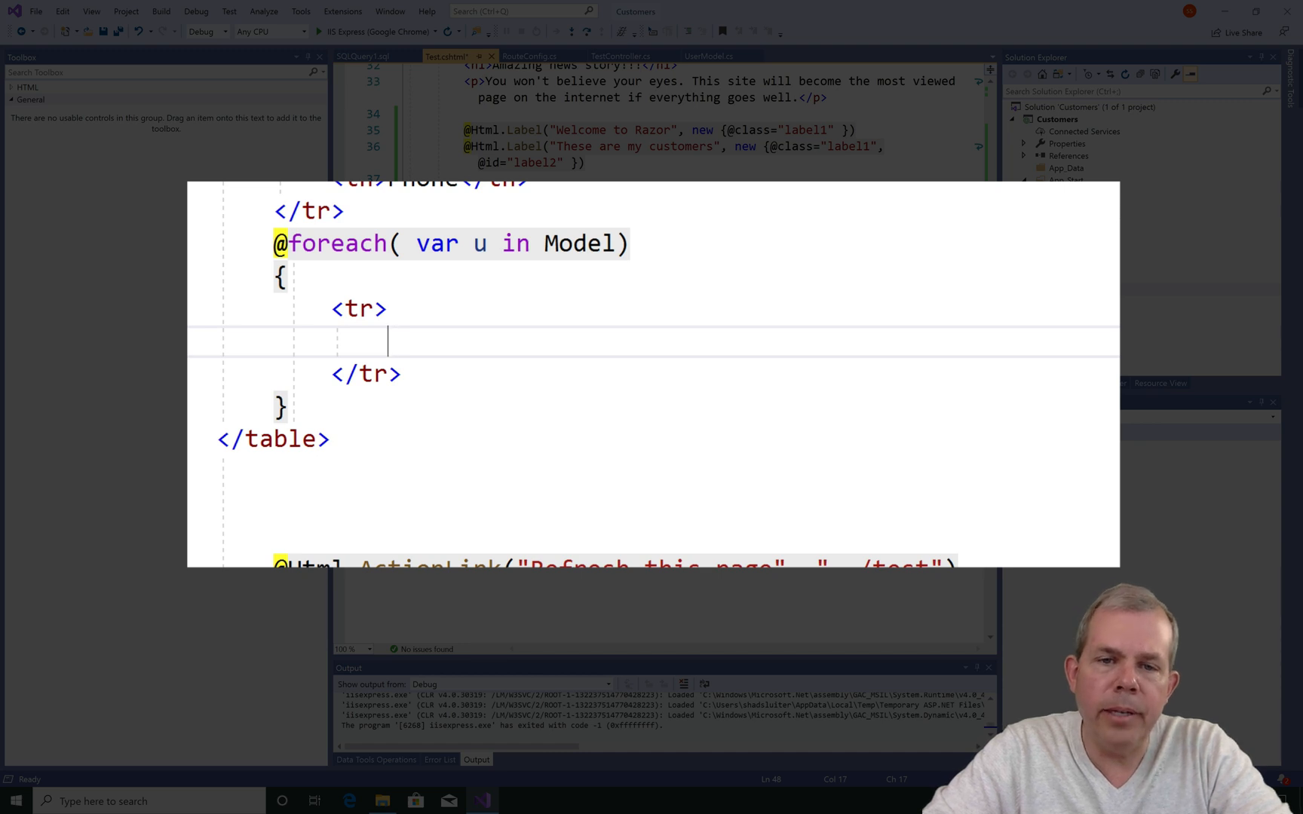
Inside the loop row, add cells for @u.name, @u.EmailAddress and @u.PhoneNumber
type("<td></td>")
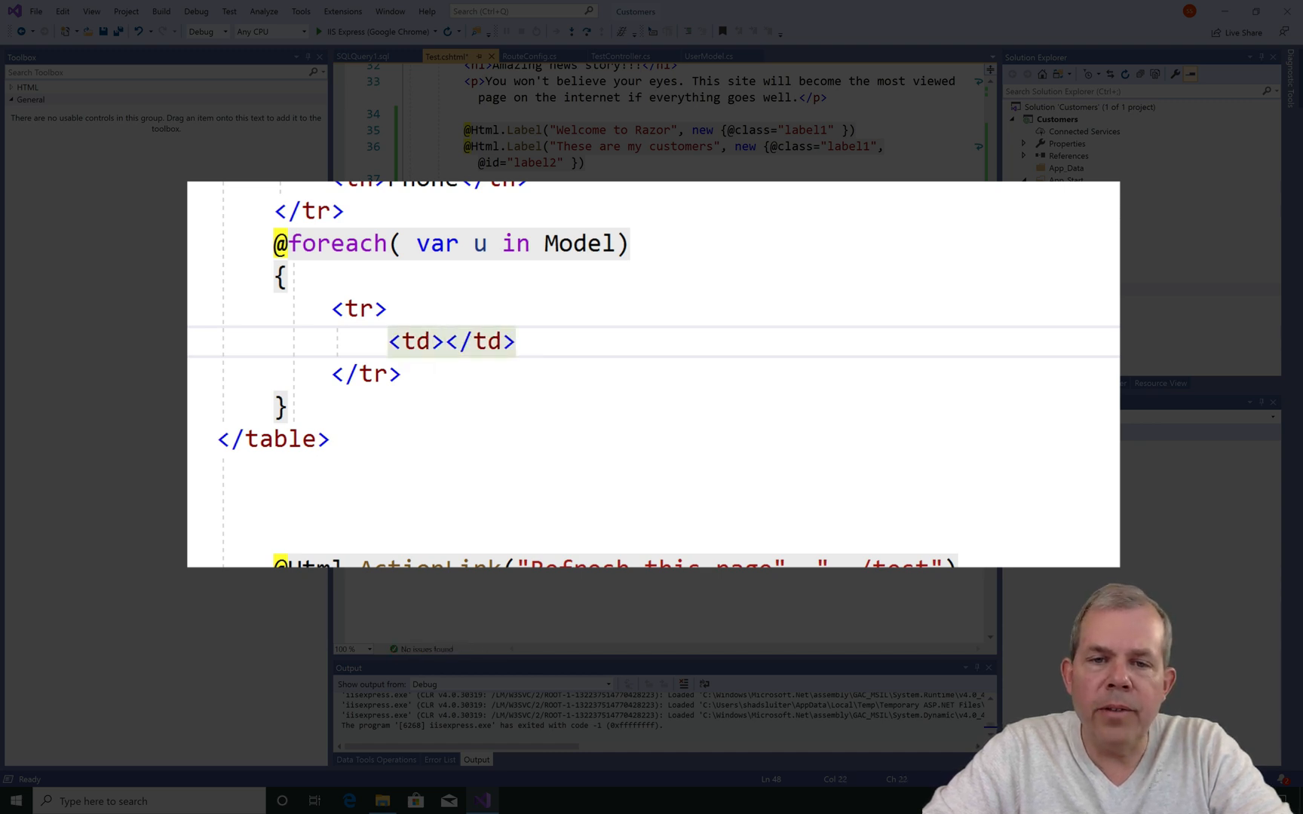
type("@u.na")
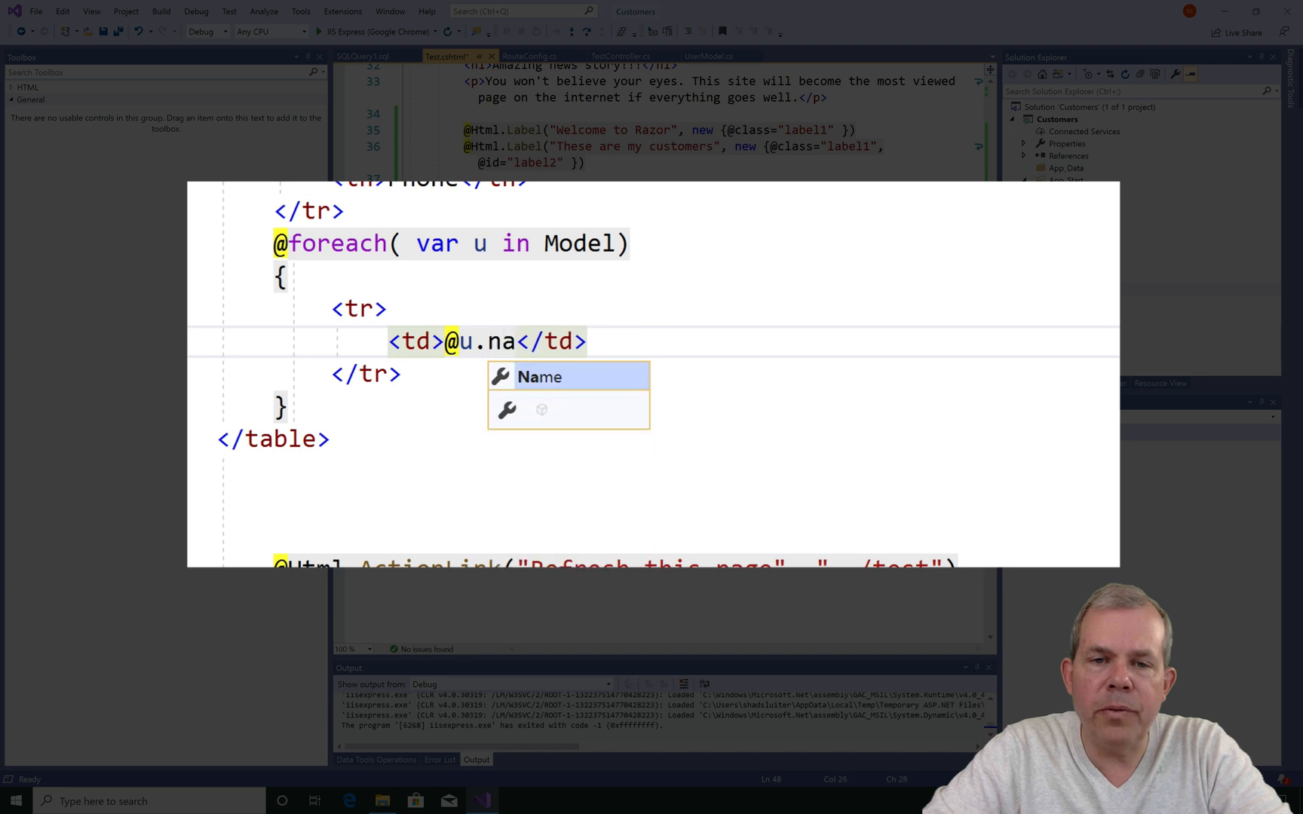
type("me")
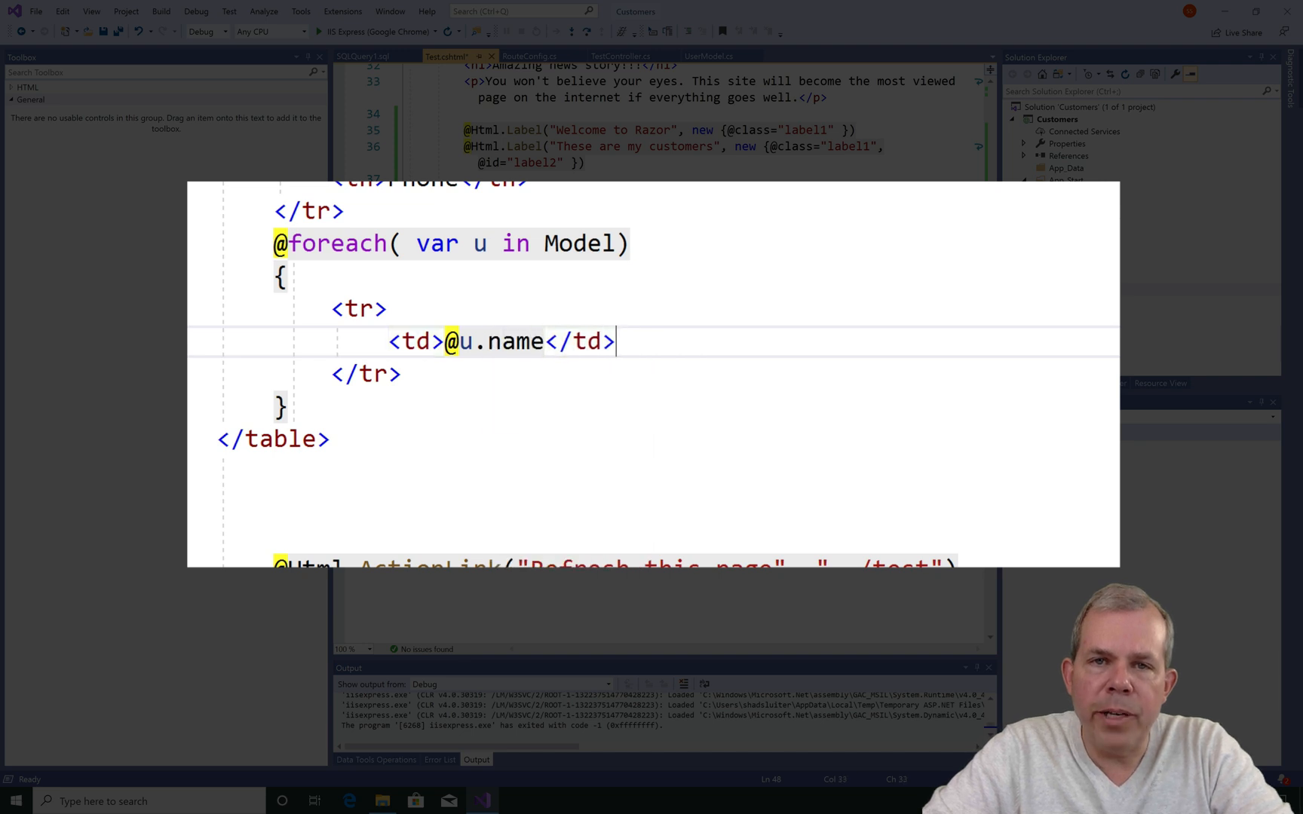
key("enter")
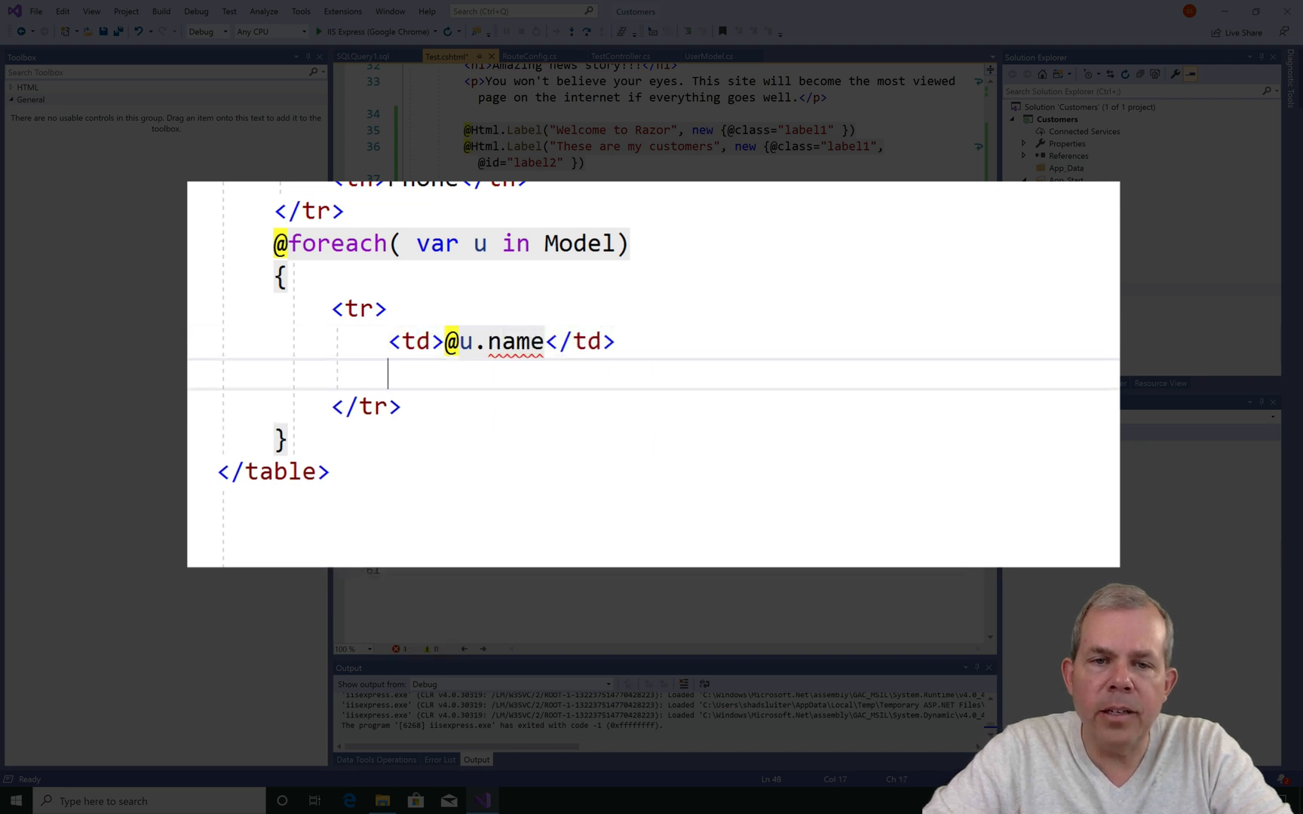
type("<td>@</td>")
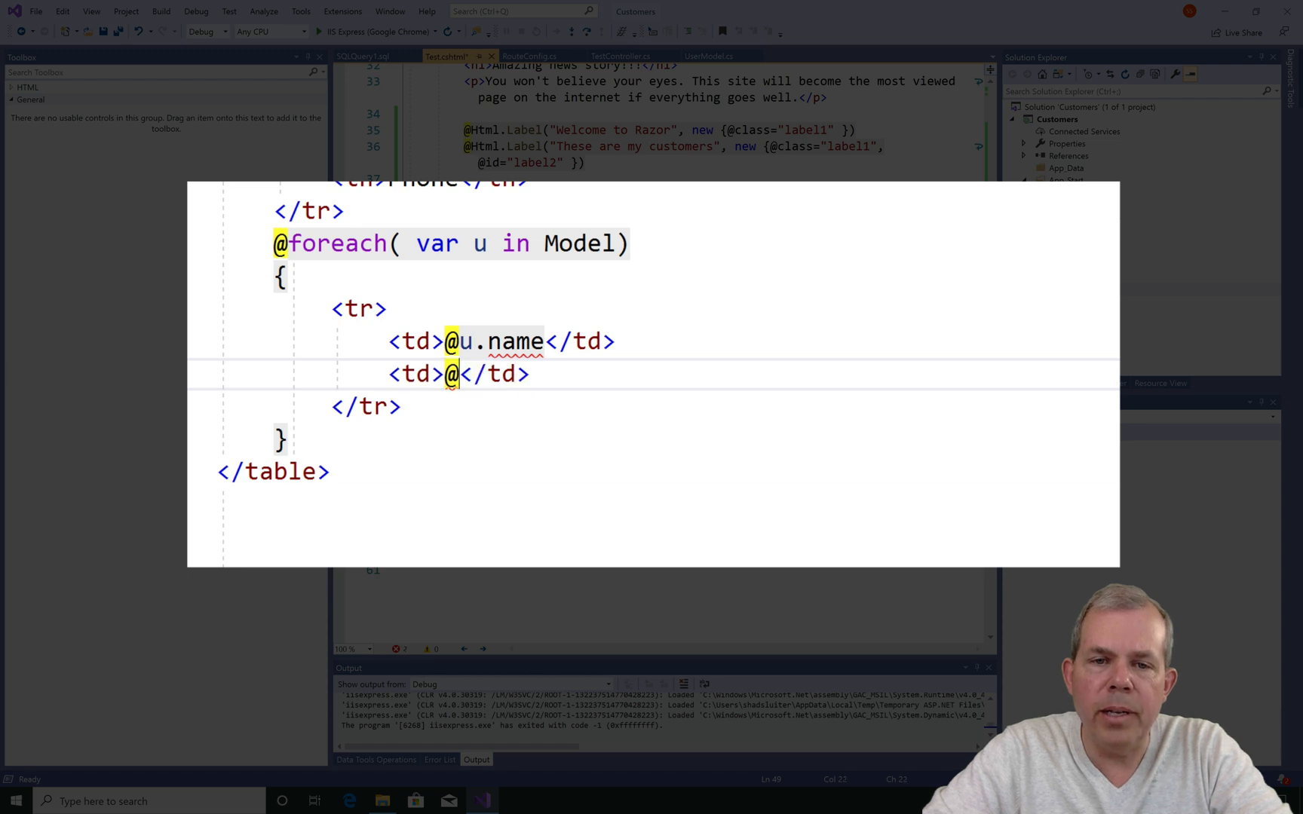
type("u.EmailAddress")
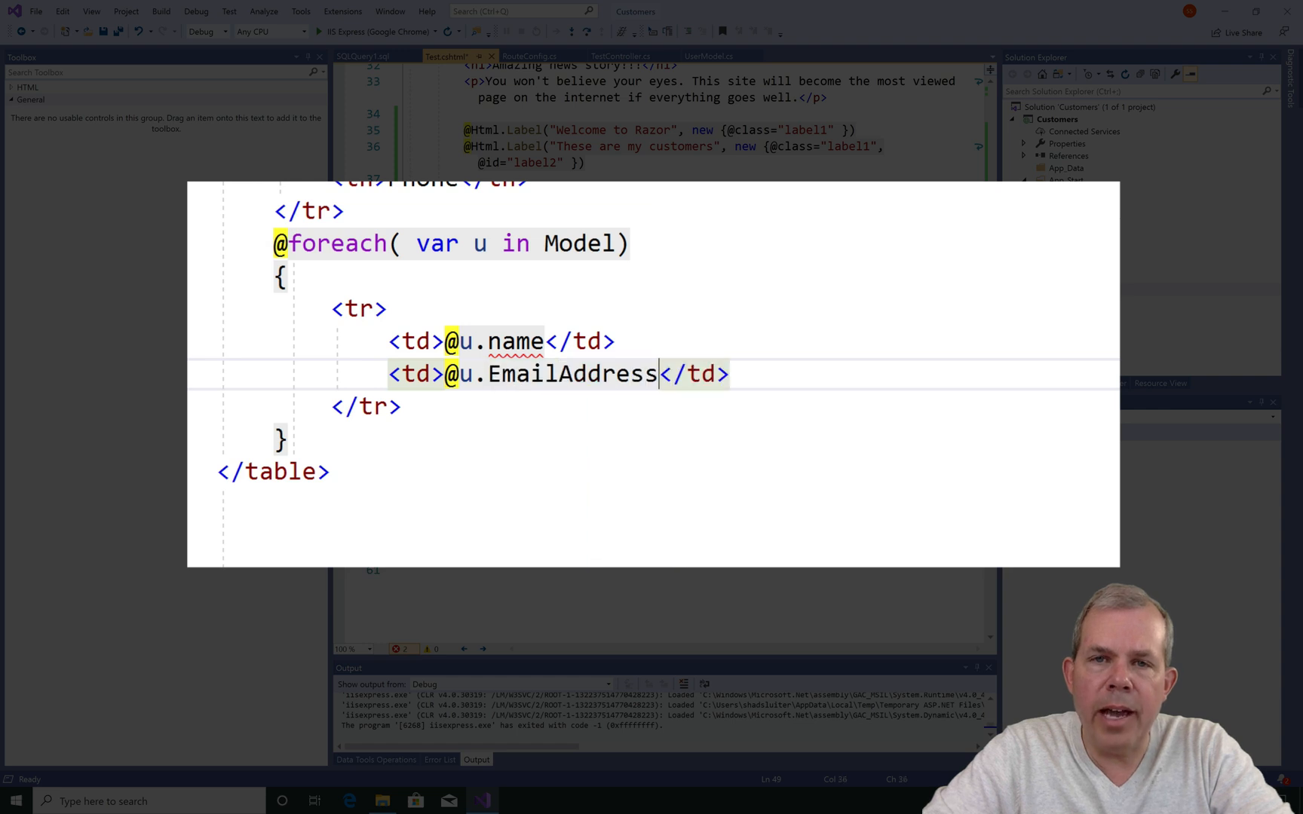
type("<t")
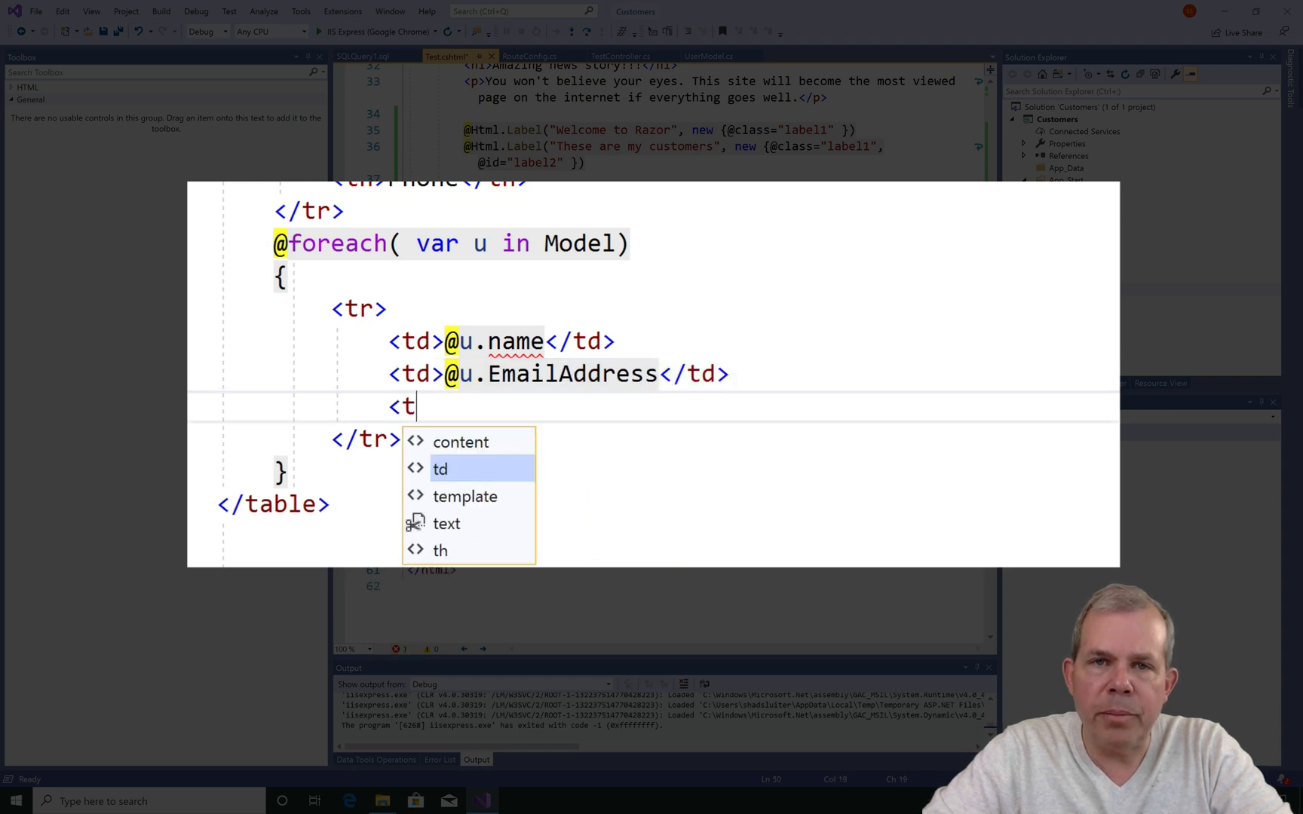
type("d>@u</td>")
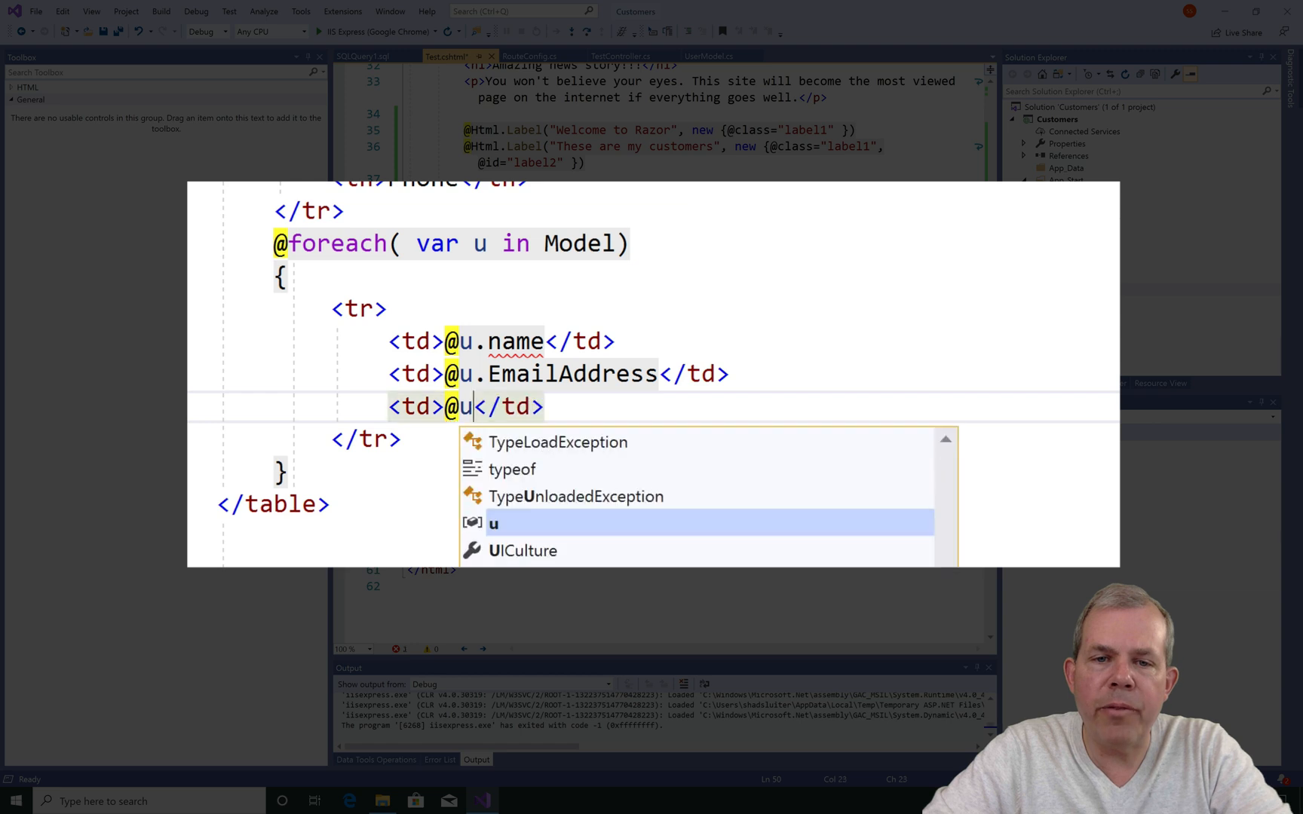
type(".")
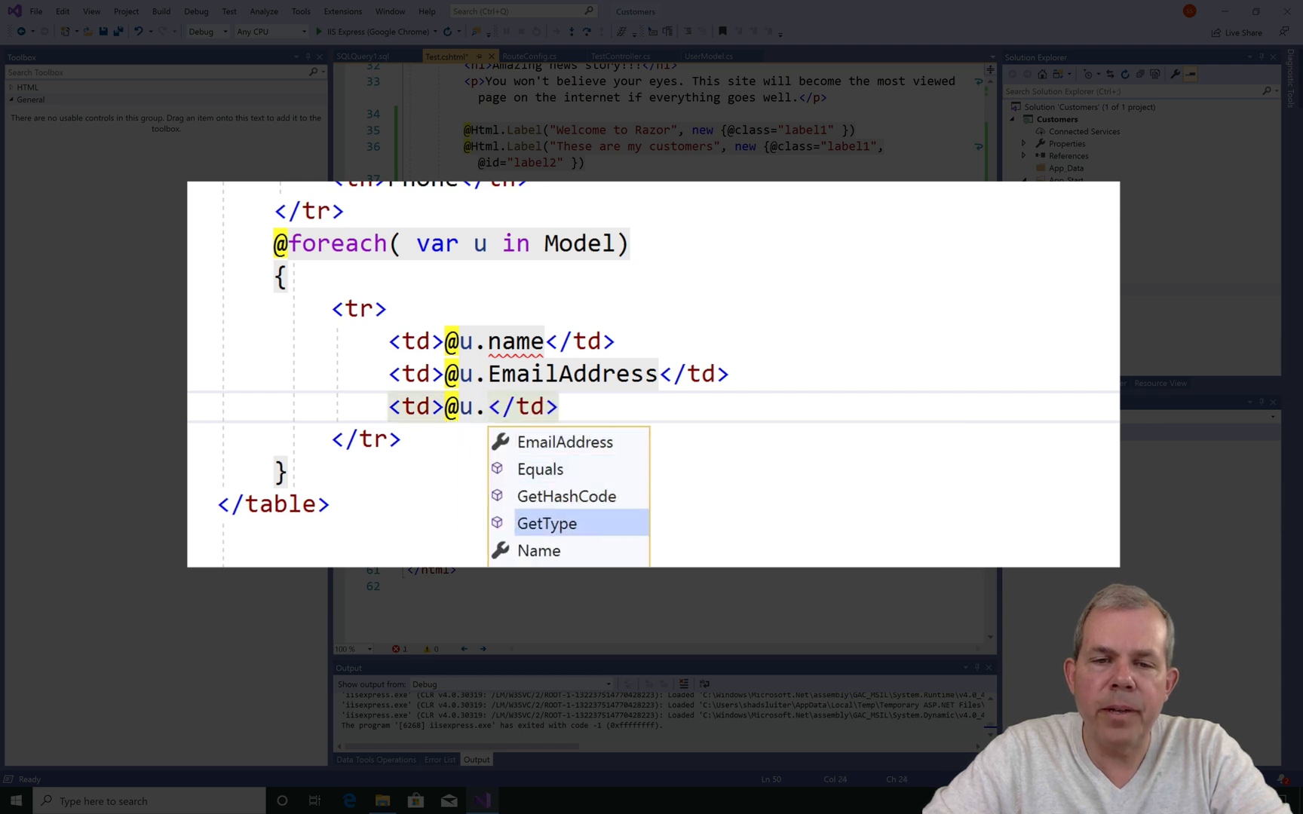
type("PhoneNumber")
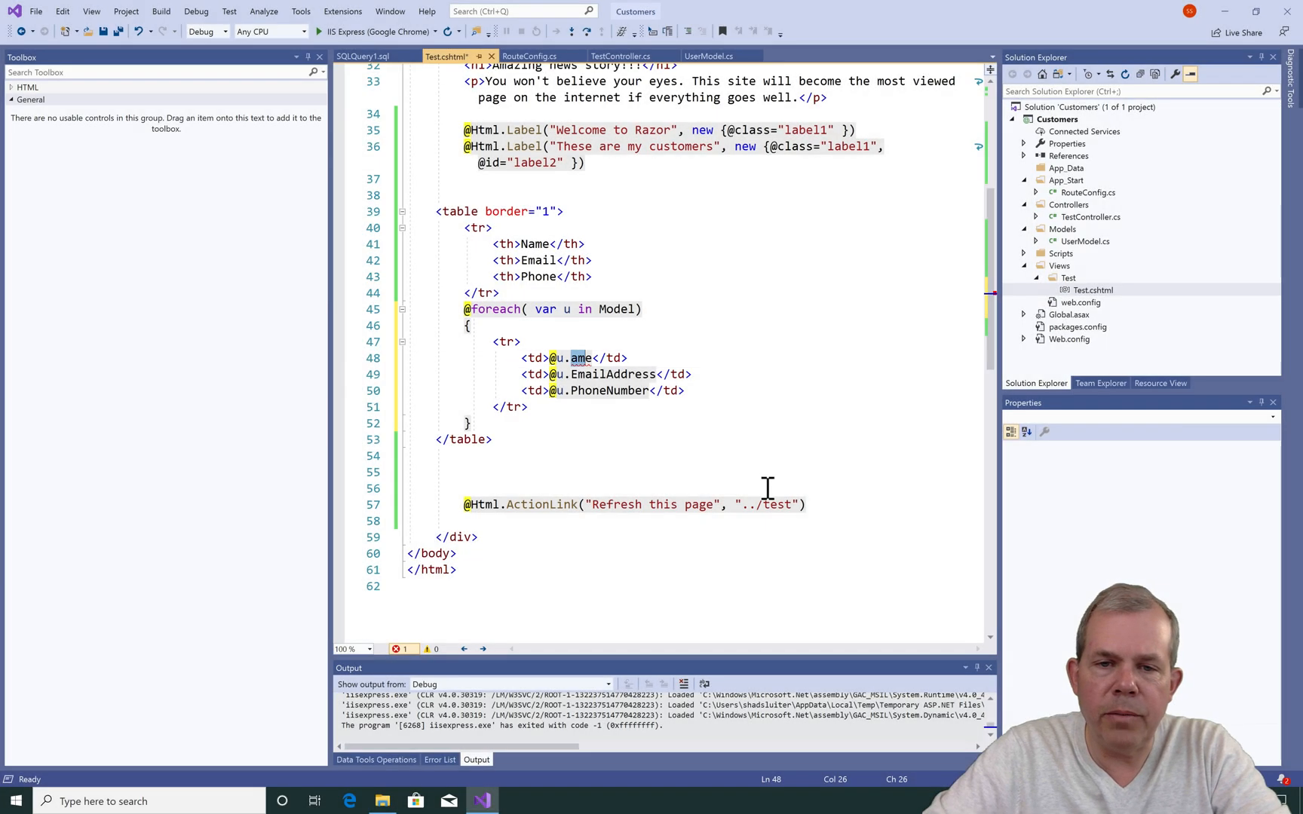
Remove the lowercase name reference and retype the dot to pick Name from IntelliSense
key("Delete")
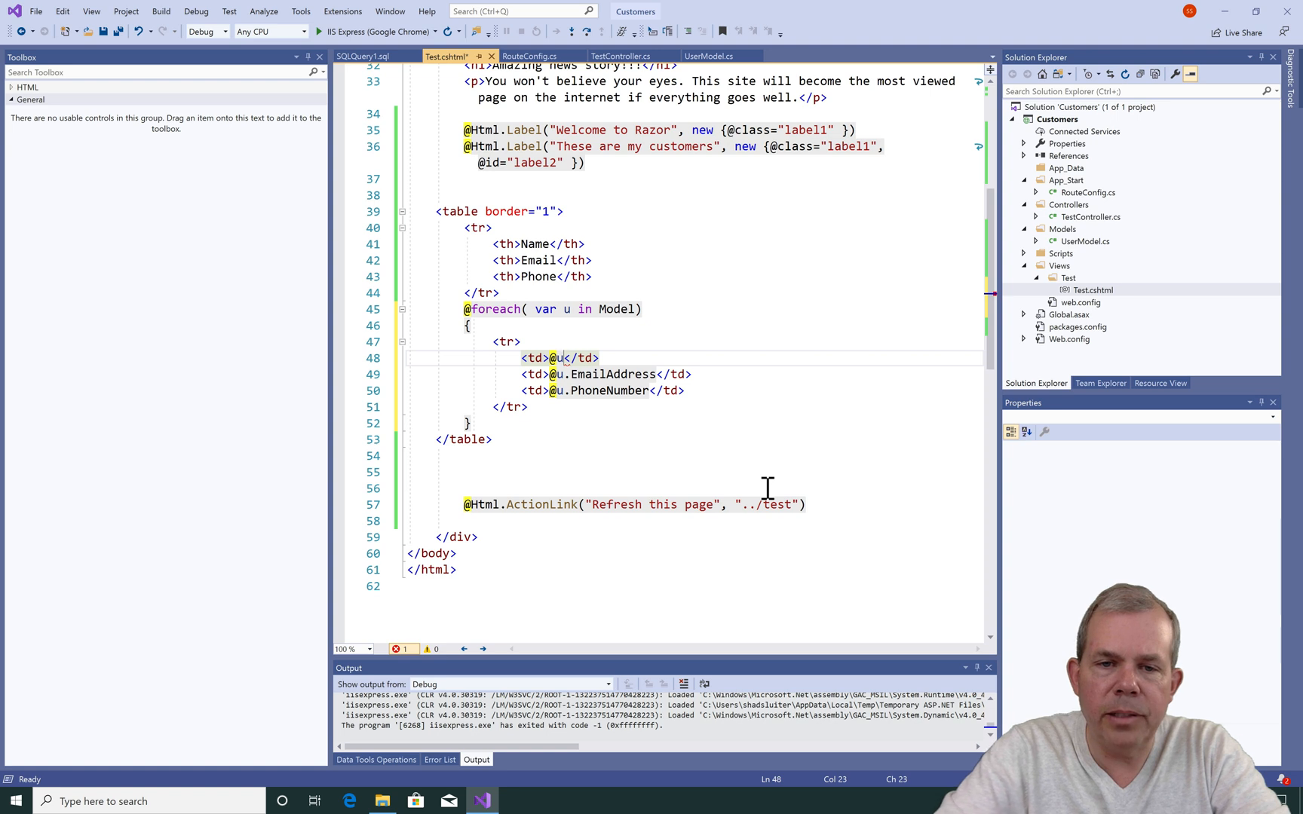
type(".")
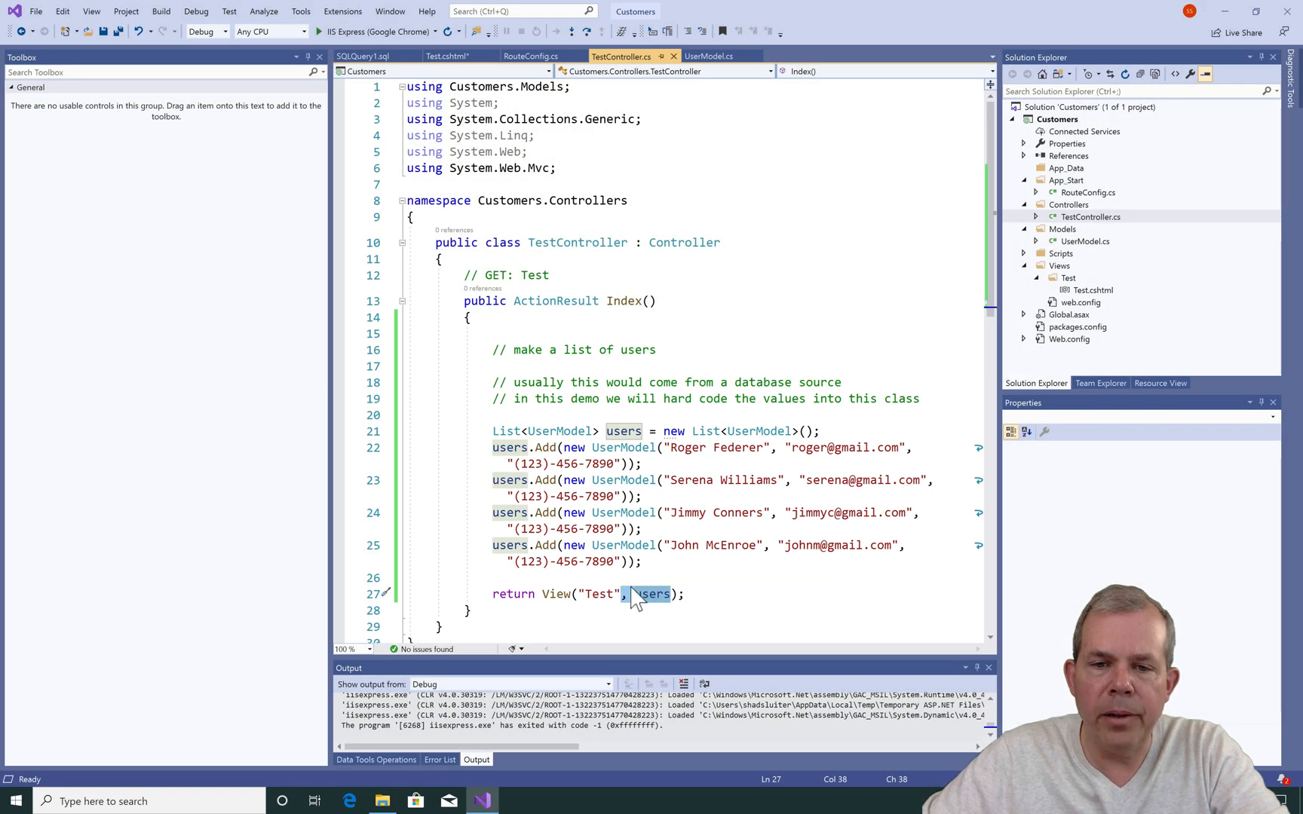
Bring Test.cshtml back into the editor and run the site in Chrome
left_click(1092, 289)
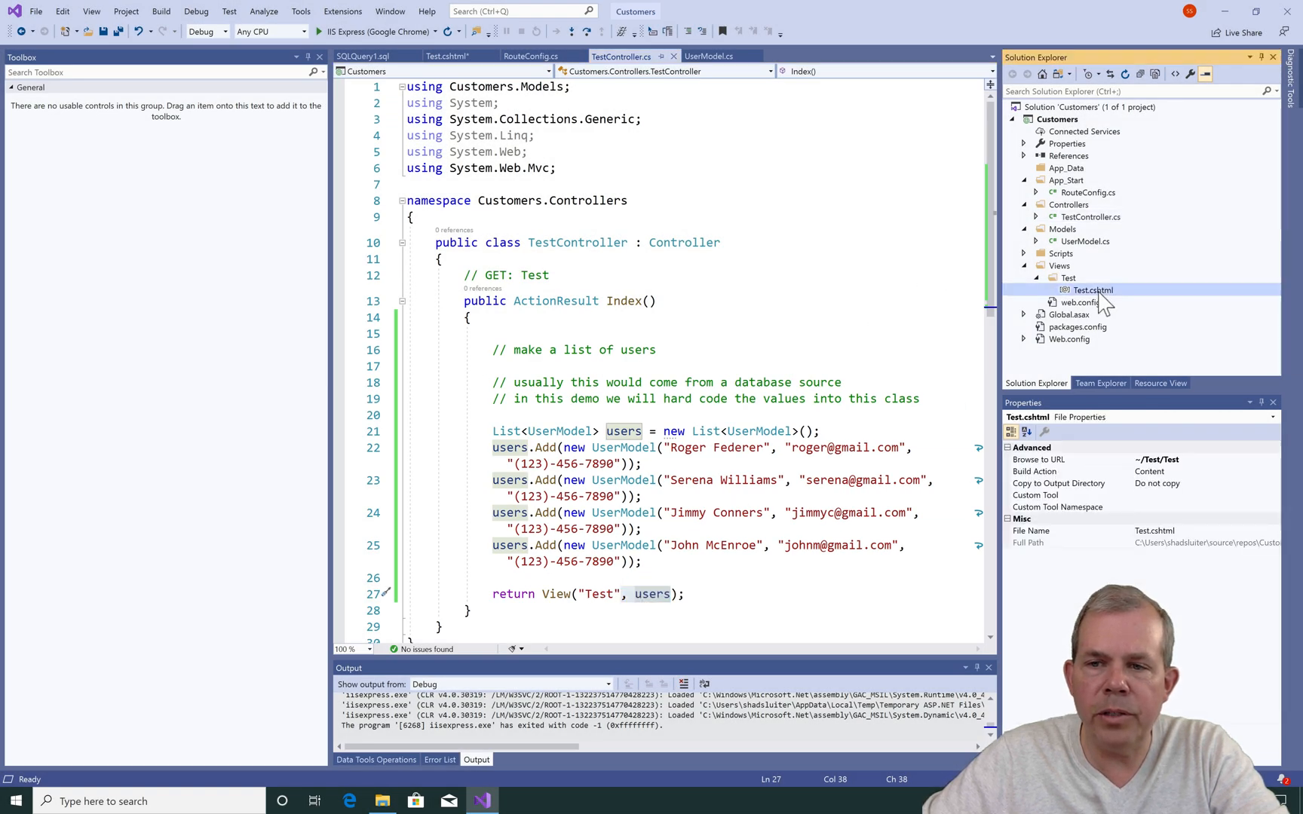
left_click(378, 56)
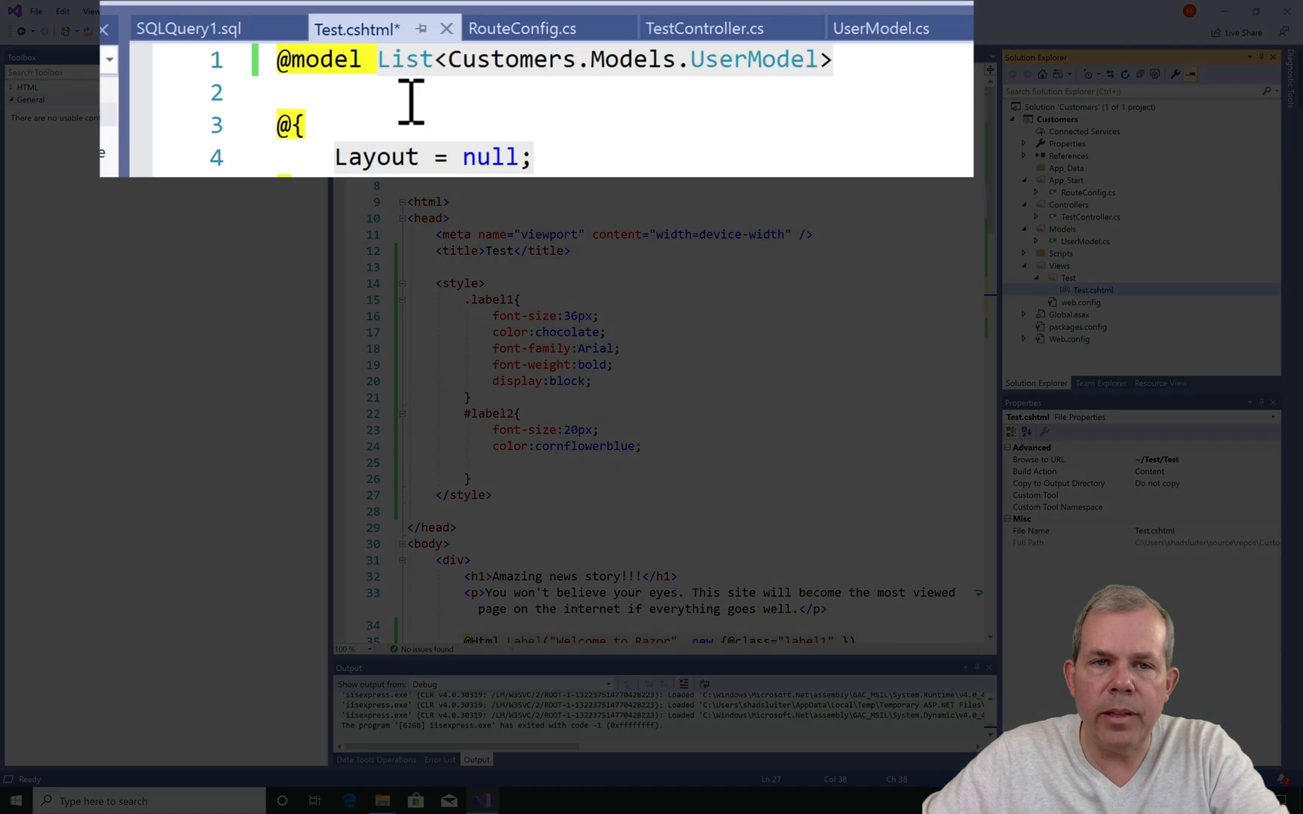
left_click(734, 59)
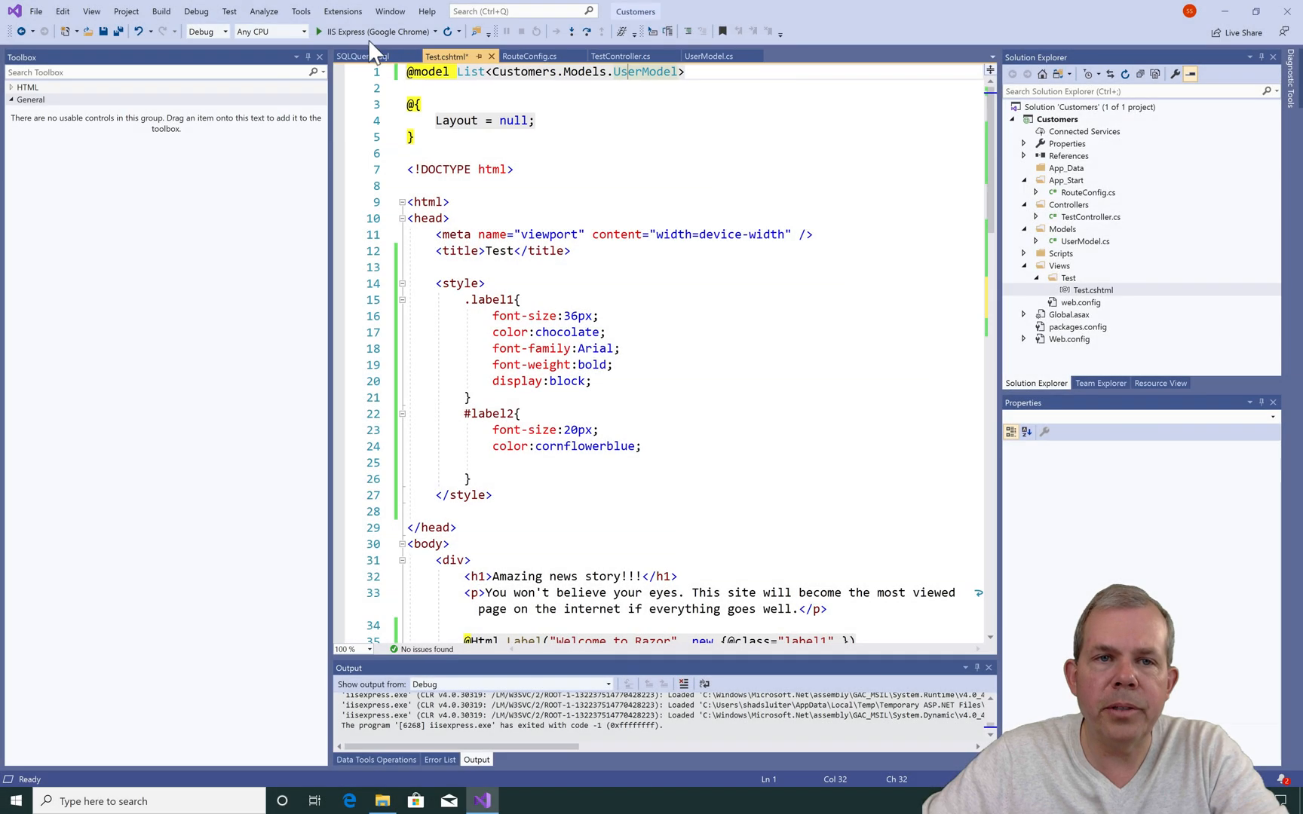
left_click(321, 30)
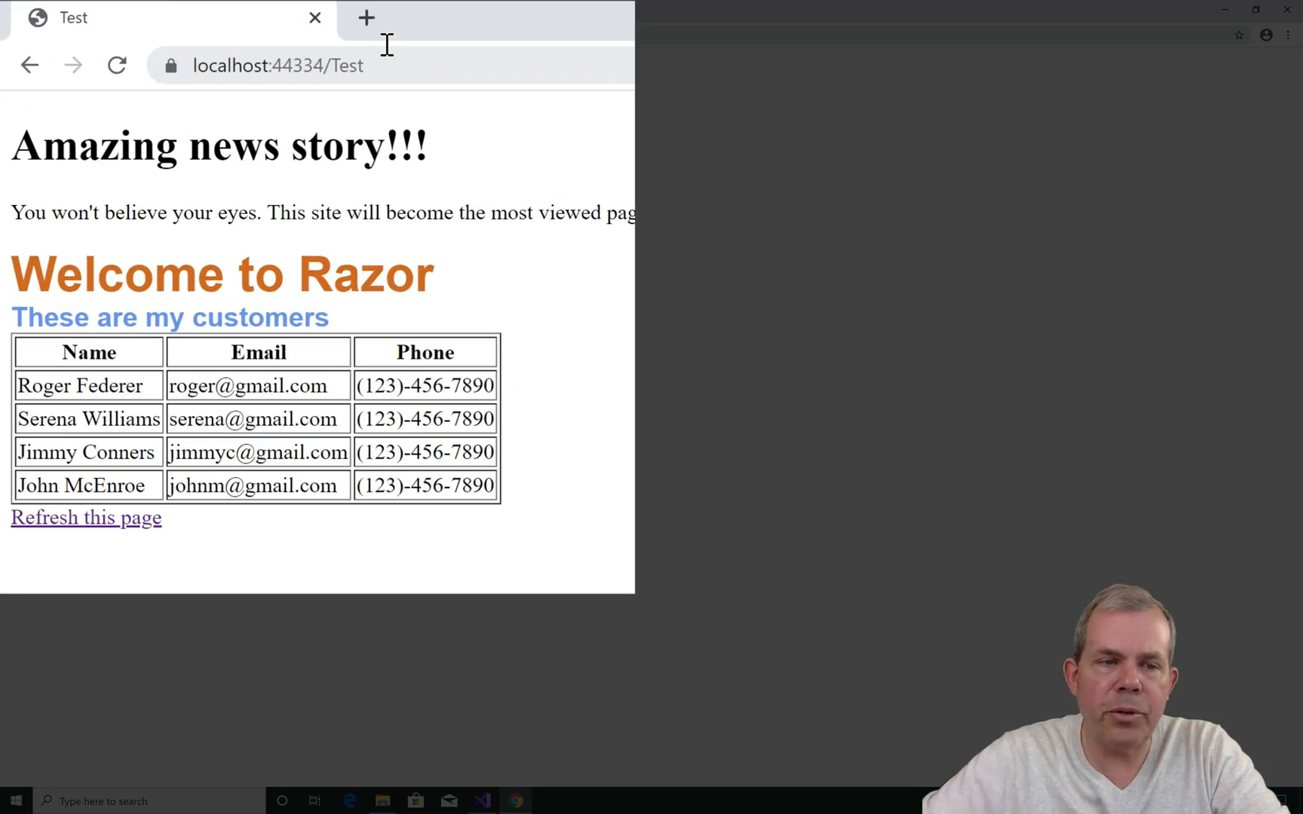
mouse_move(38, 420)
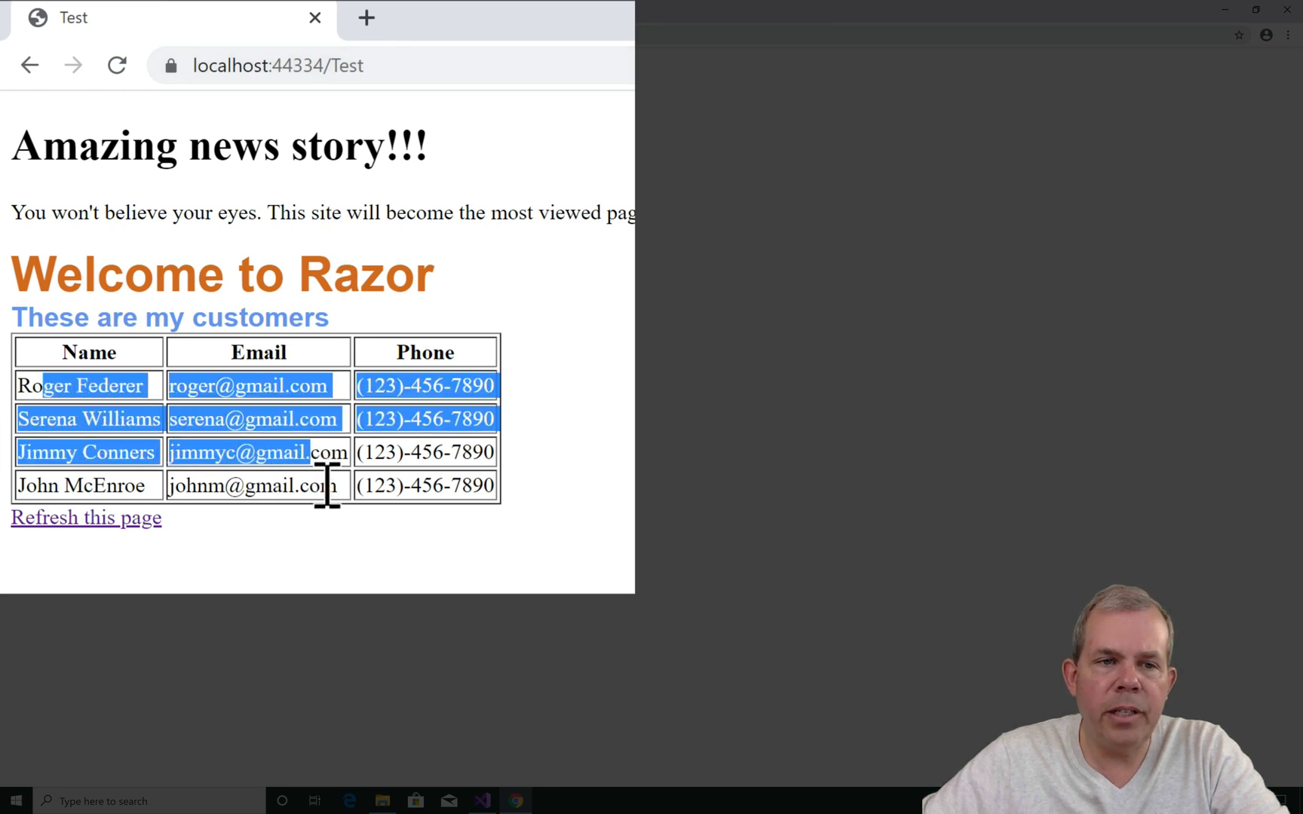
Clear the selected table text on the rendered Test page
left_click(193, 485)
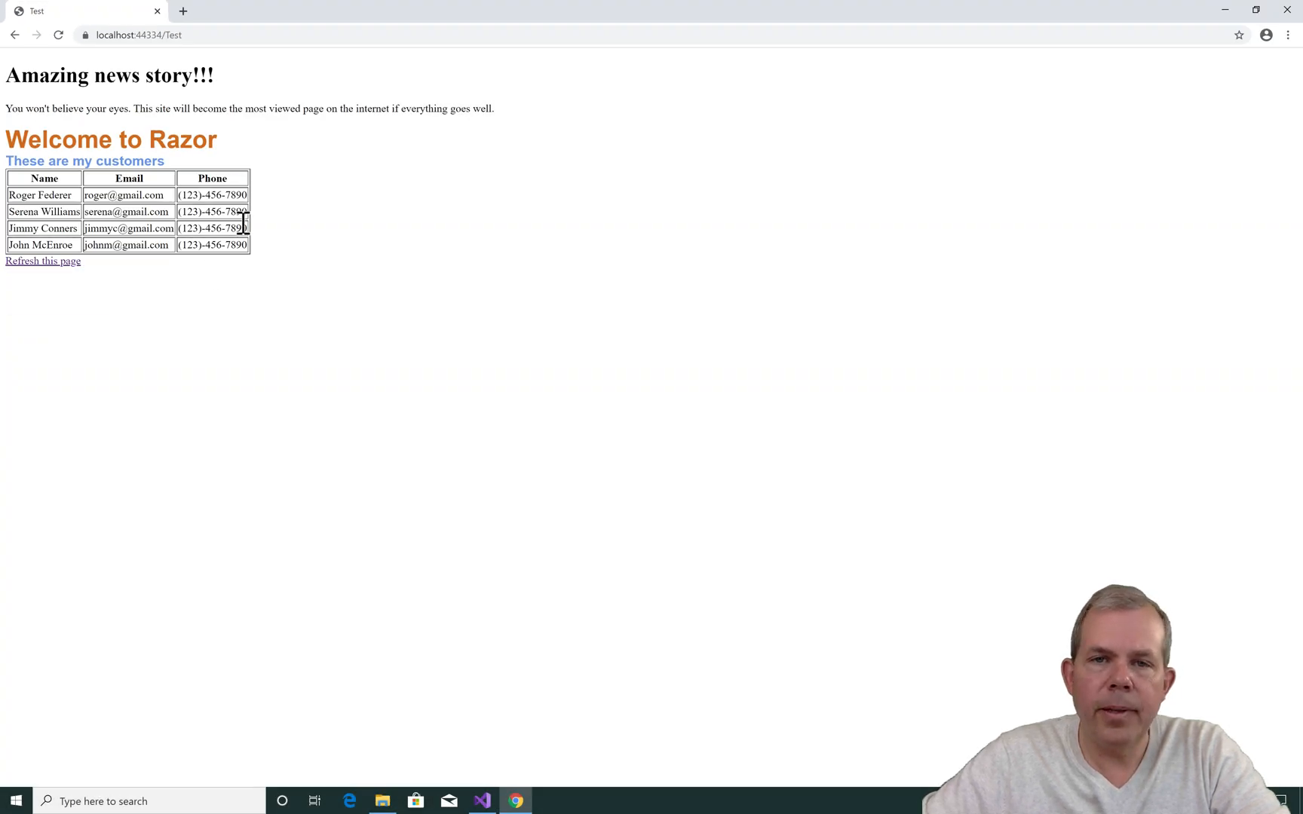
mouse_move(814, 157)
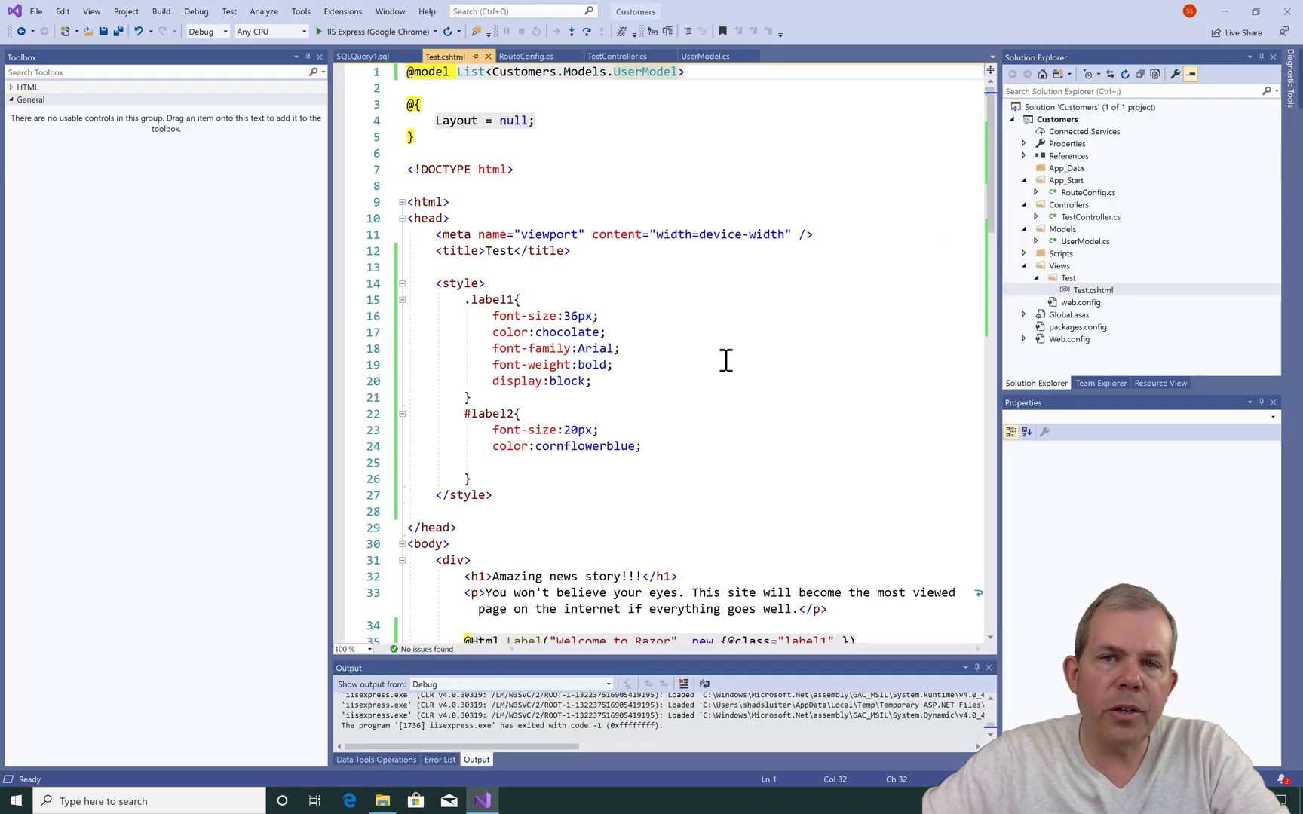
scroll("down", 3)
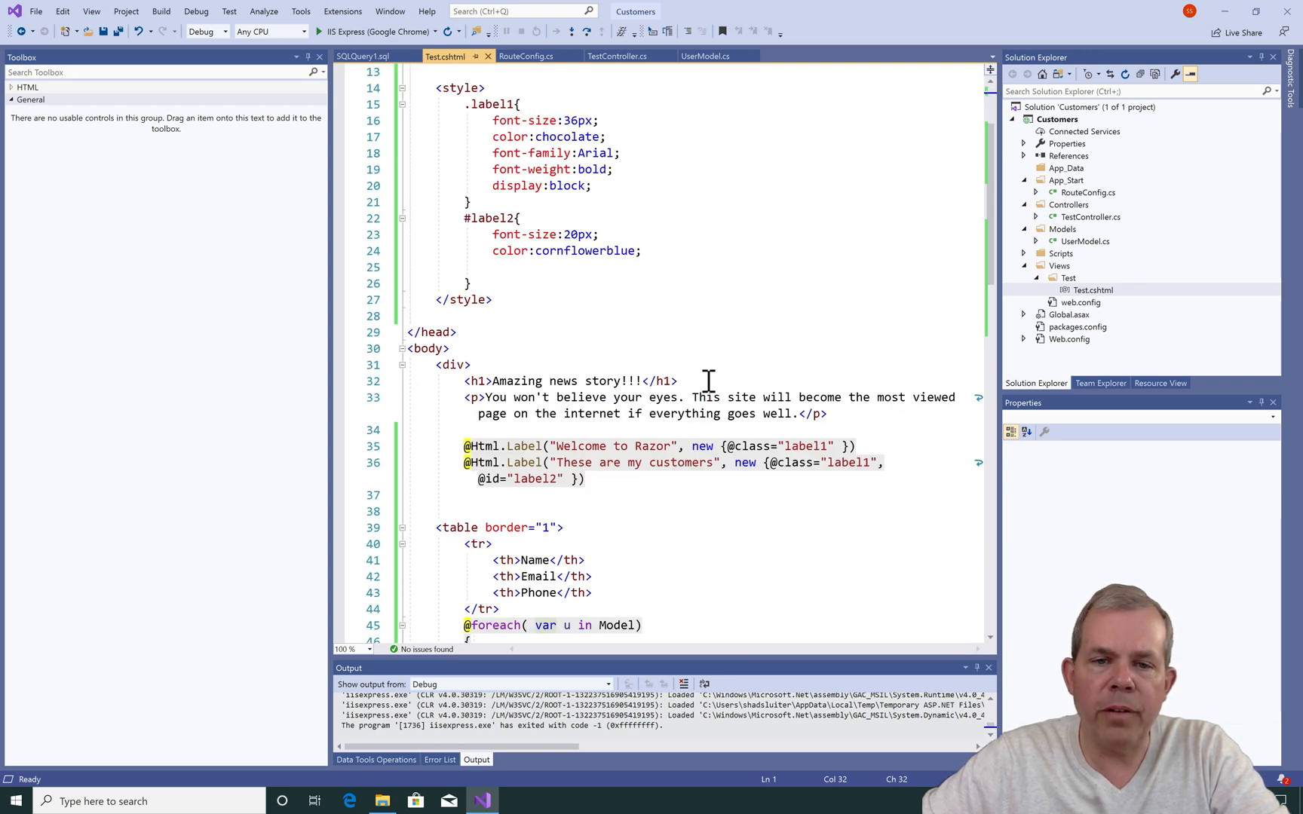
scroll("down", 3)
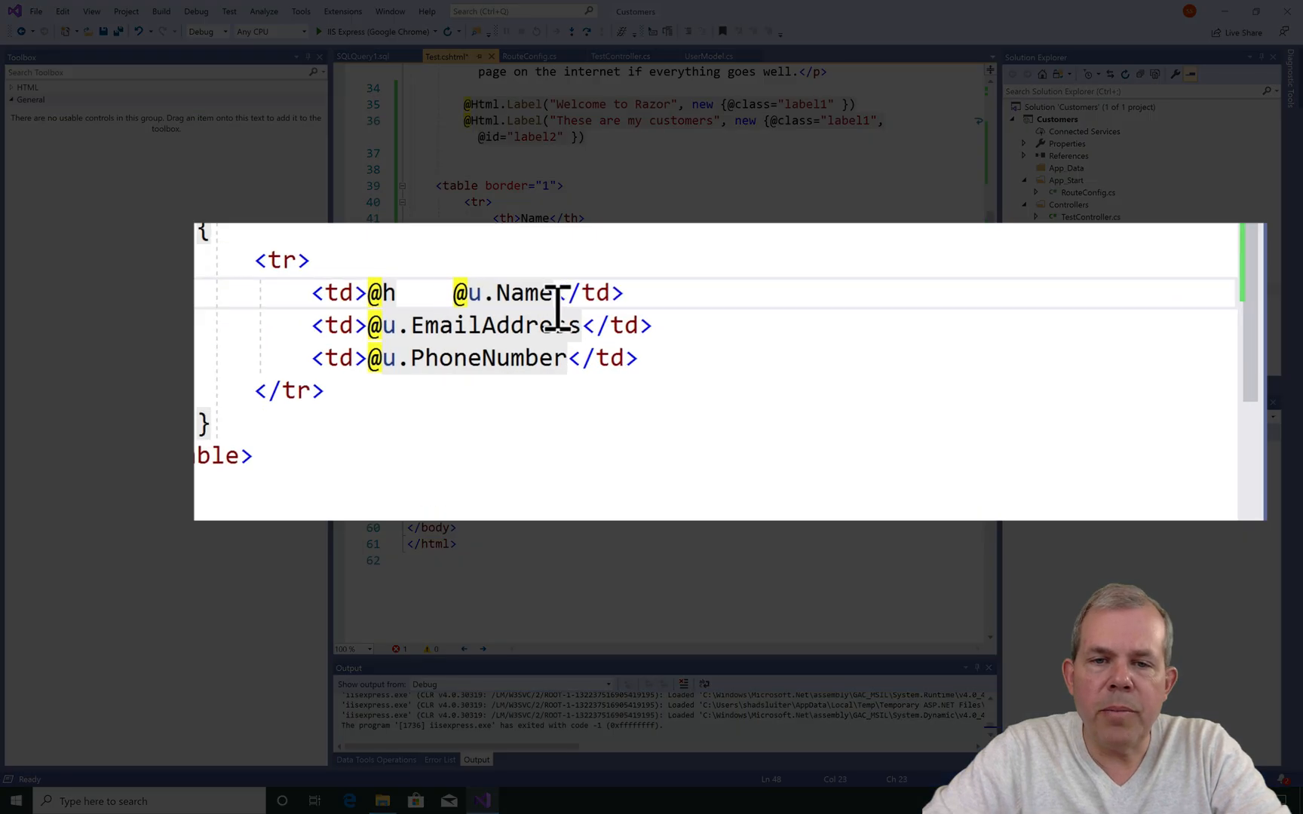
type("tml.displayFor")
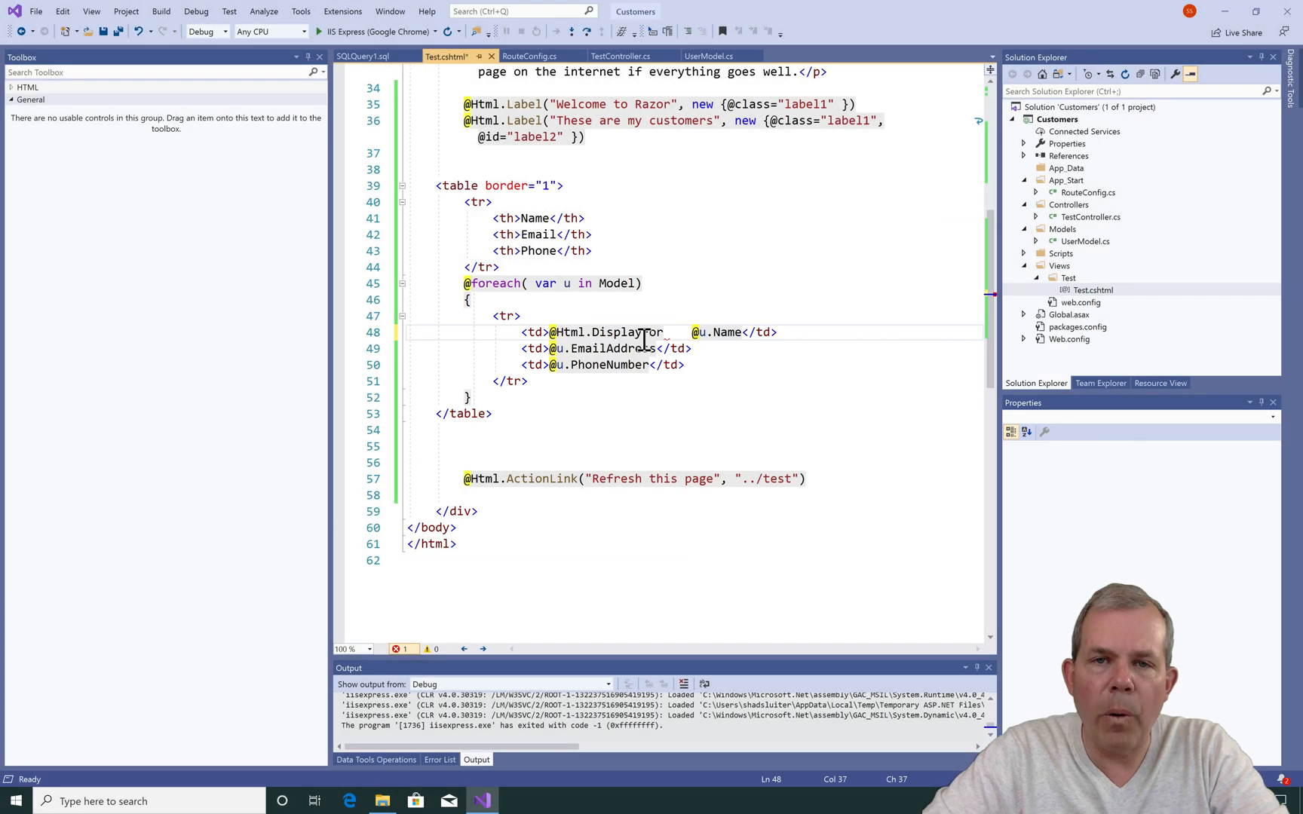
type("(")
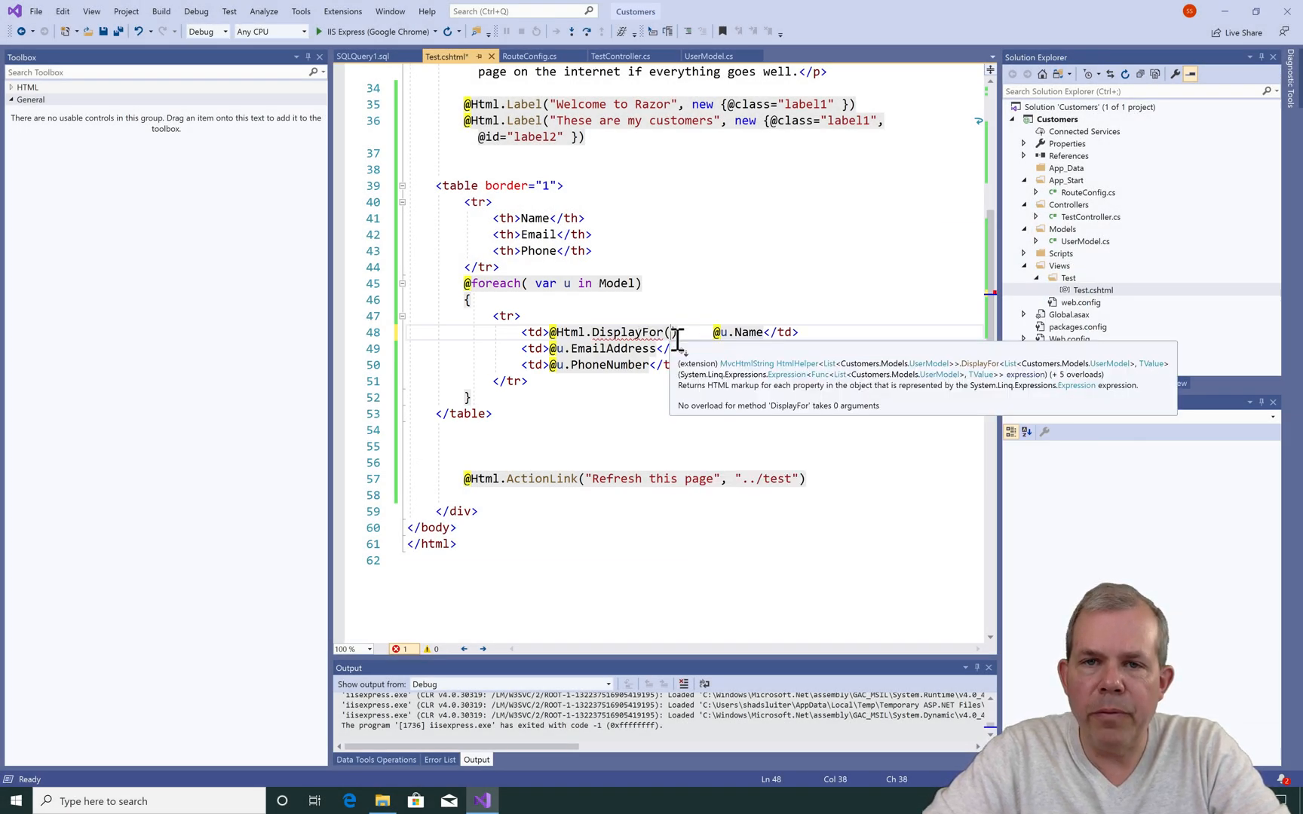
type("m")
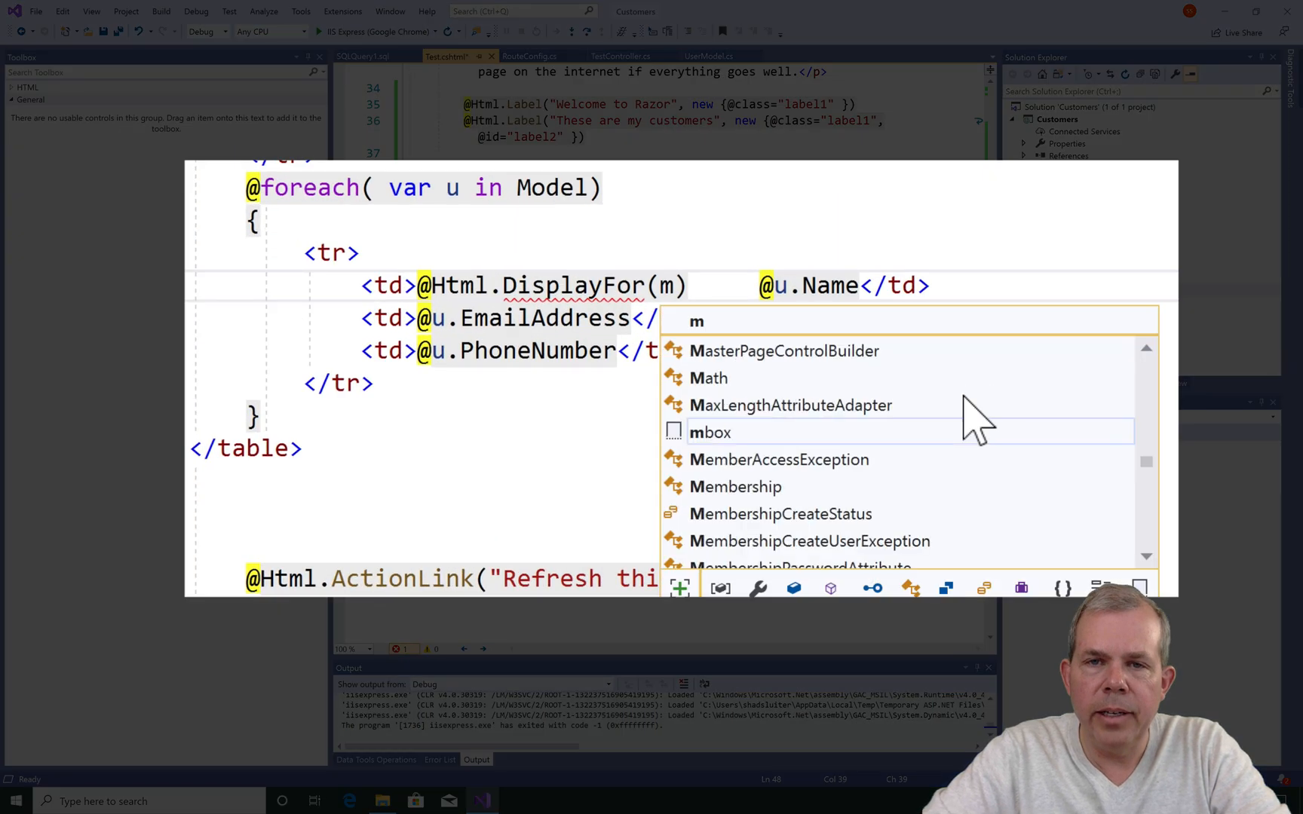
type("odel")
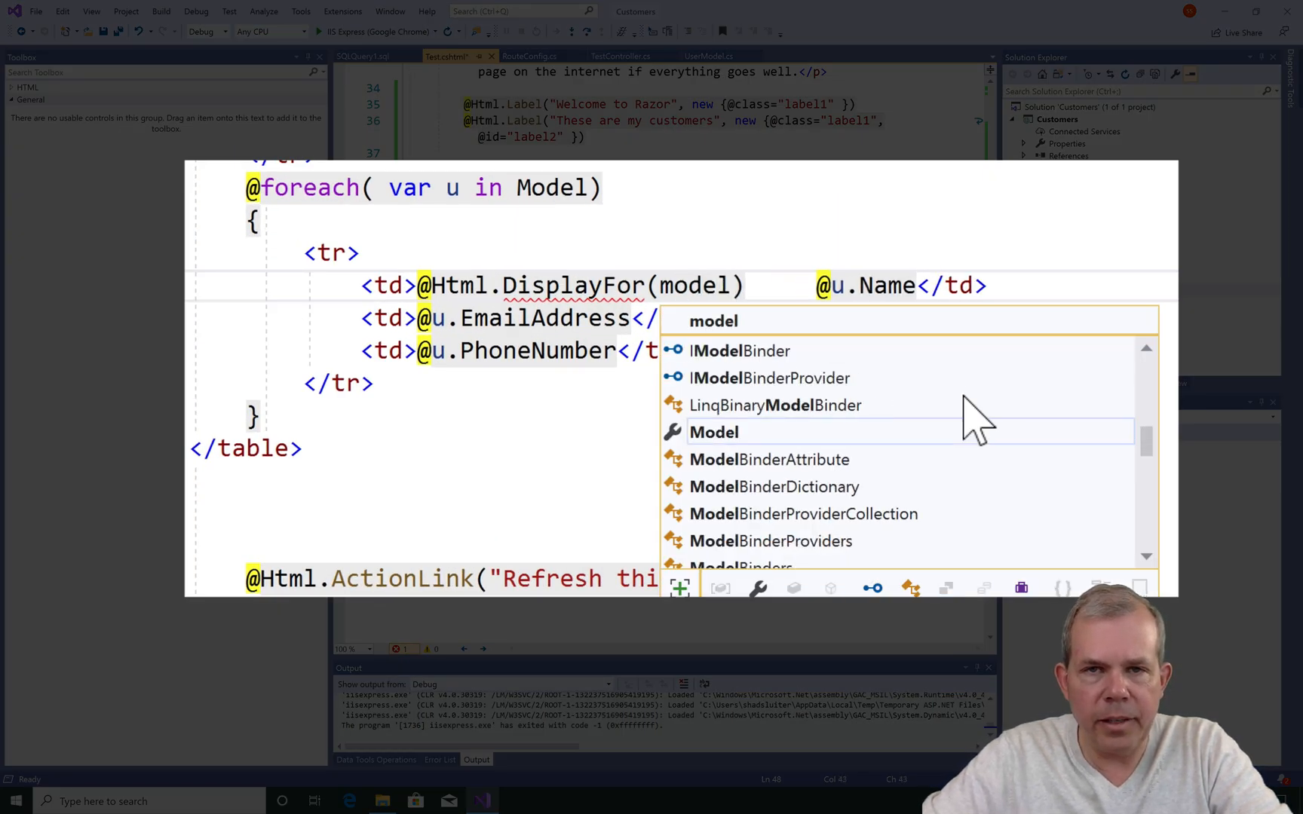
type("Item")
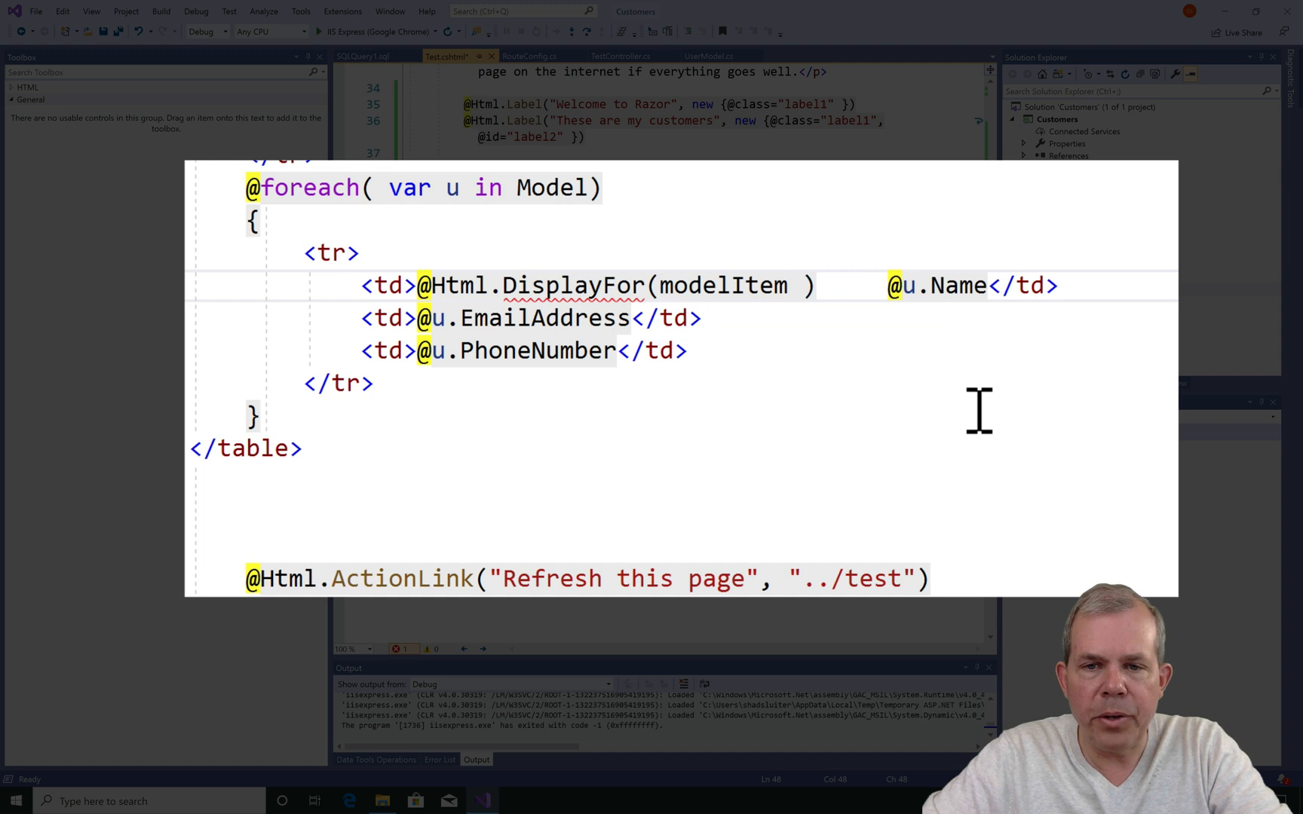
type("=")
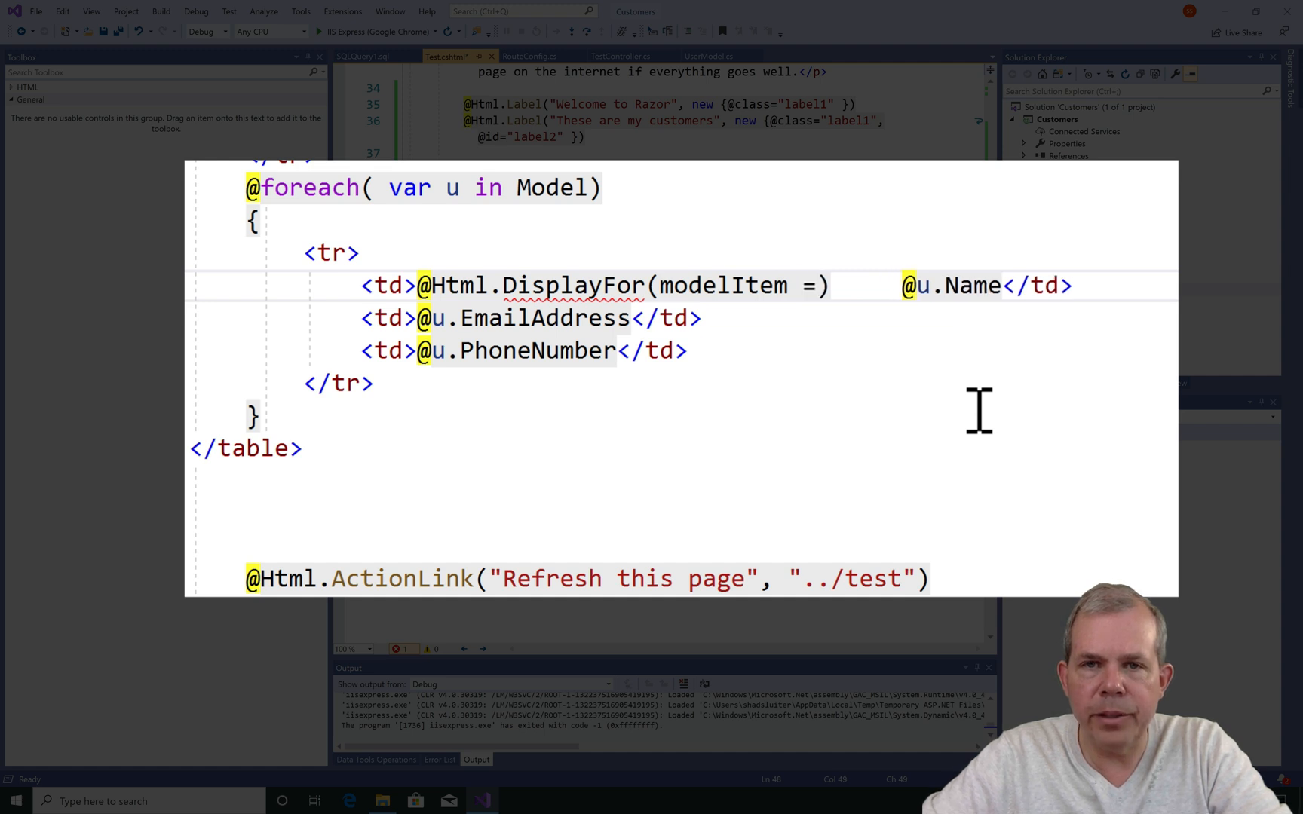
type(">")
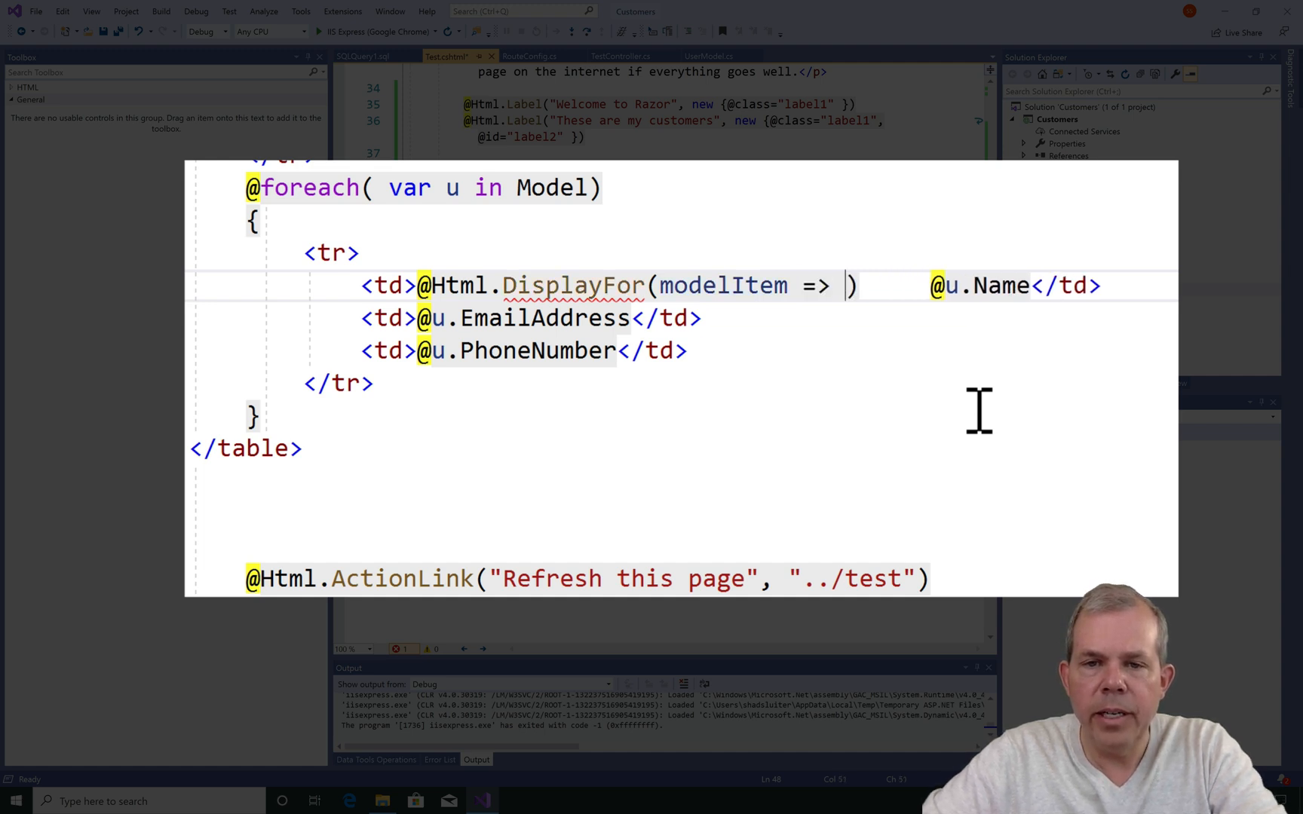
type("u")
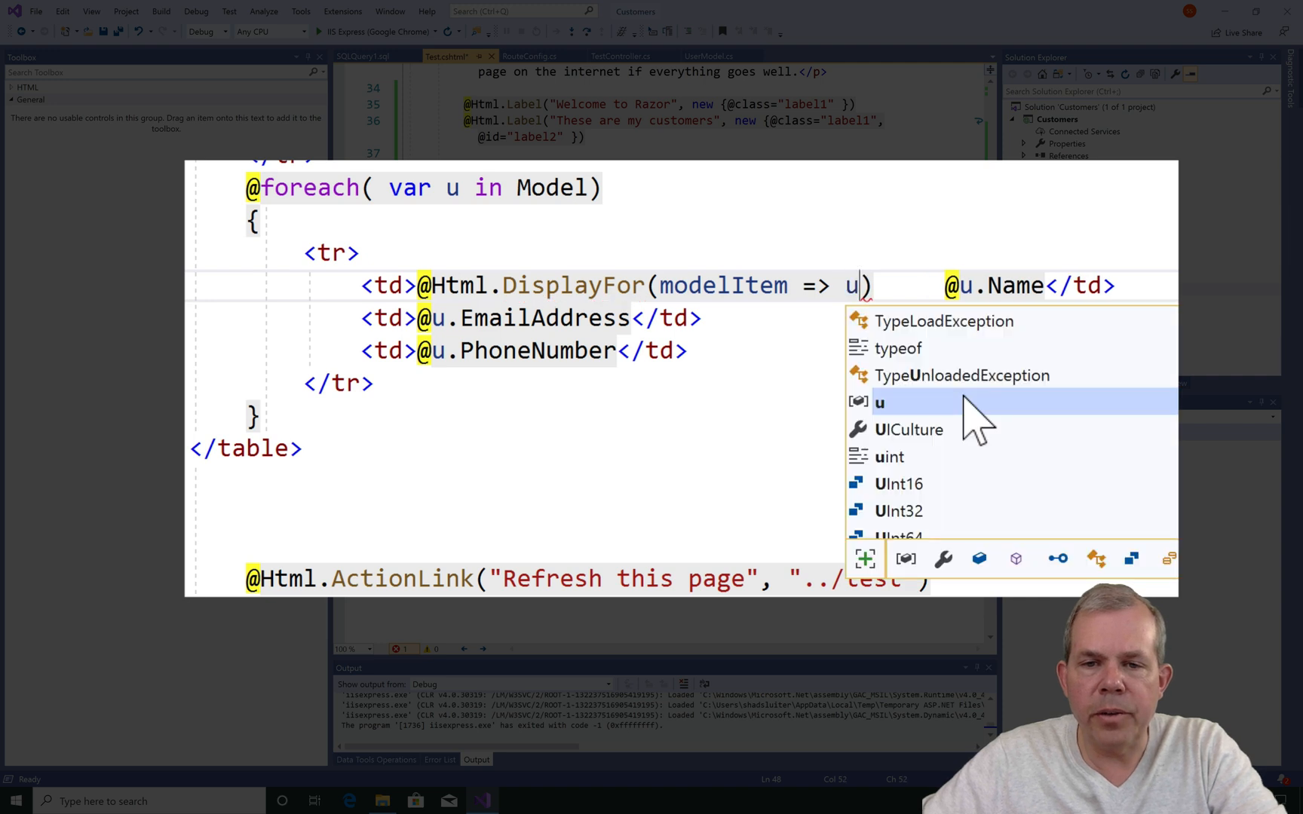
type(".")
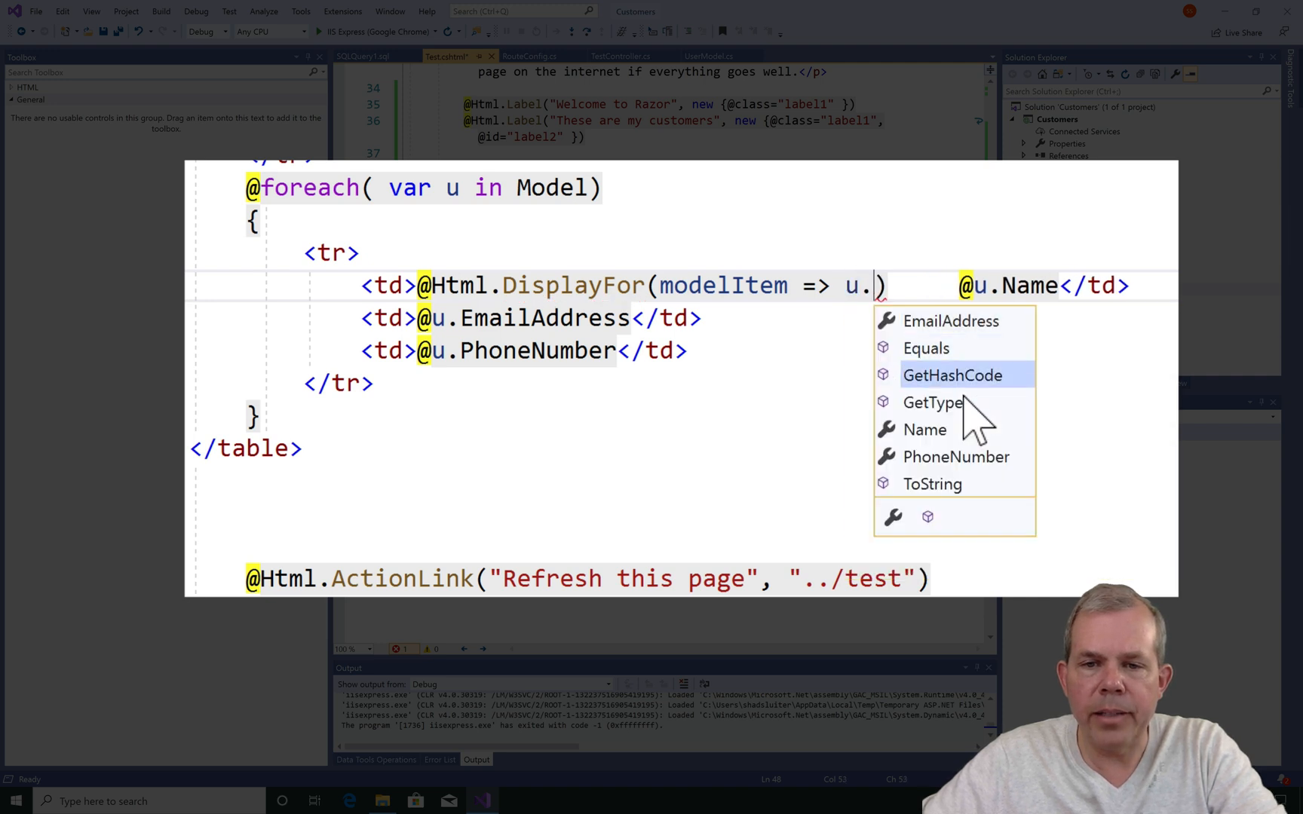
type("Name")
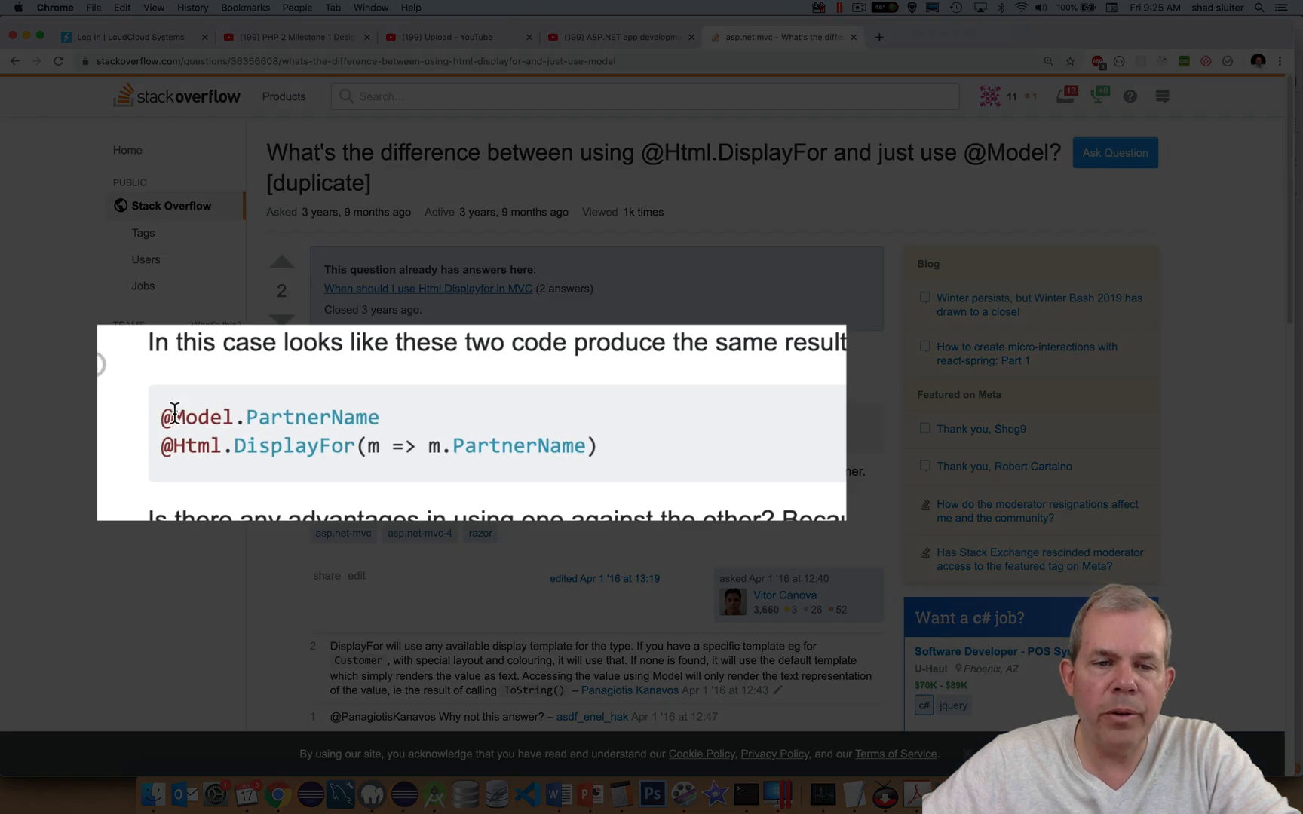
left_click_drag(161, 417, 339, 417)
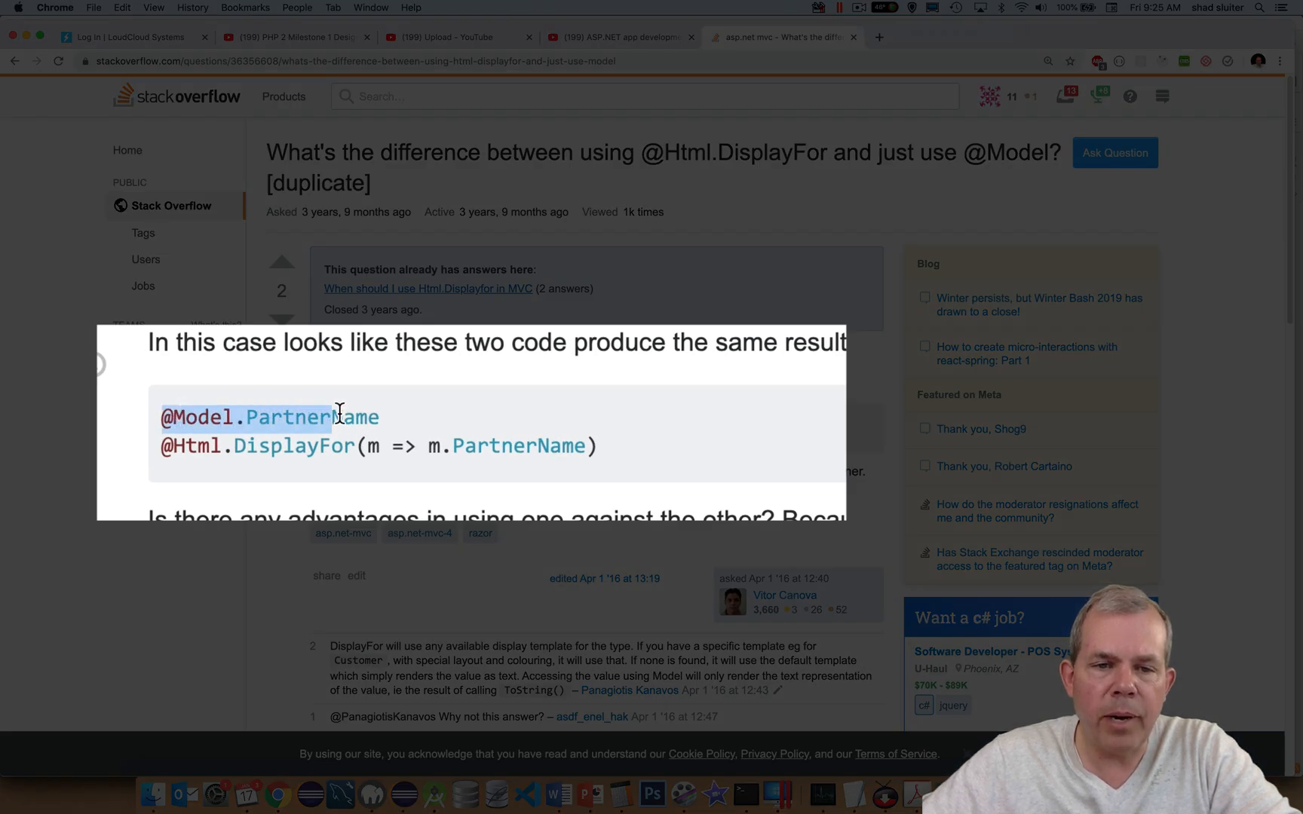
left_click_drag(331, 417, 398, 418)
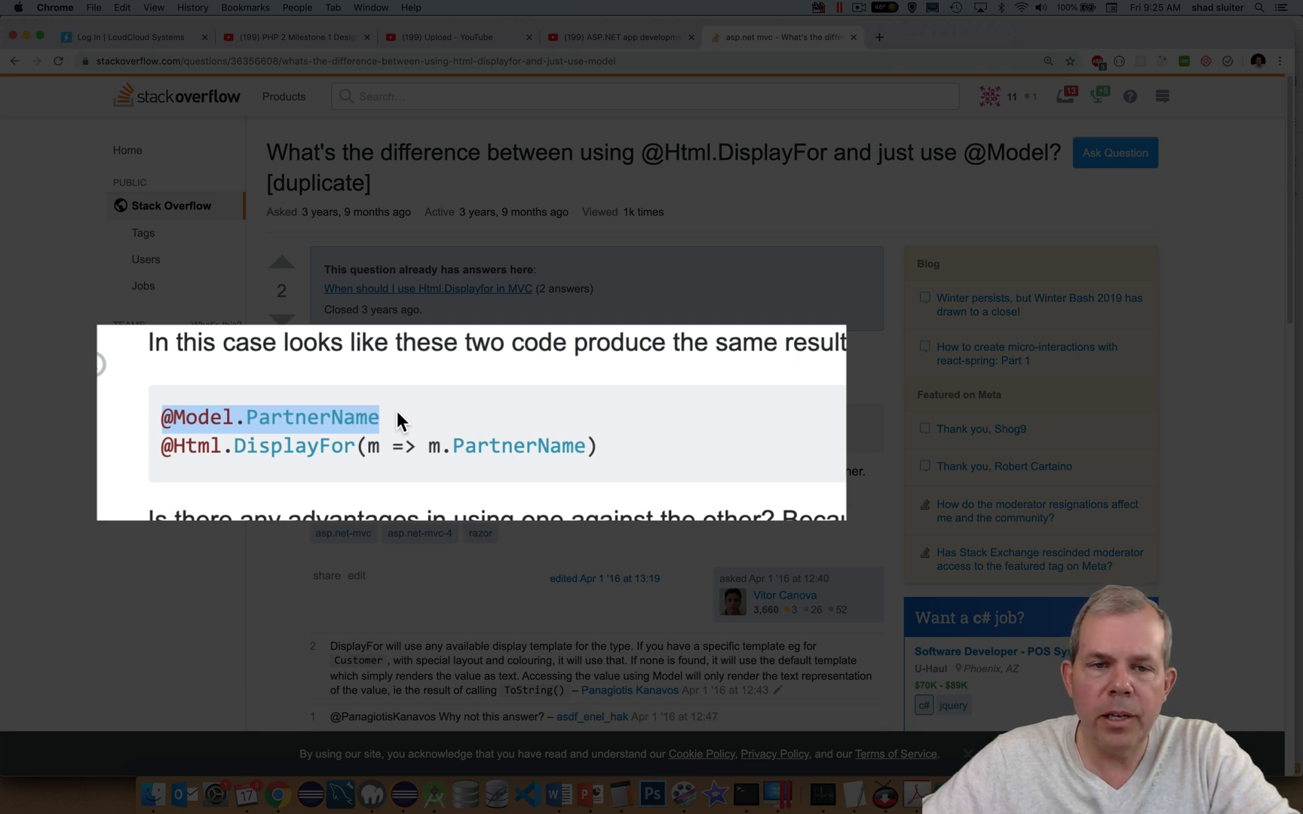
left_click(268, 416)
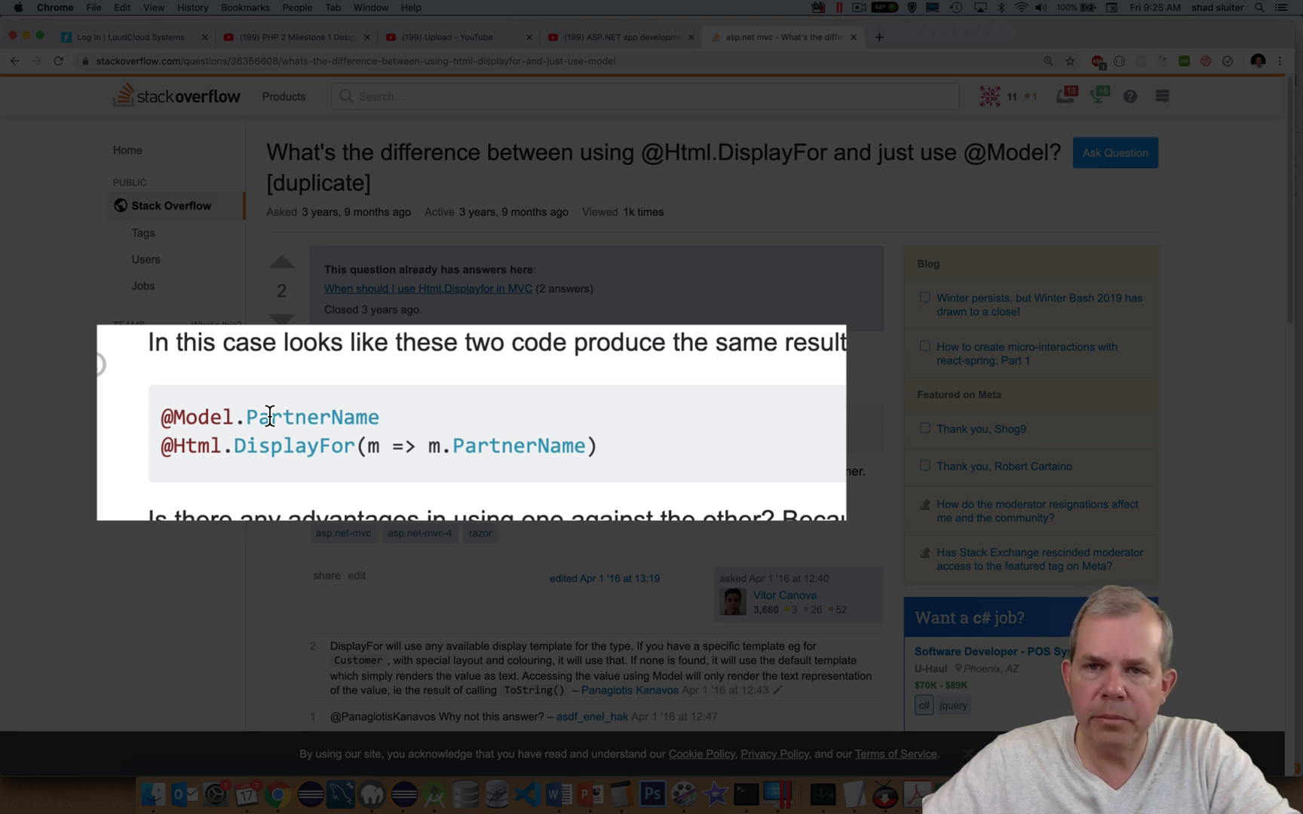
mouse_move(246, 456)
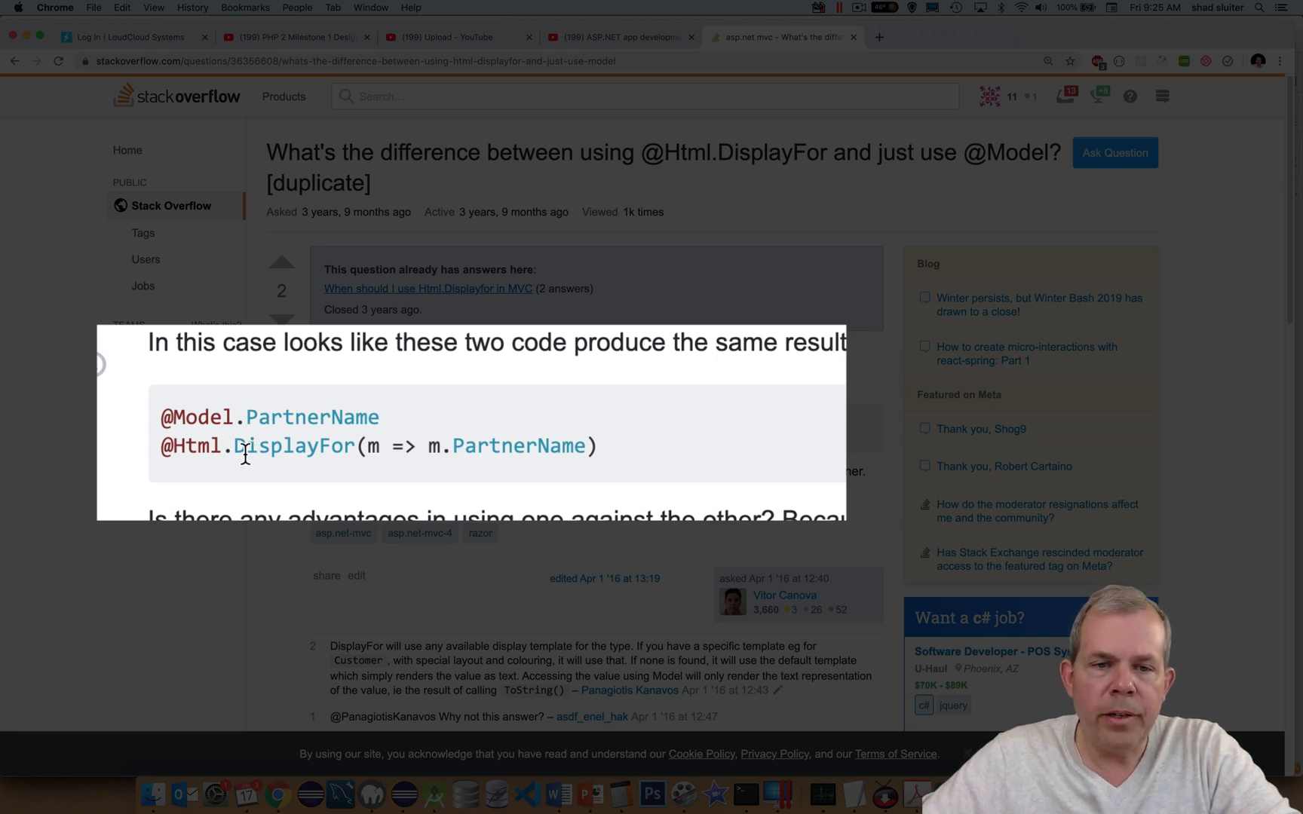
left_click_drag(241, 445, 390, 445)
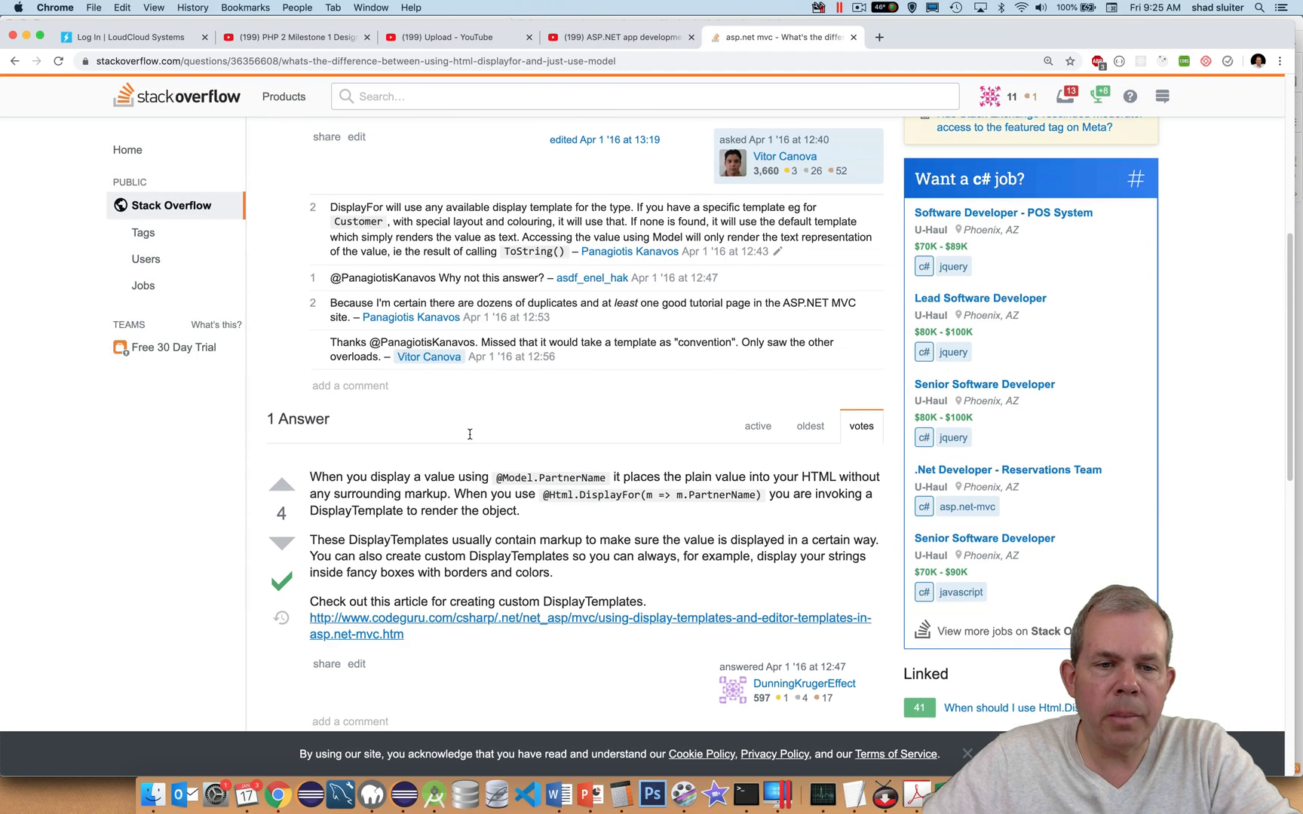
scroll("down", 3)
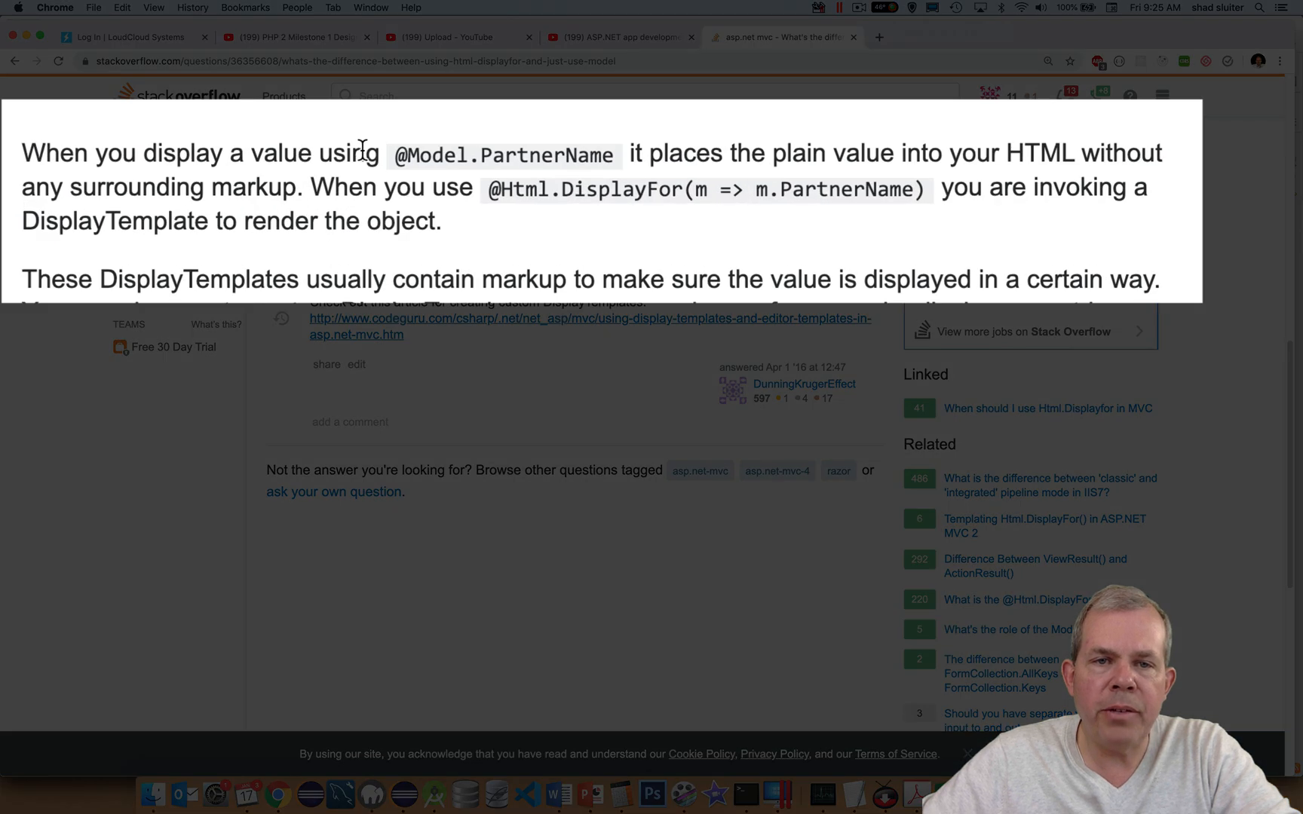
mouse_move(498, 155)
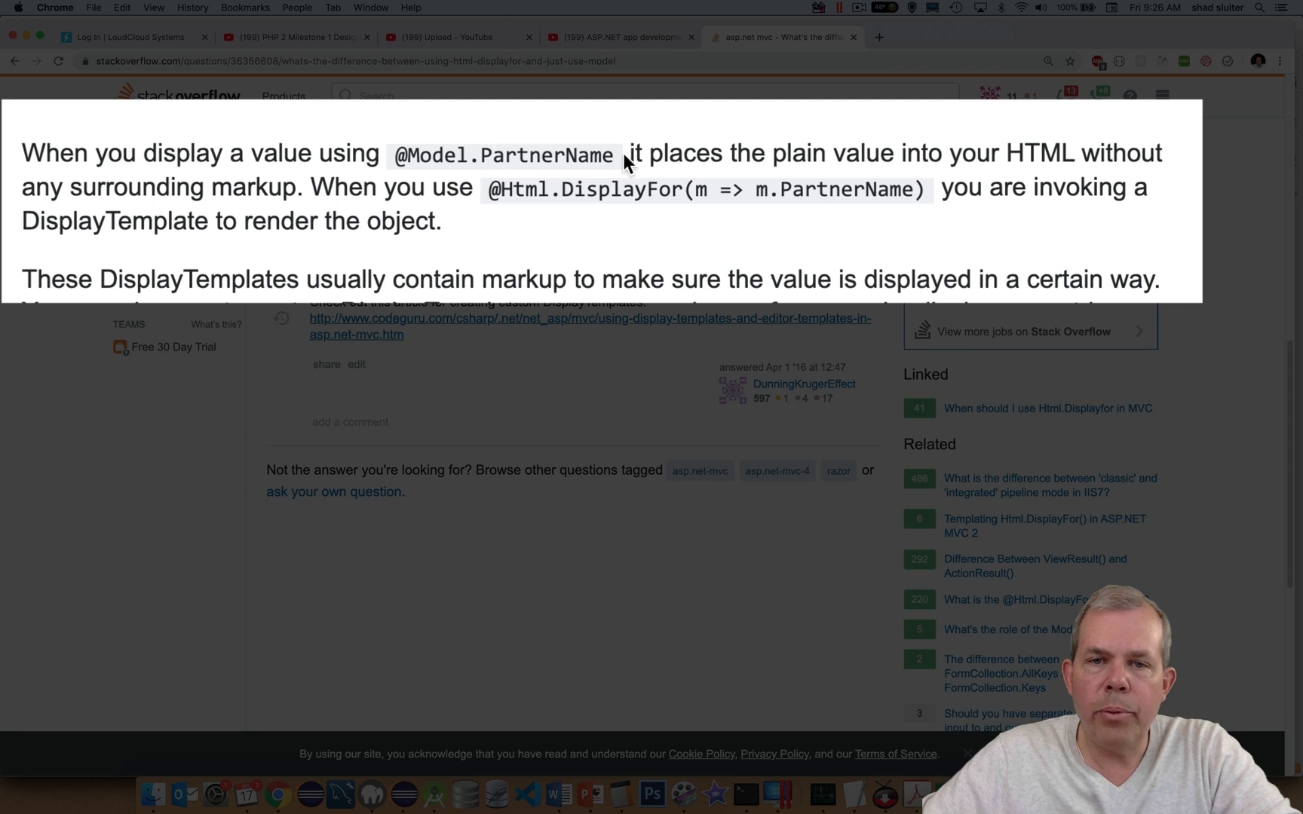
mouse_move(962, 156)
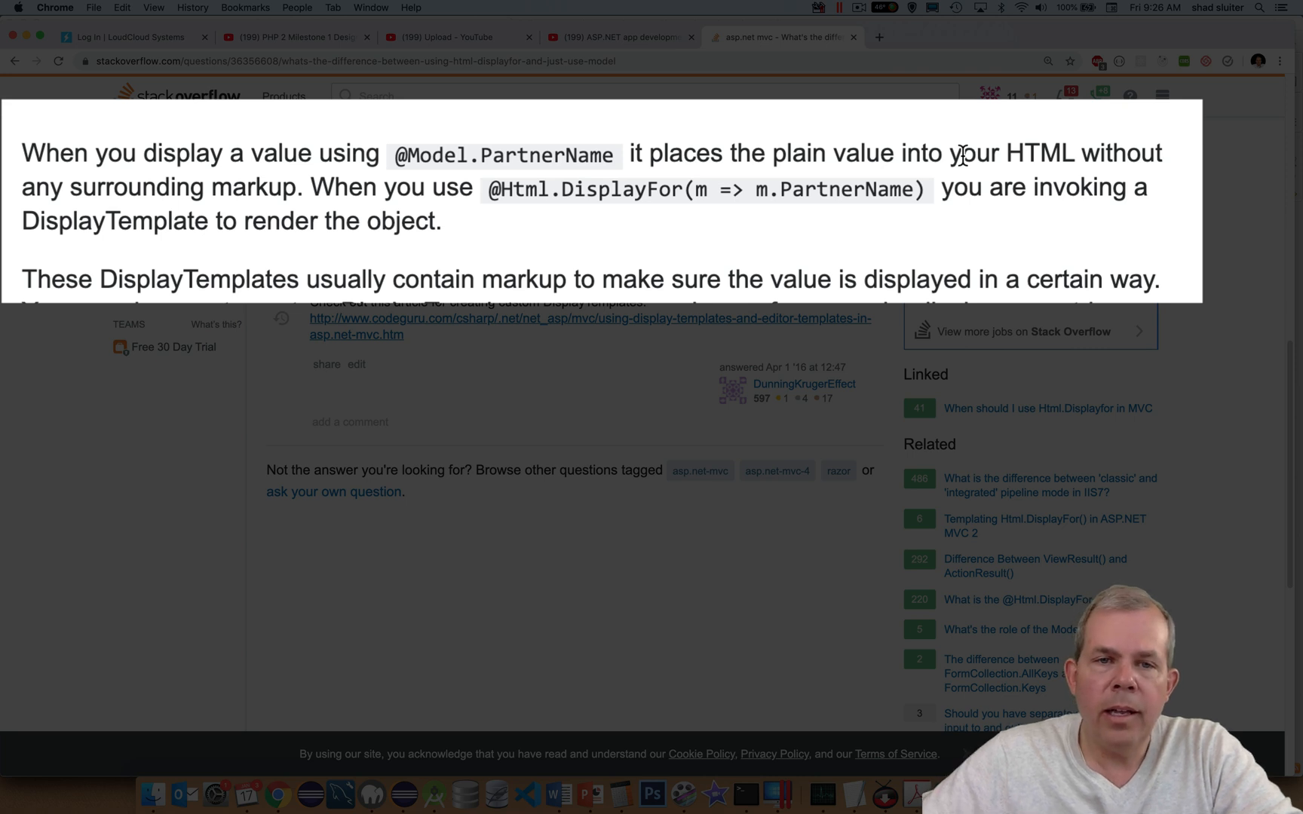
mouse_move(736, 193)
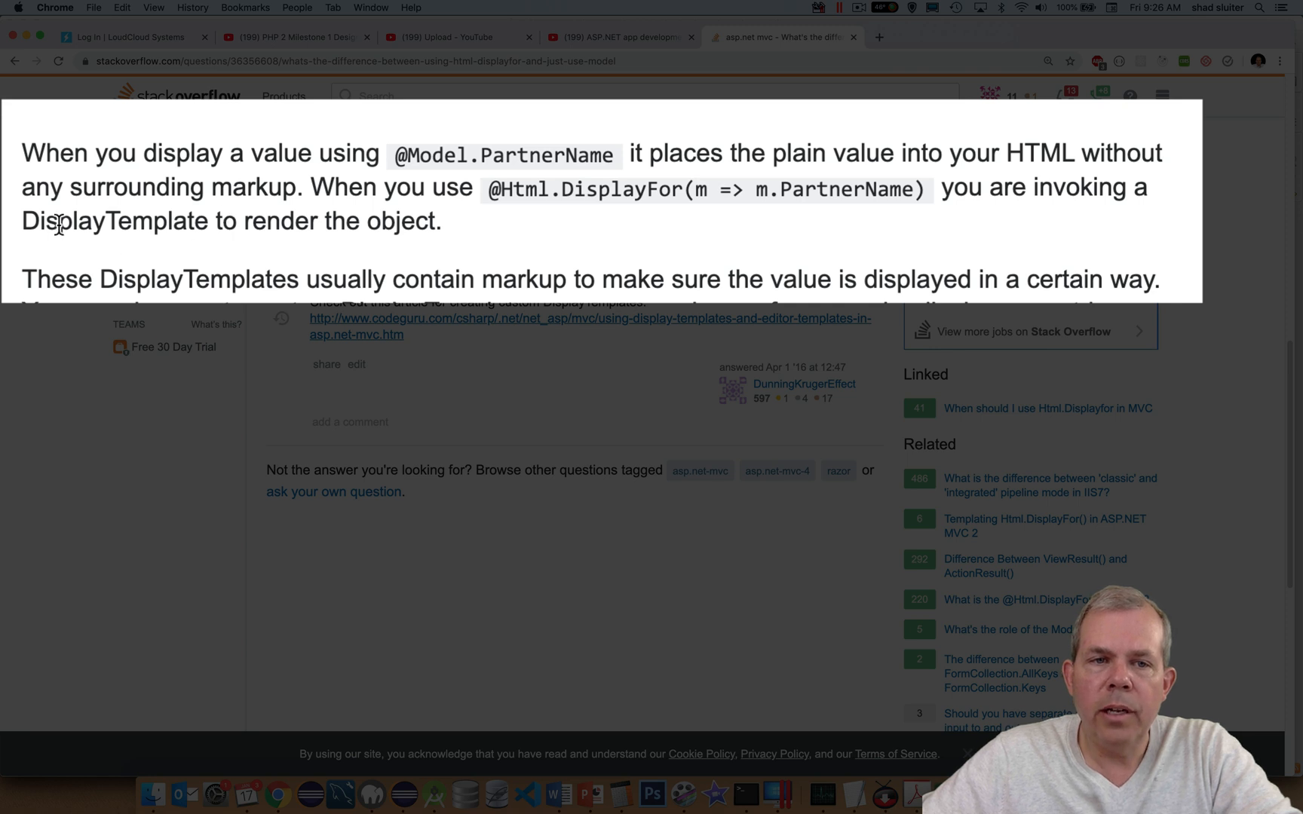
double_click(103, 221)
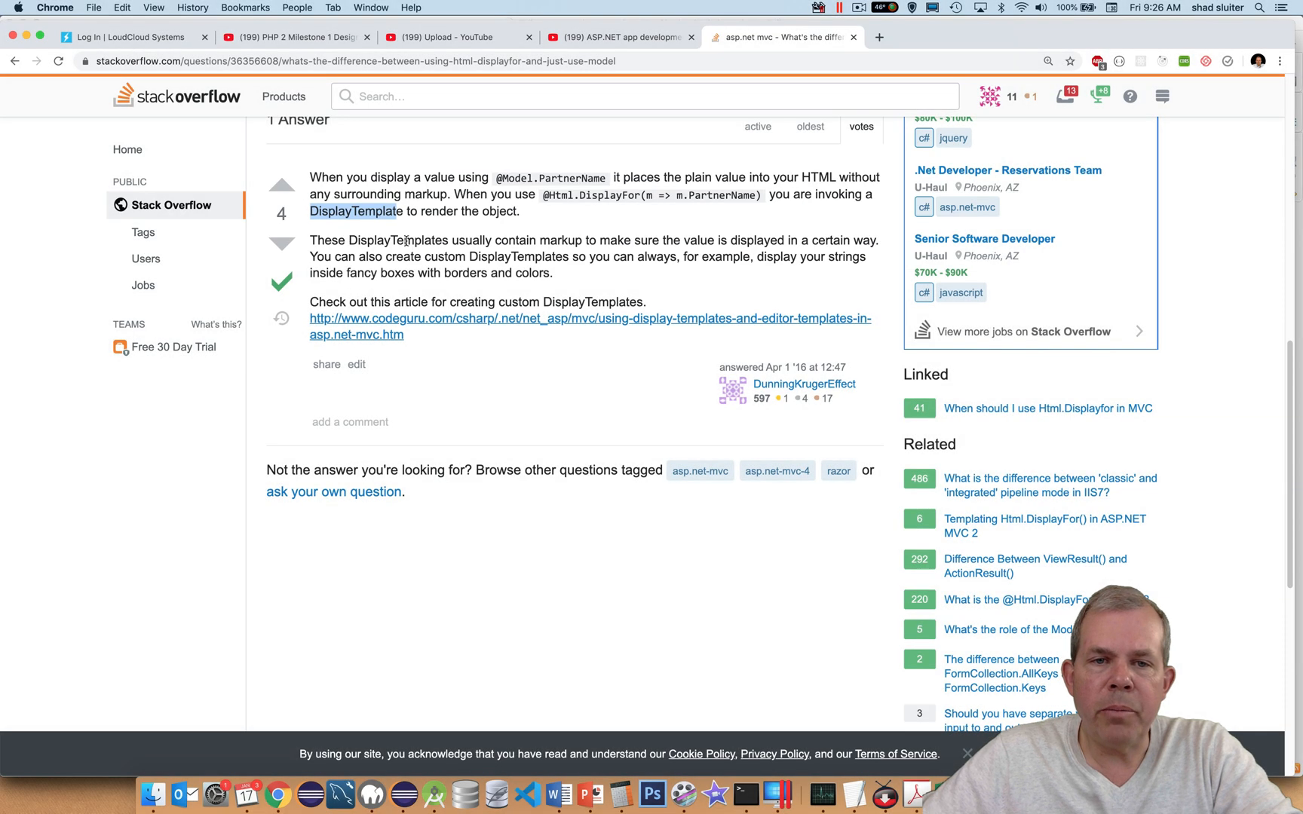
mouse_move(523, 238)
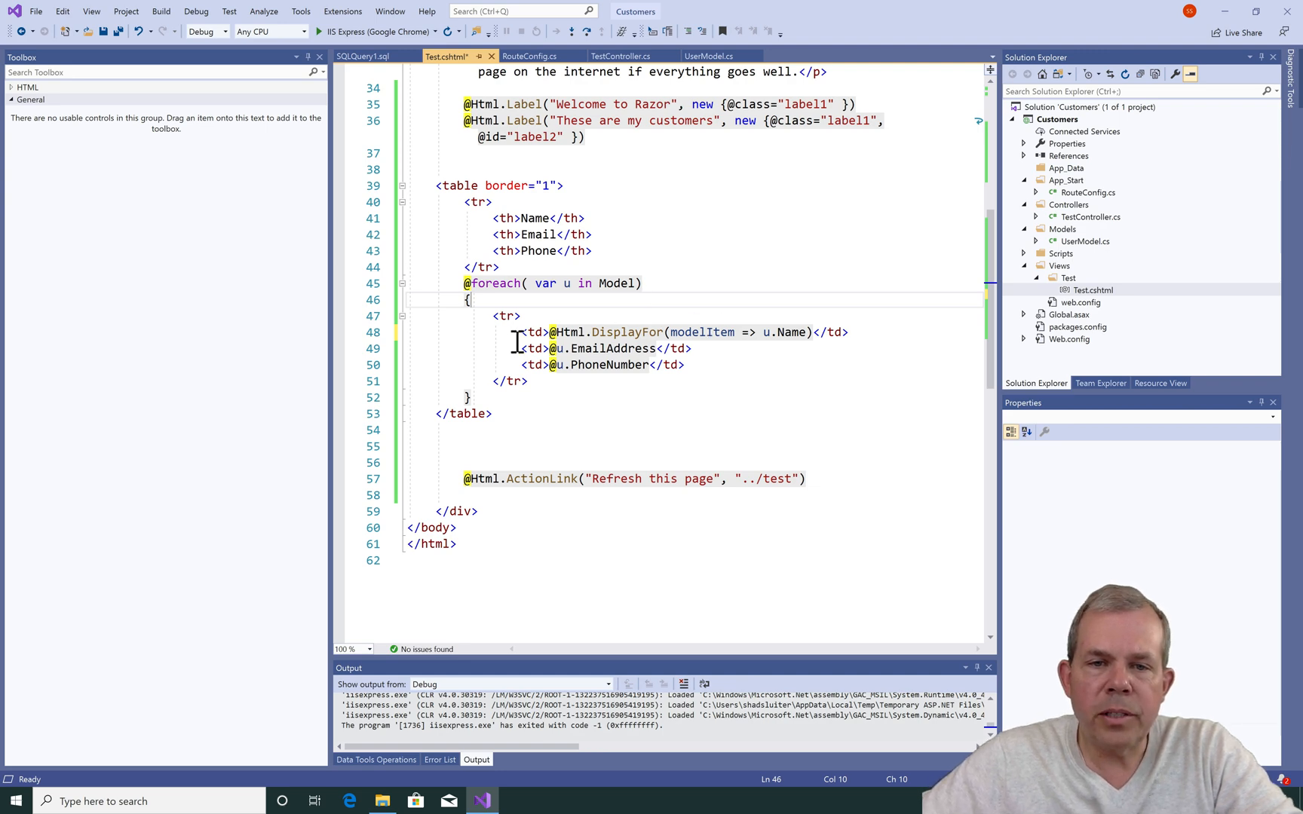
Duplicate the DisplayFor cell line twice, changing the copies to EmailAddress and PhoneNumber
left_click_drag(520, 332, 849, 332)
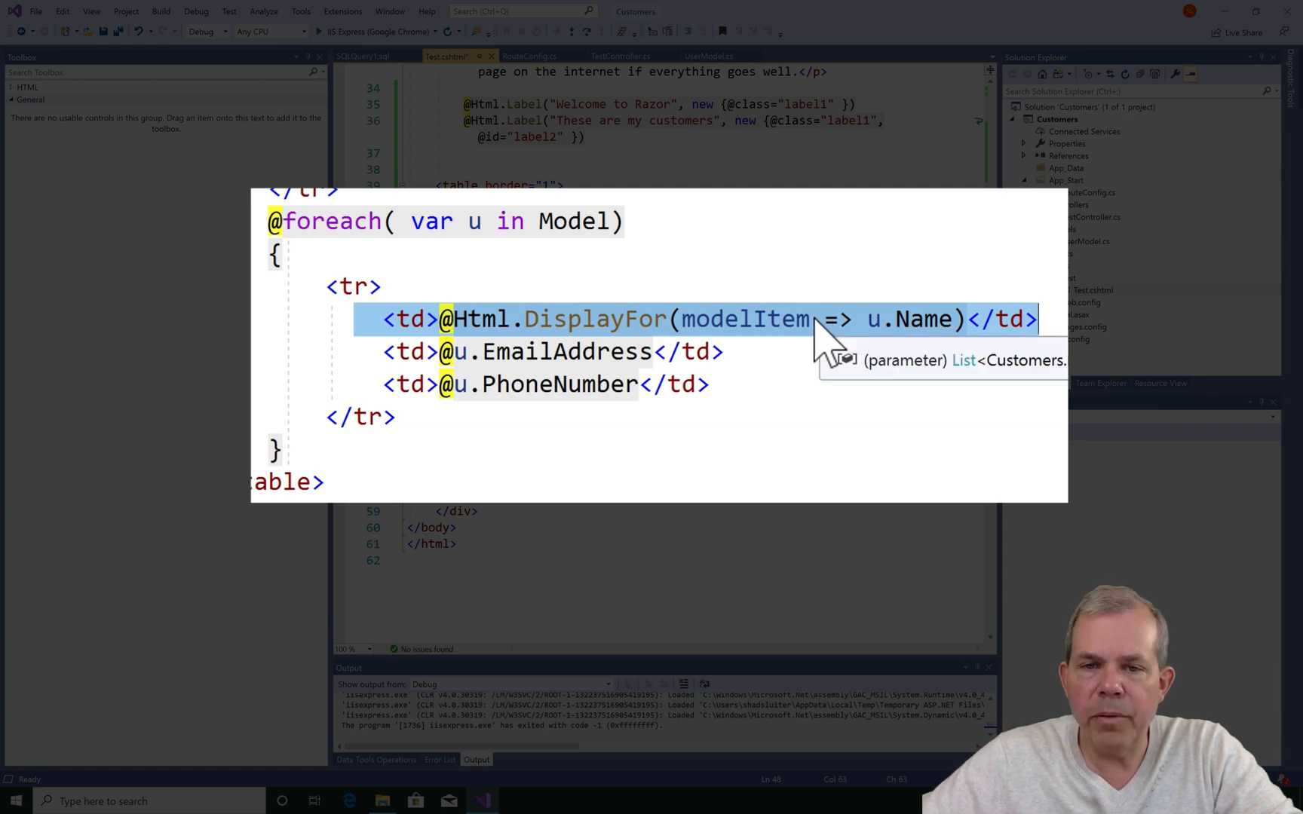
left_click(656, 332)
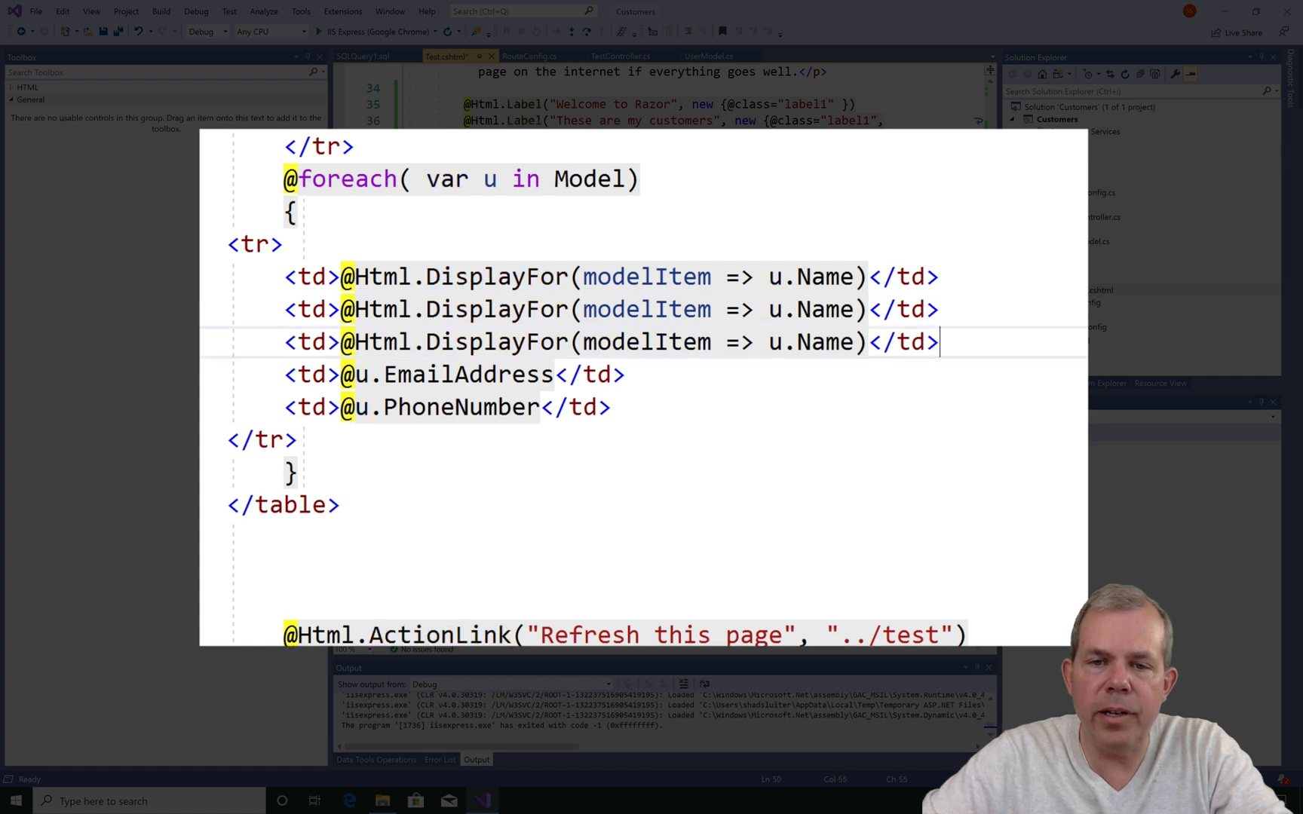
double_click(823, 308)
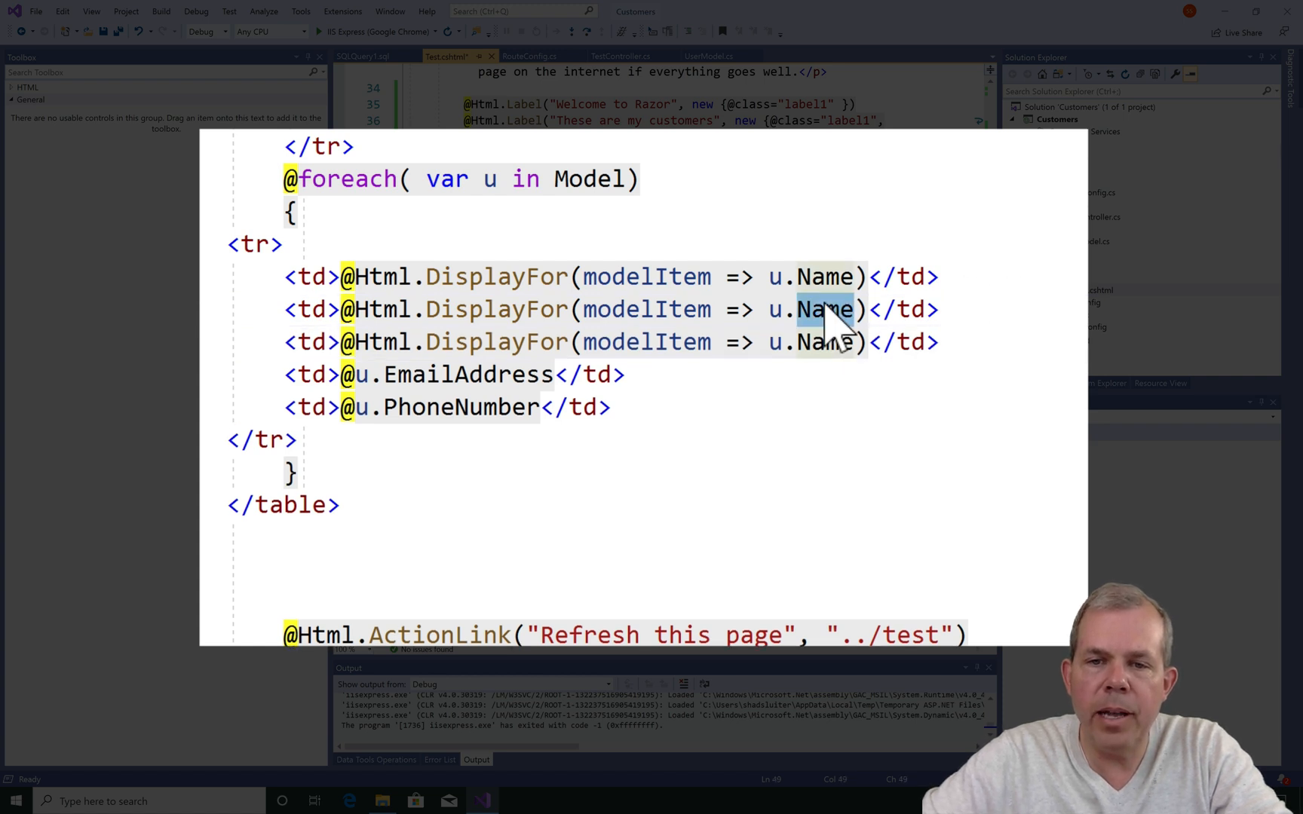
type("EmailAddress")
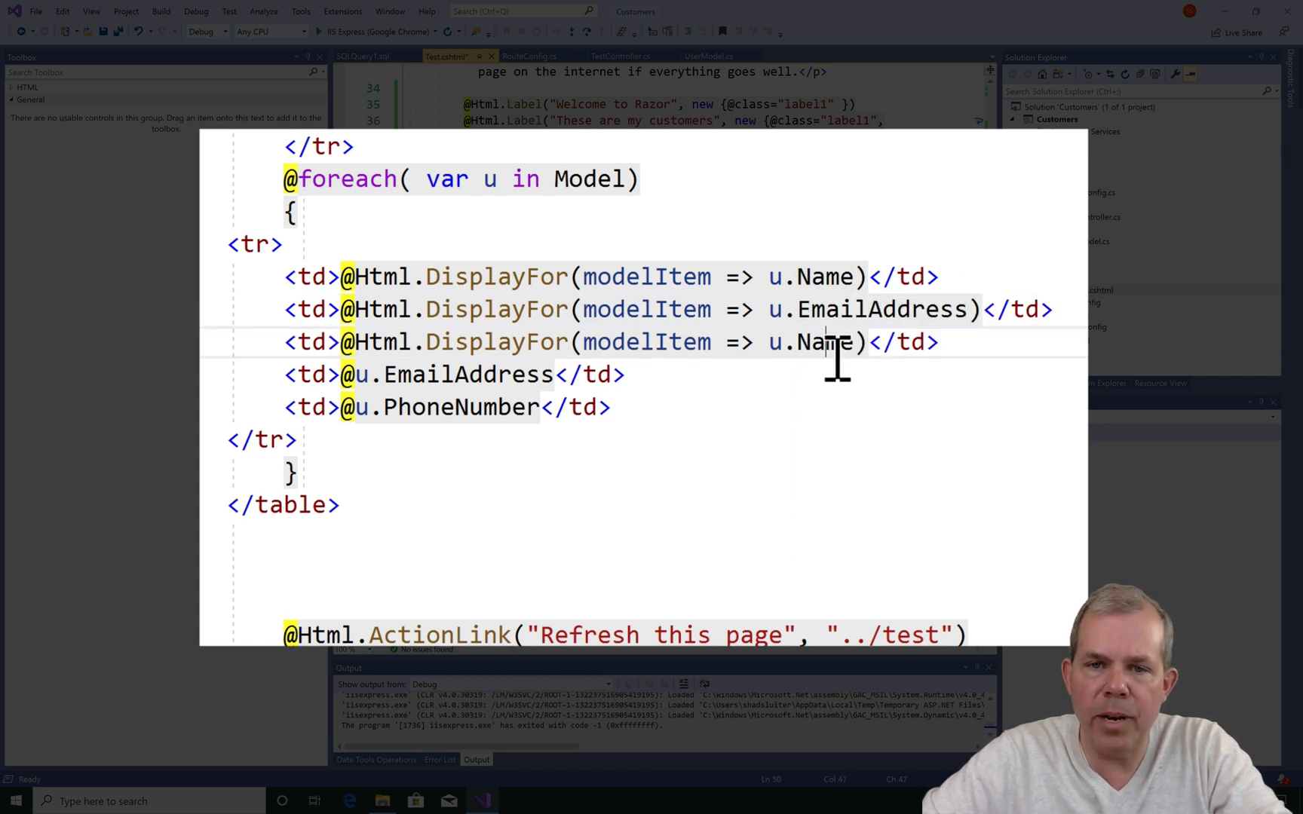
type("PhoneNumber")
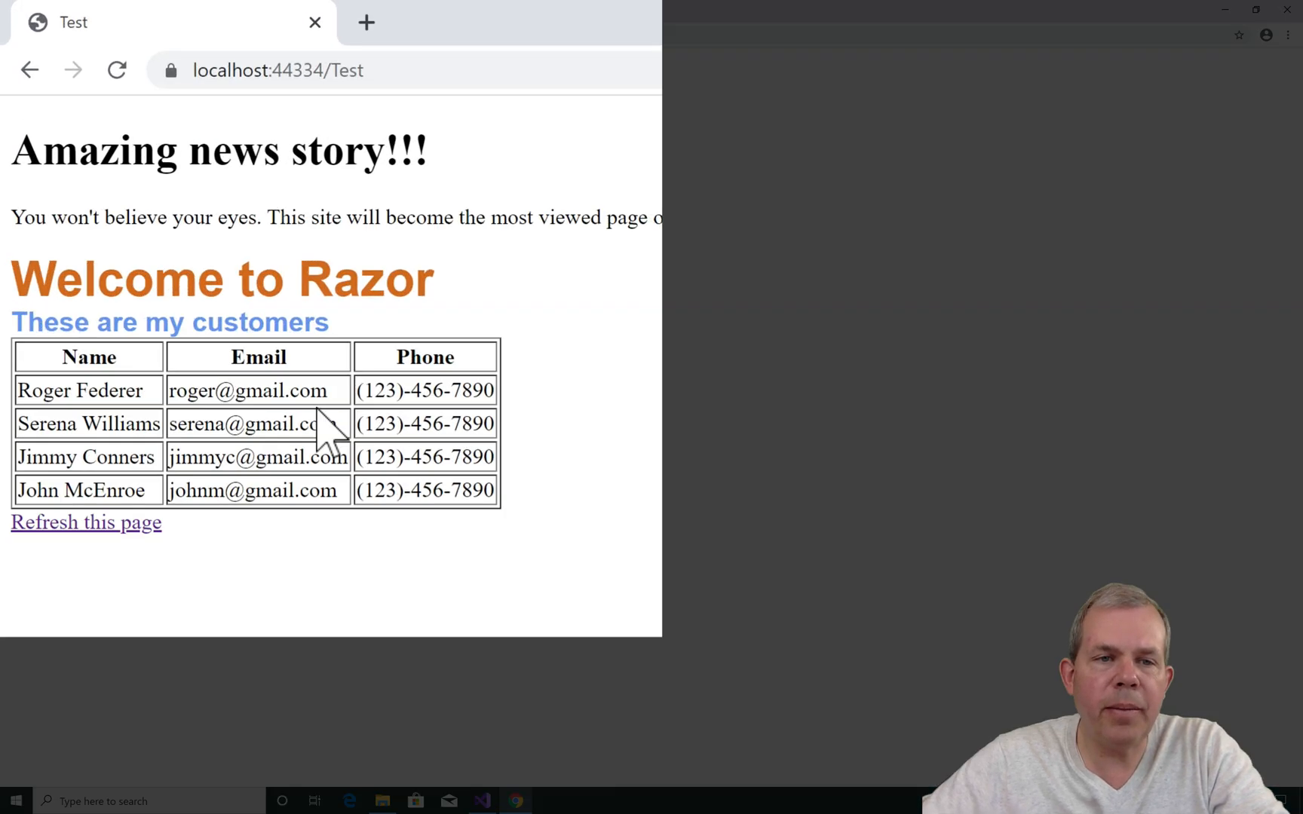
Inspect the rendered Test page's markup in Chrome DevTools
right_click(329, 424)
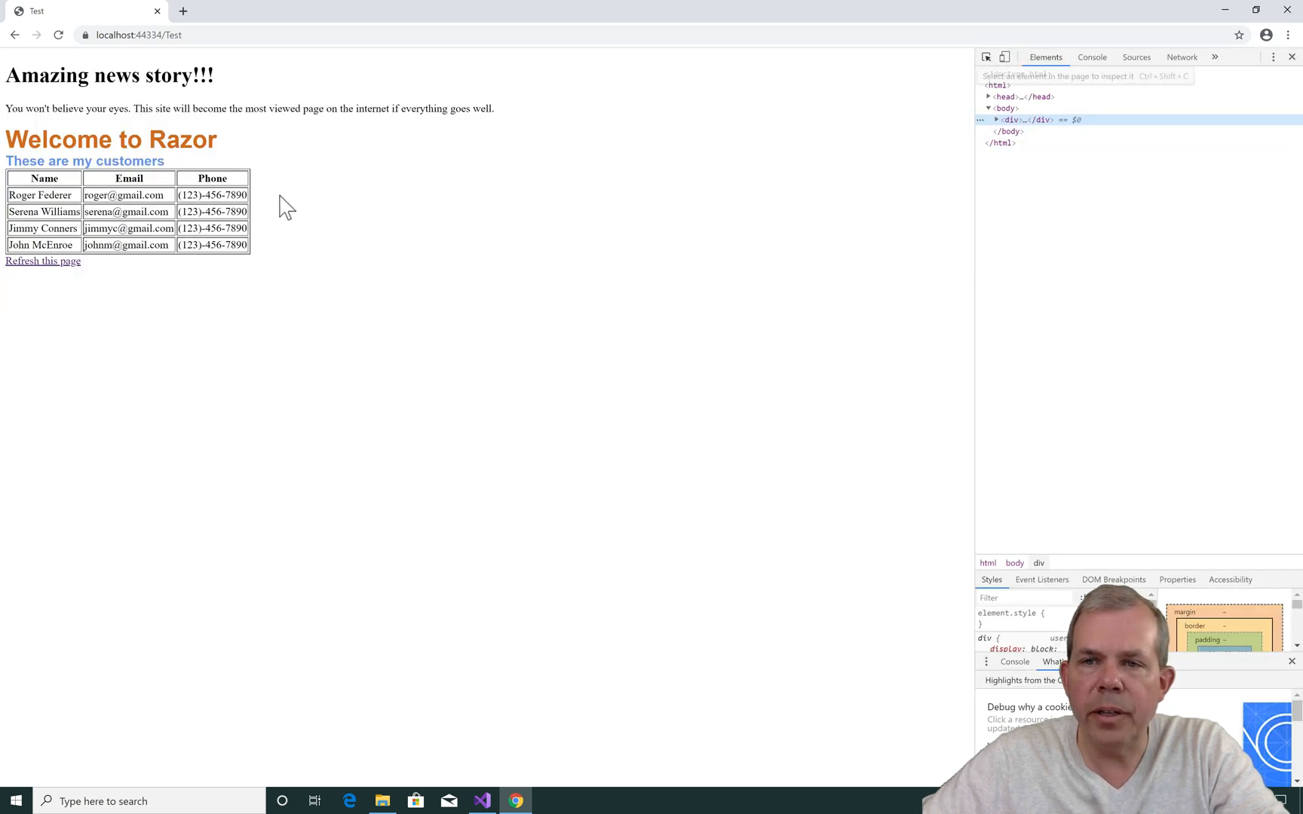
left_click(996, 119)
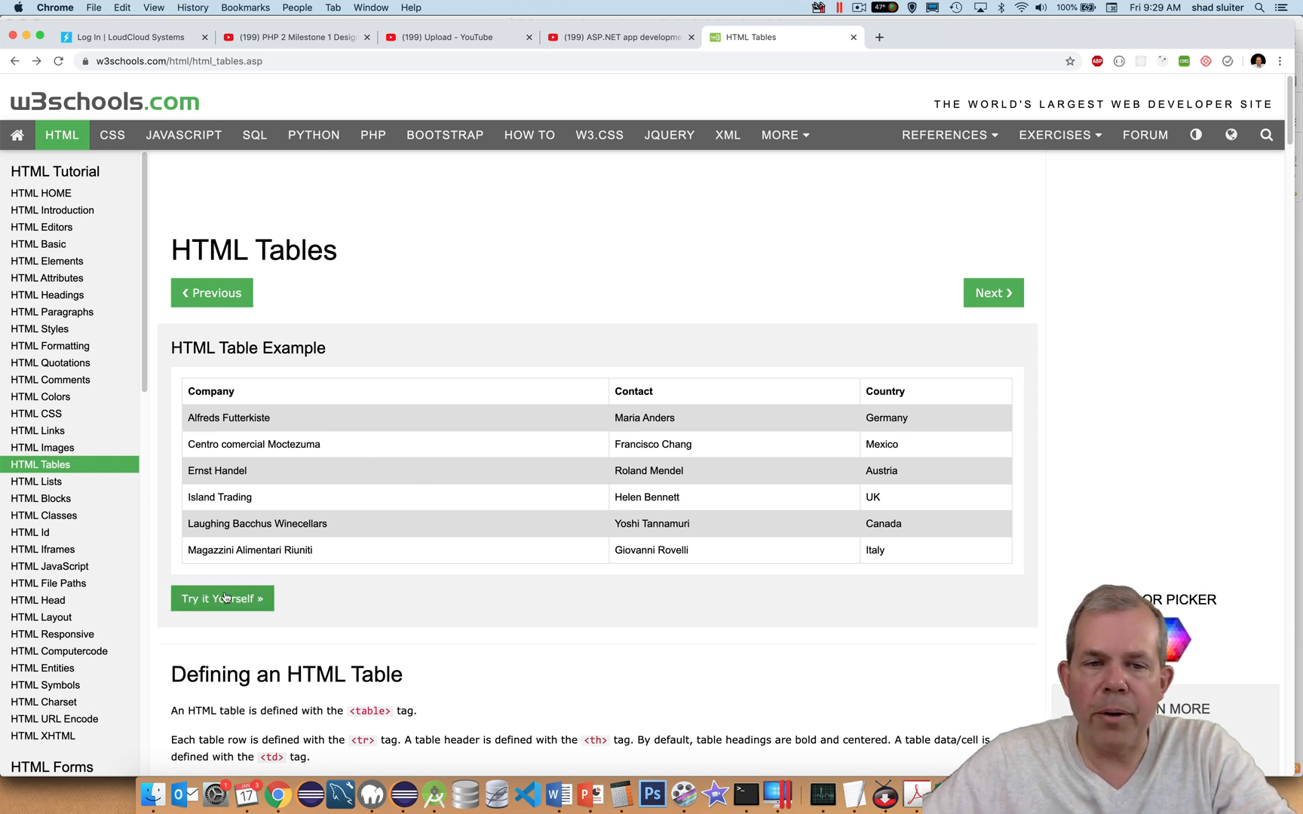
Open the W3Schools striped table example in its Try it Yourself editor
left_click(222, 599)
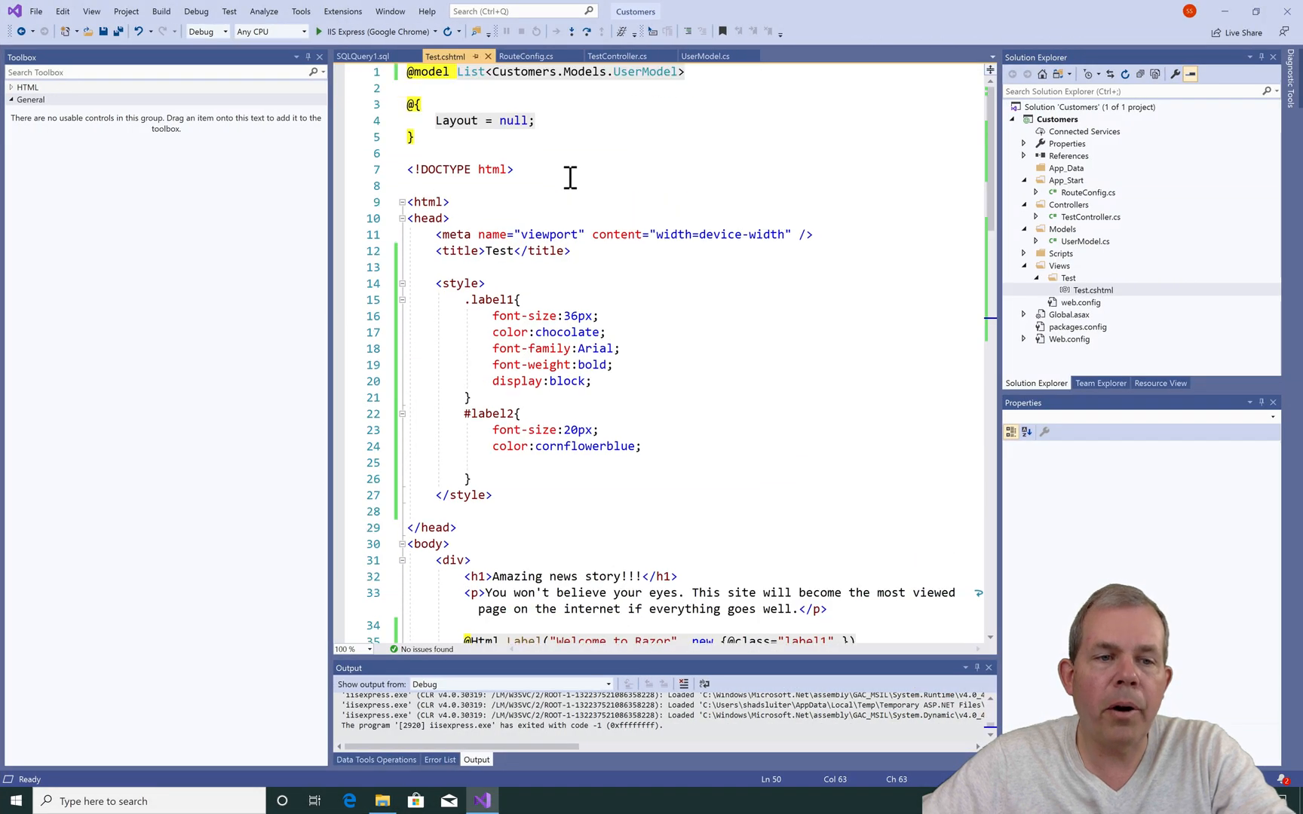
Paste the W3Schools table, td/th and tr:nth-child(even) CSS rules into the style block and indent them
left_click(568, 478)
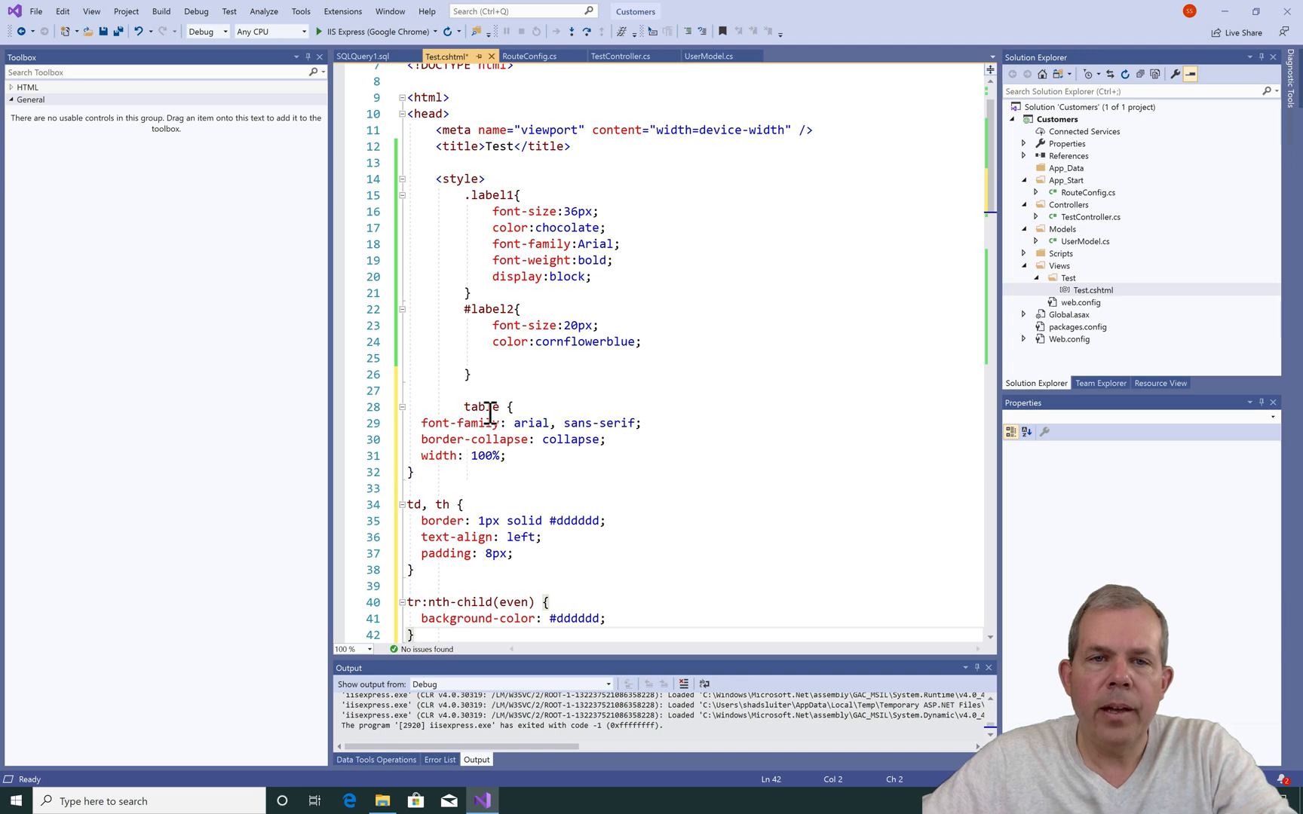
scroll("down", 3)
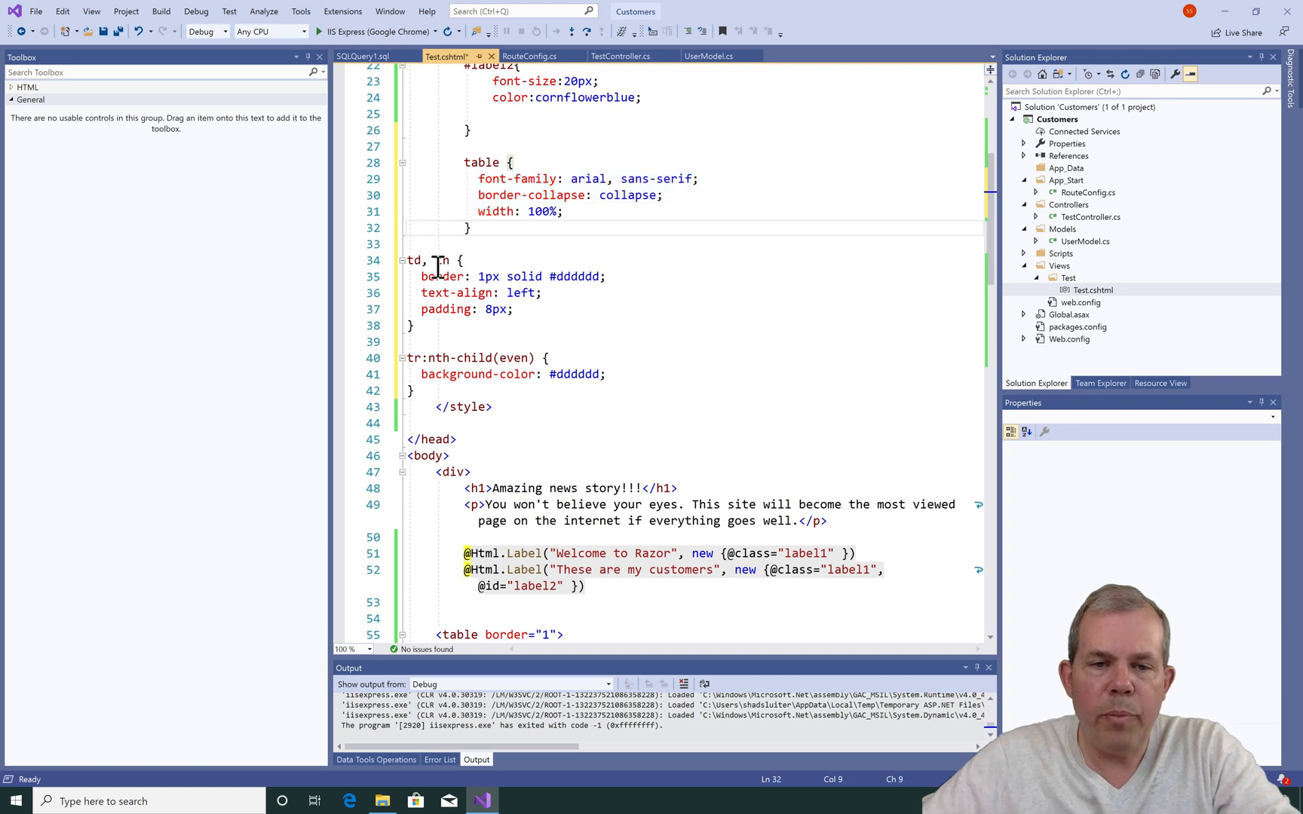
left_click_drag(406, 259, 412, 326)
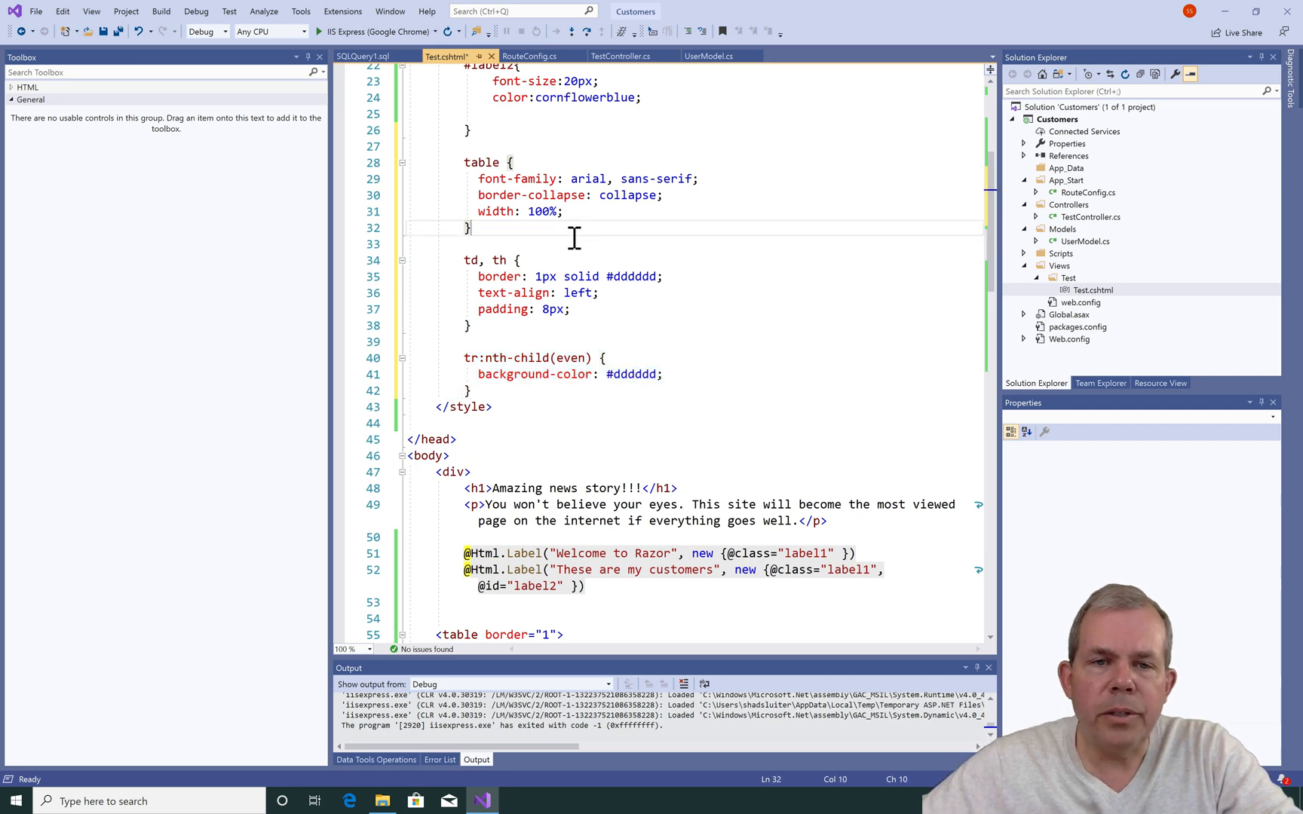
mouse_move(604, 220)
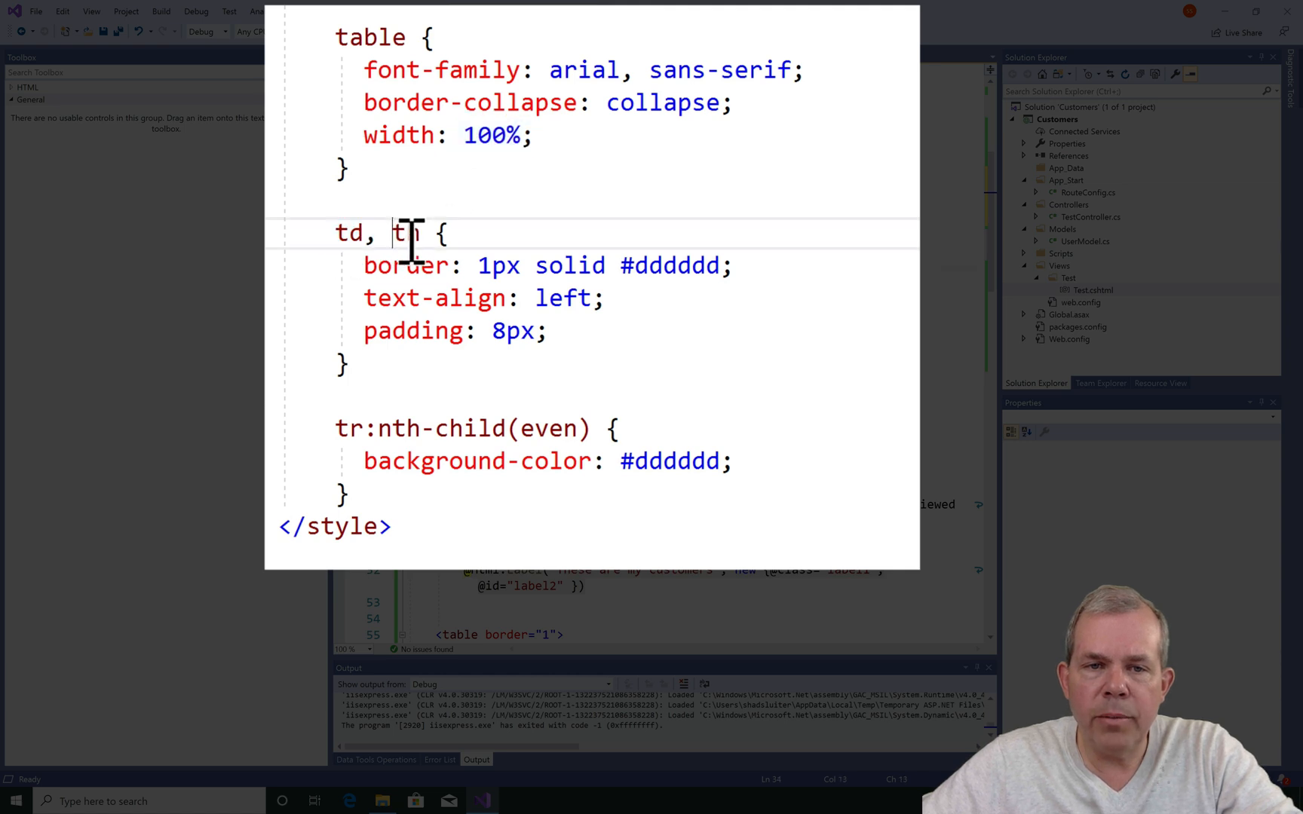
double_click(406, 233)
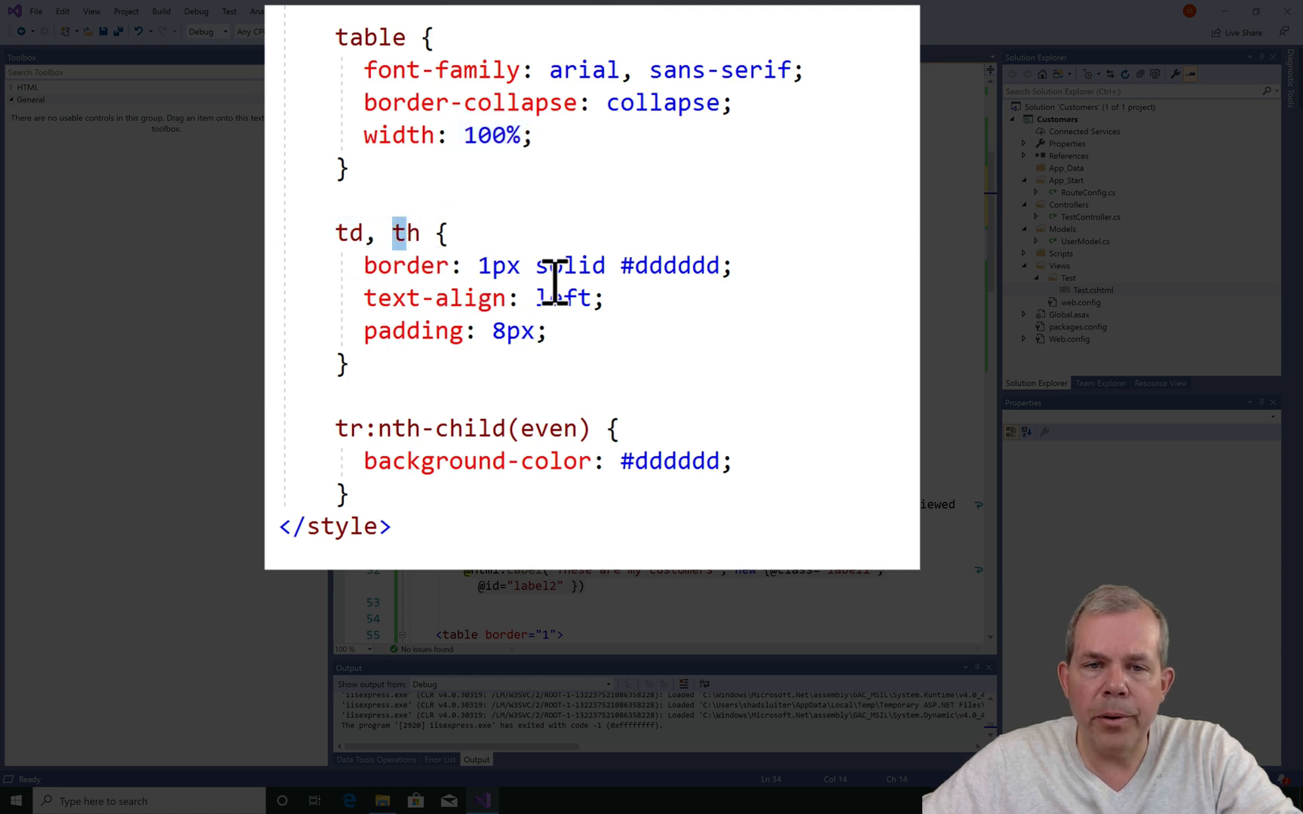
mouse_move(523, 345)
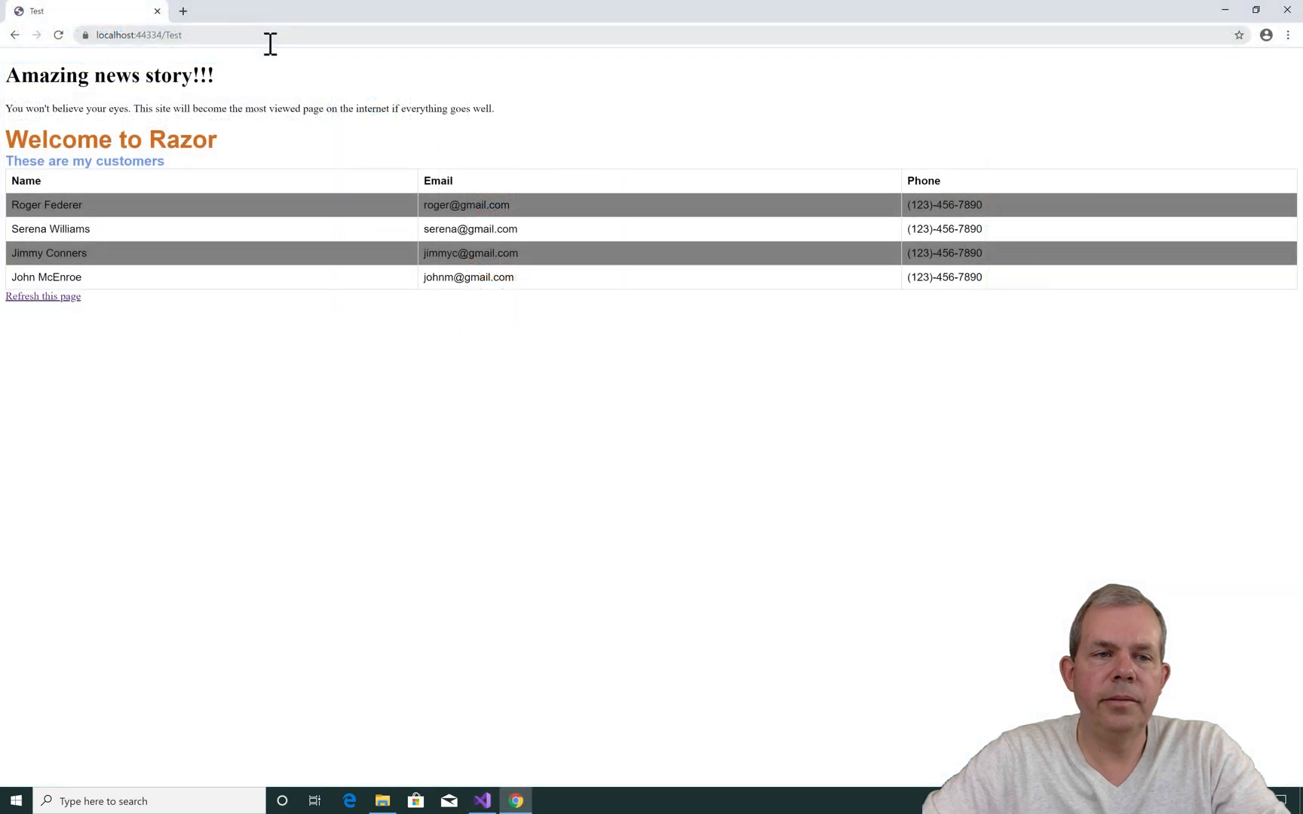
mouse_move(418, 249)
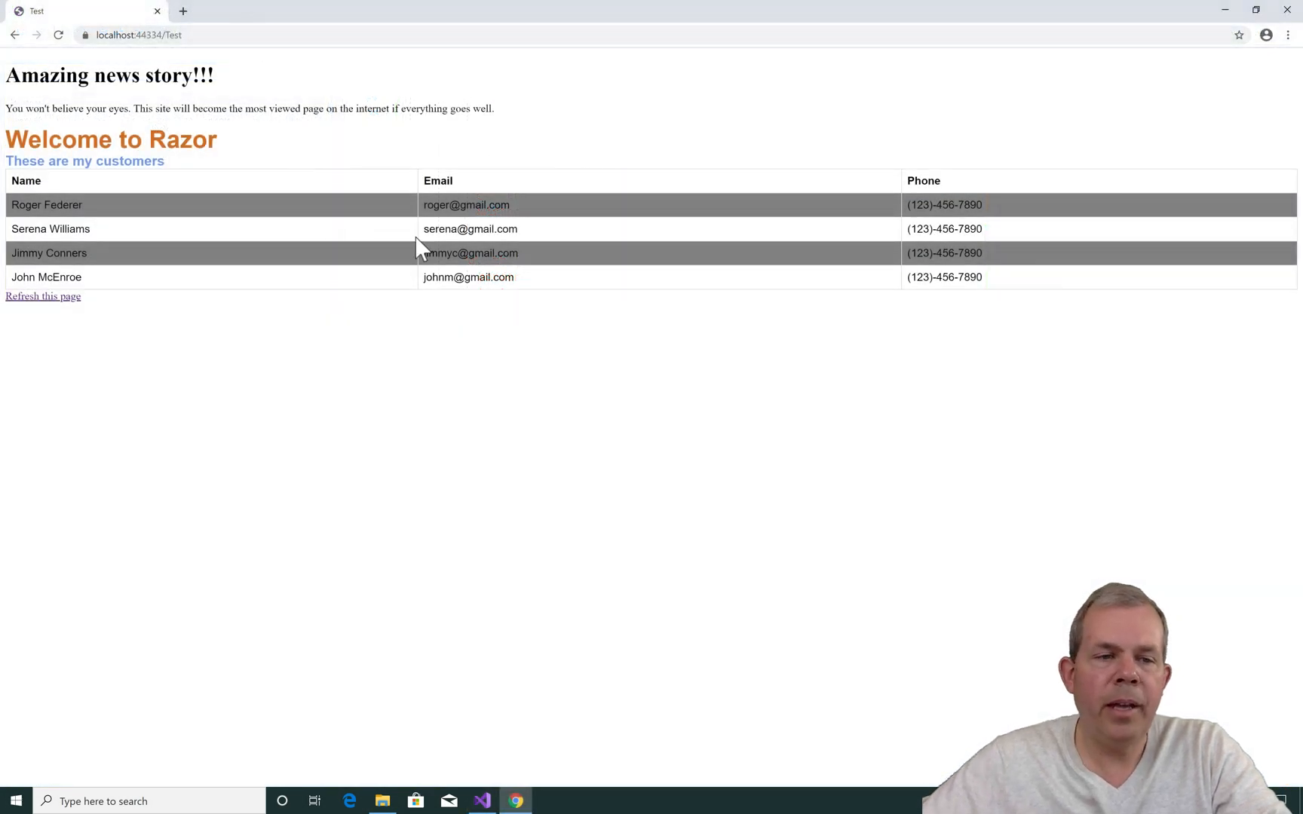
mouse_move(588, 280)
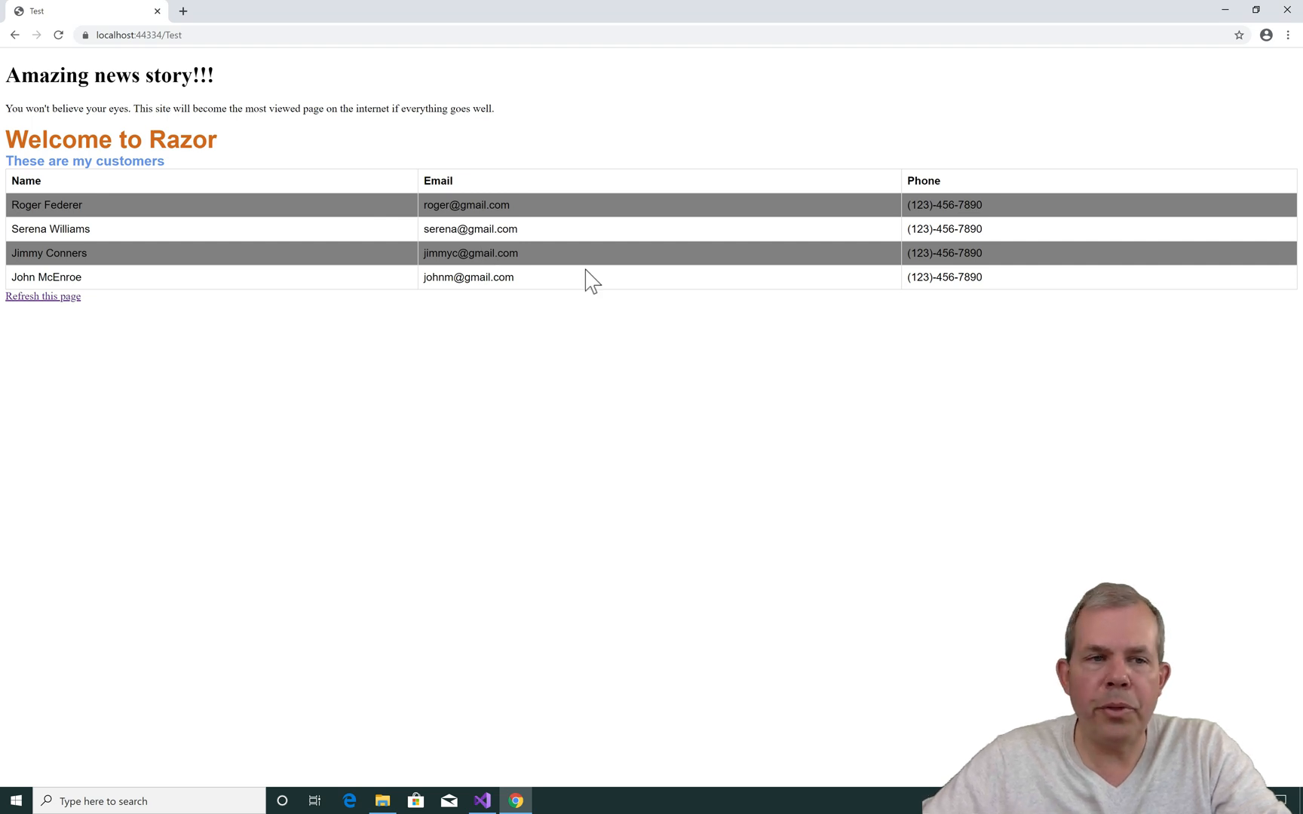
mouse_move(604, 256)
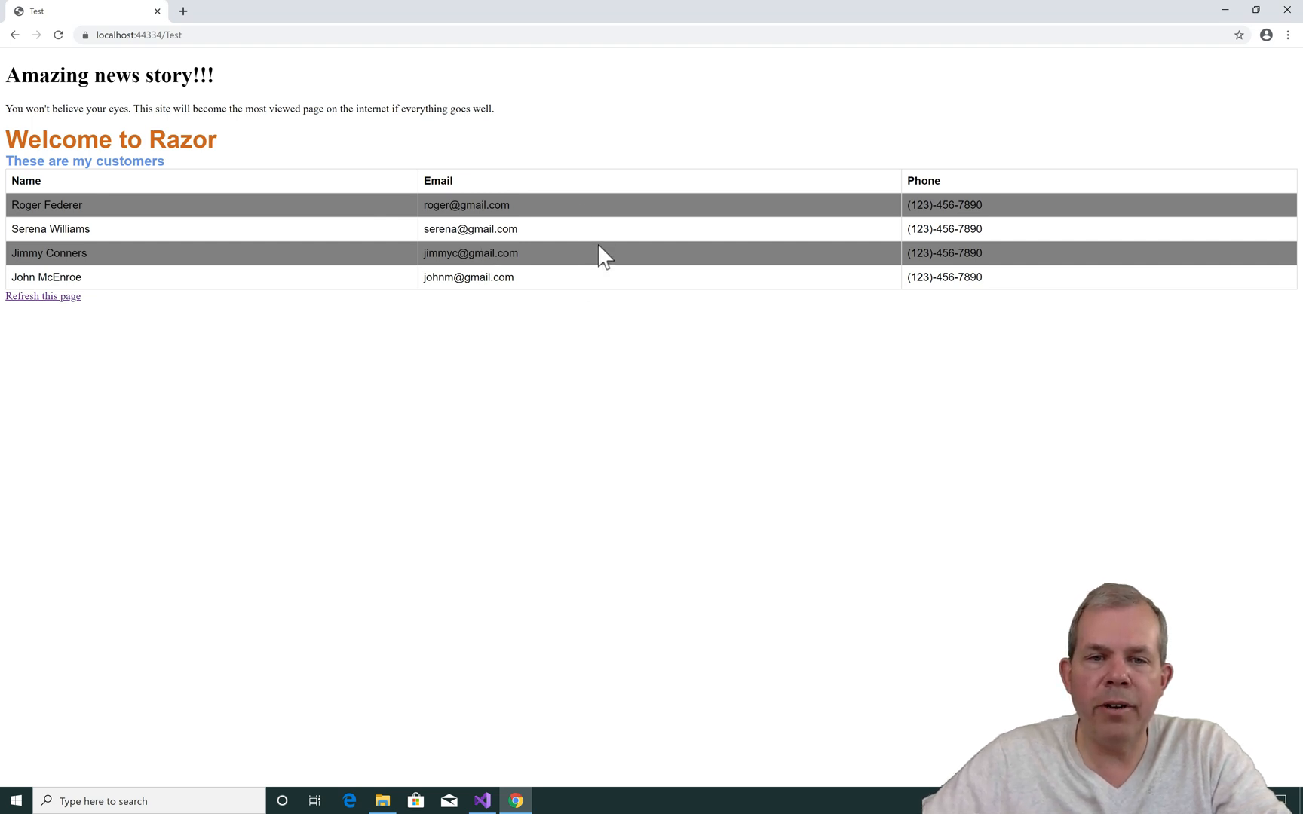